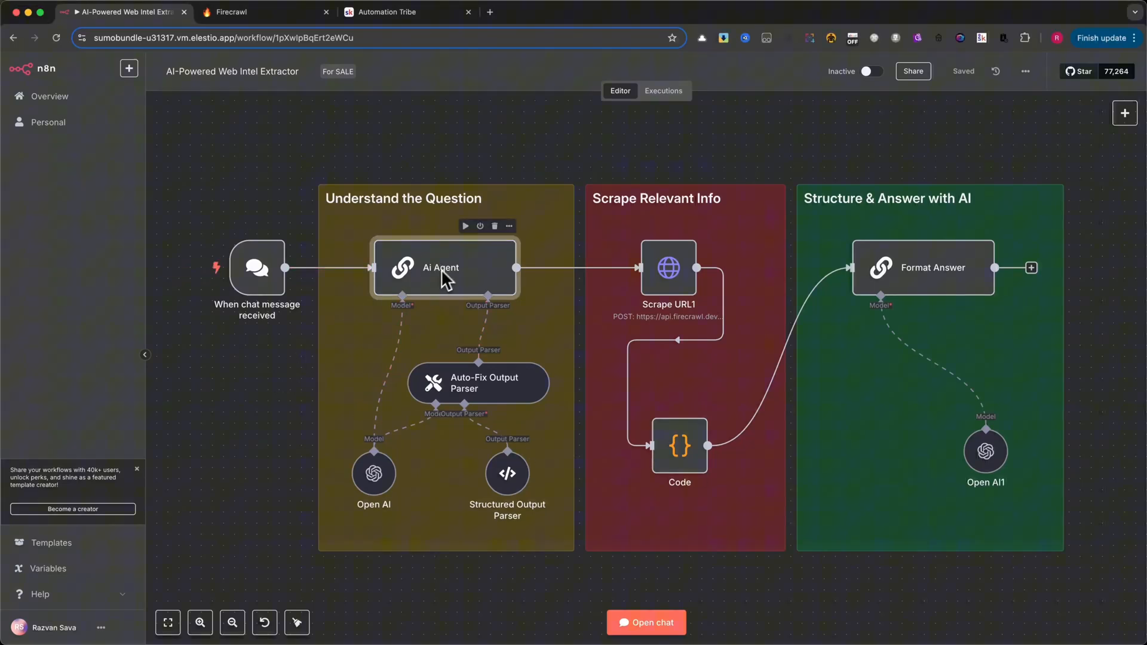
Draft the test question 'Find me the email from this website: automation-tribe.com' in the chat, then hide it.
left_click(232, 70)
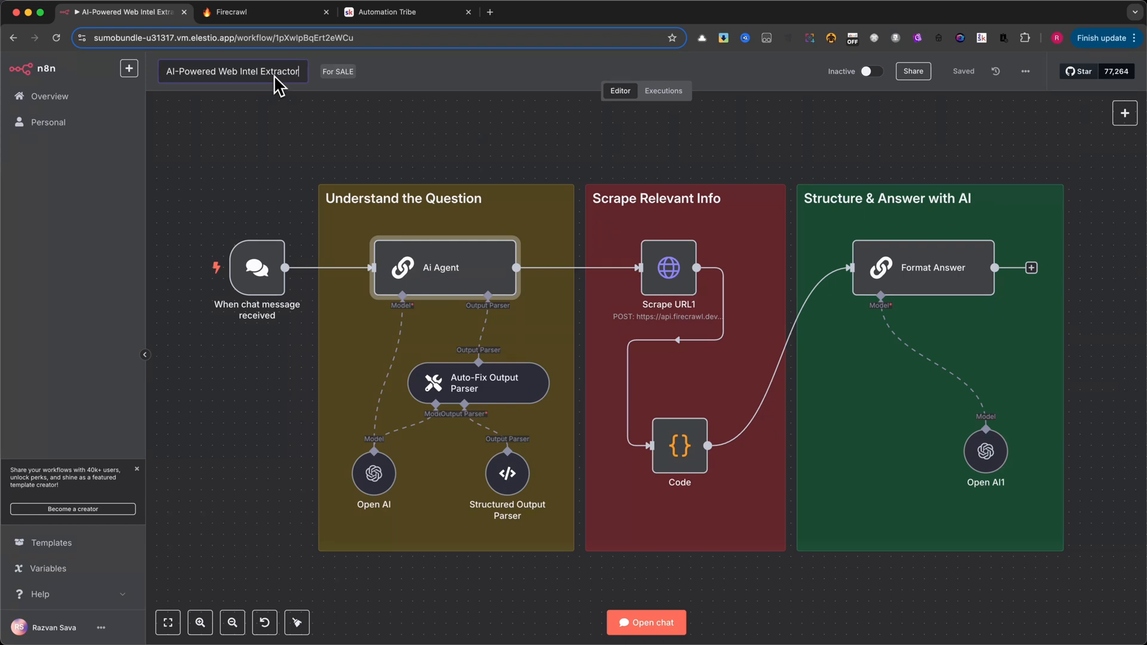
mouse_move(441, 212)
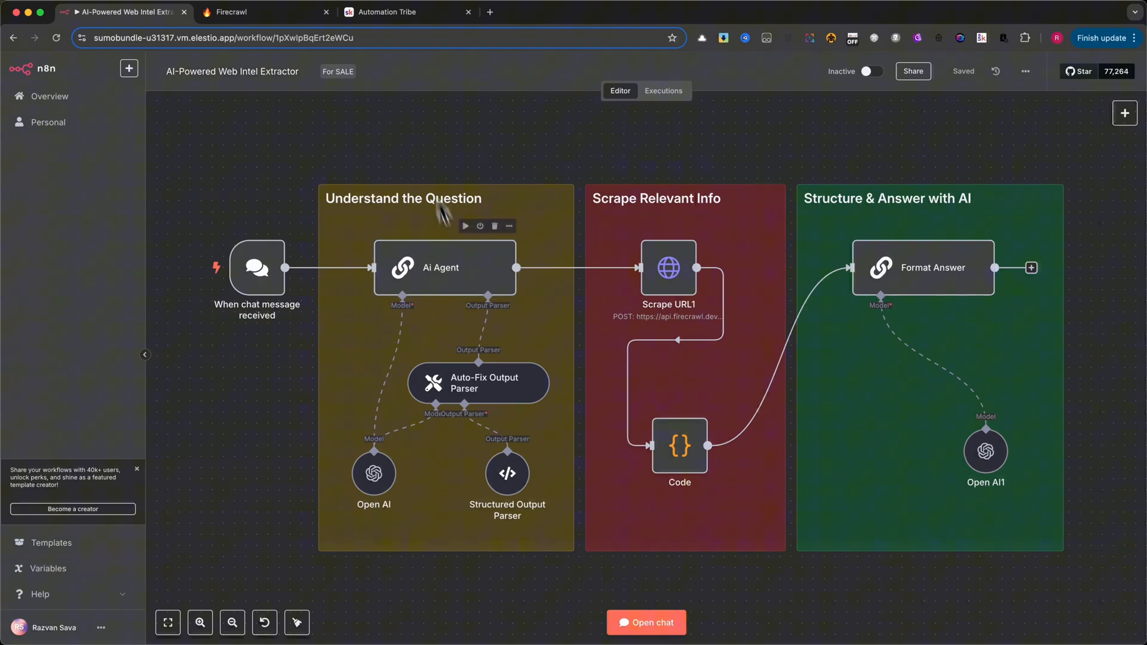
mouse_move(442, 274)
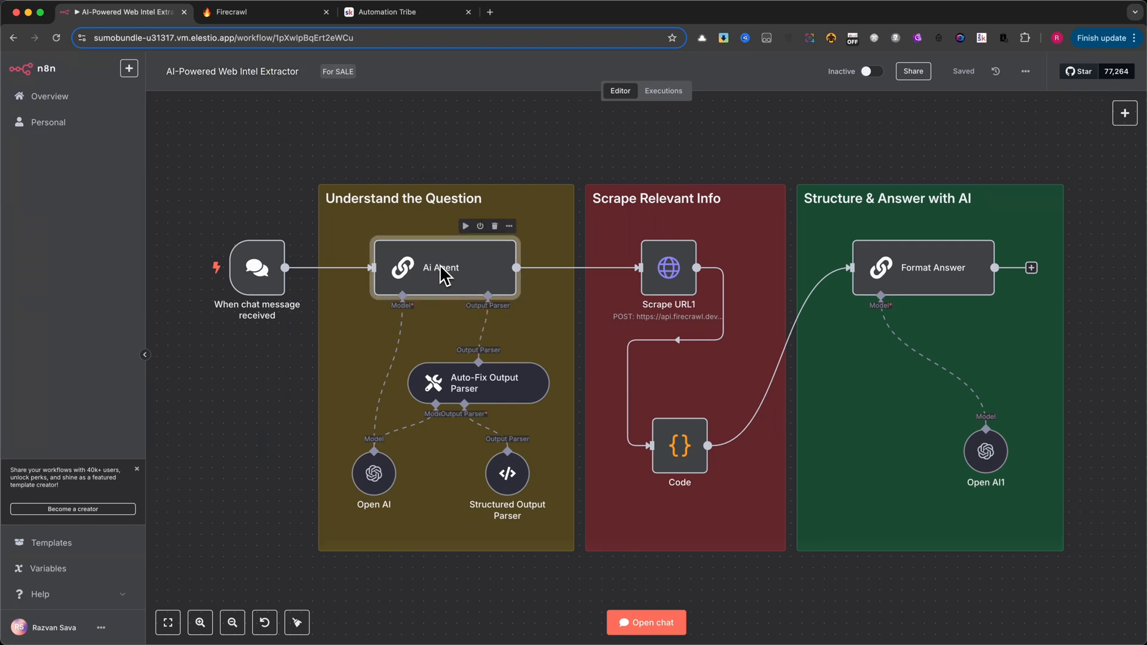
mouse_move(673, 358)
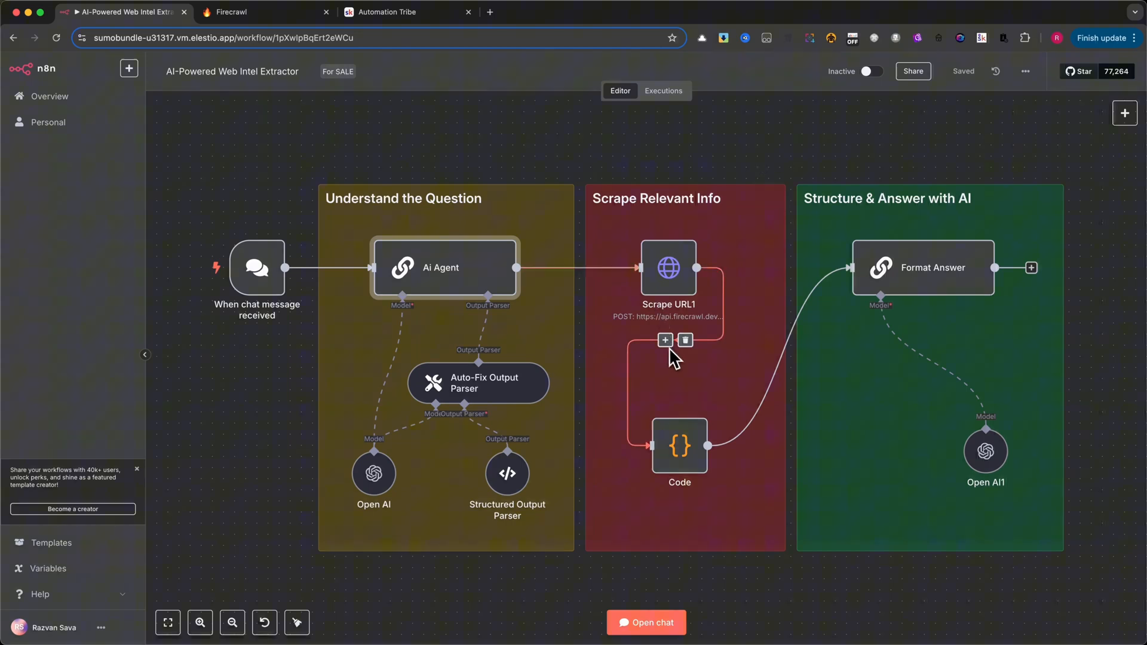
mouse_move(959, 380)
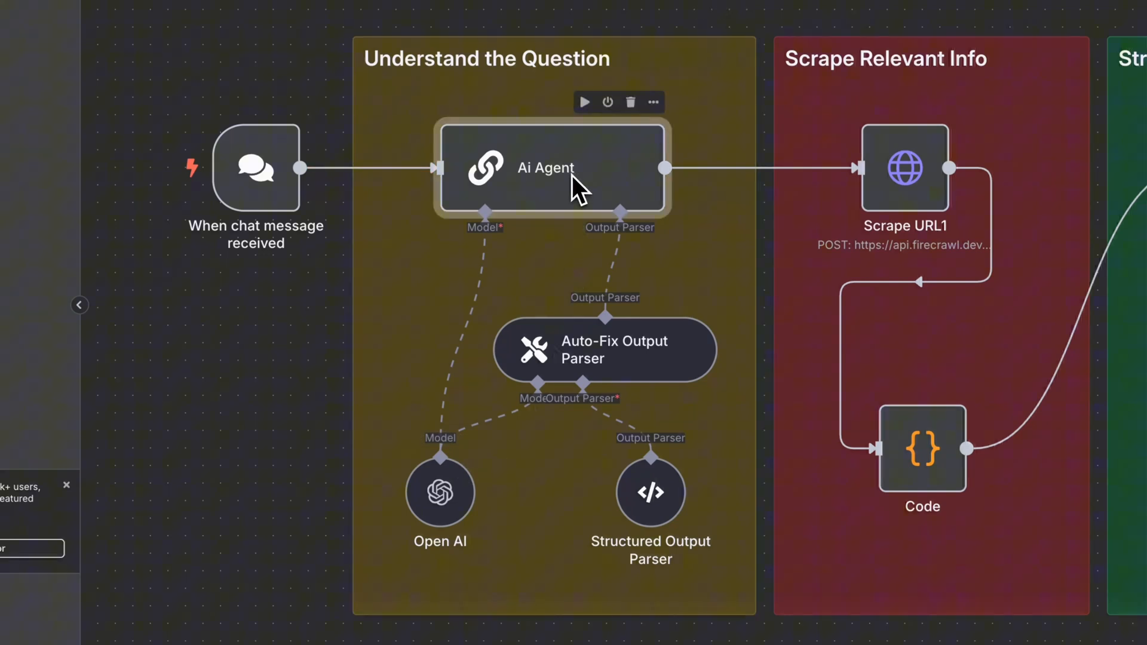
mouse_move(552, 200)
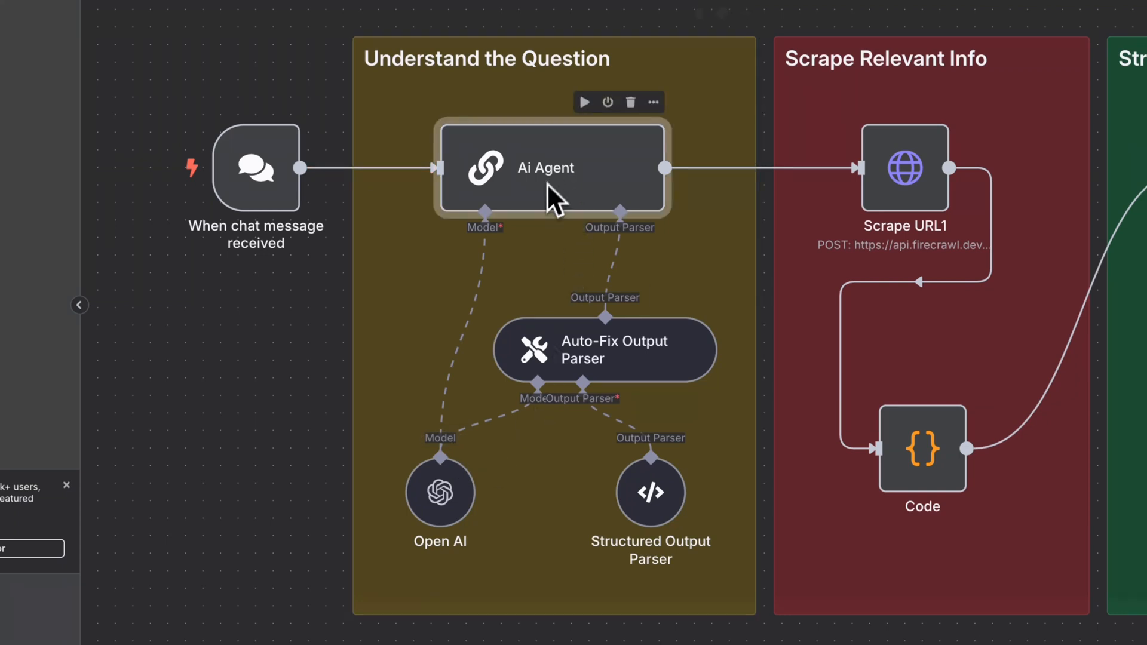
mouse_move(646, 362)
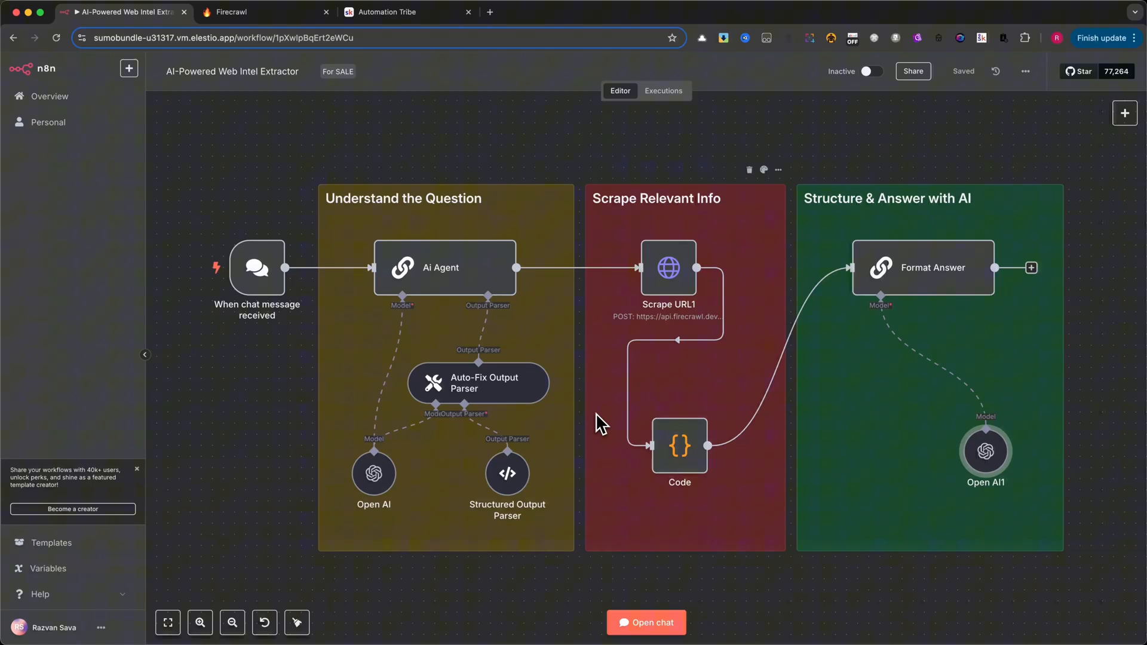
mouse_move(600, 428)
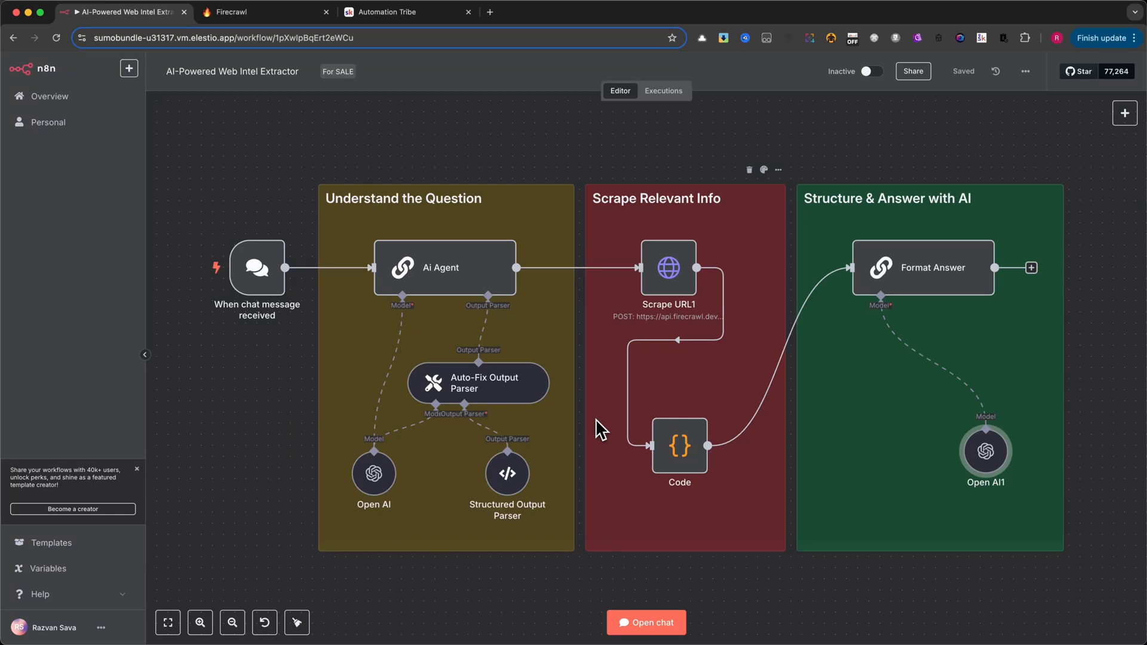
mouse_move(640, 427)
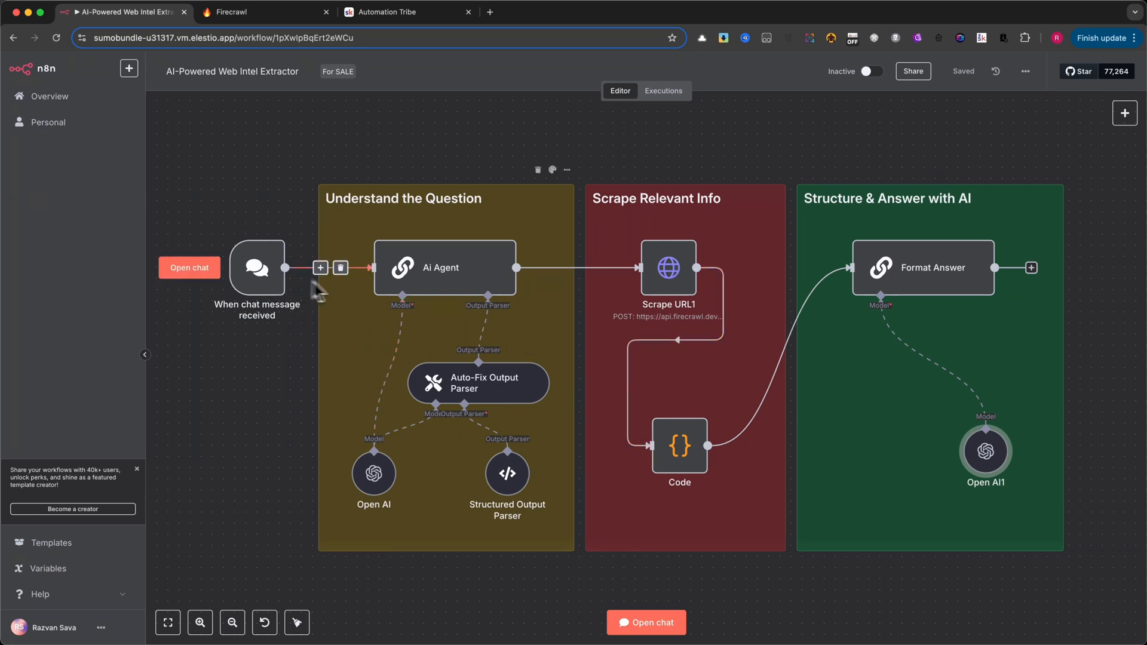
mouse_move(307, 234)
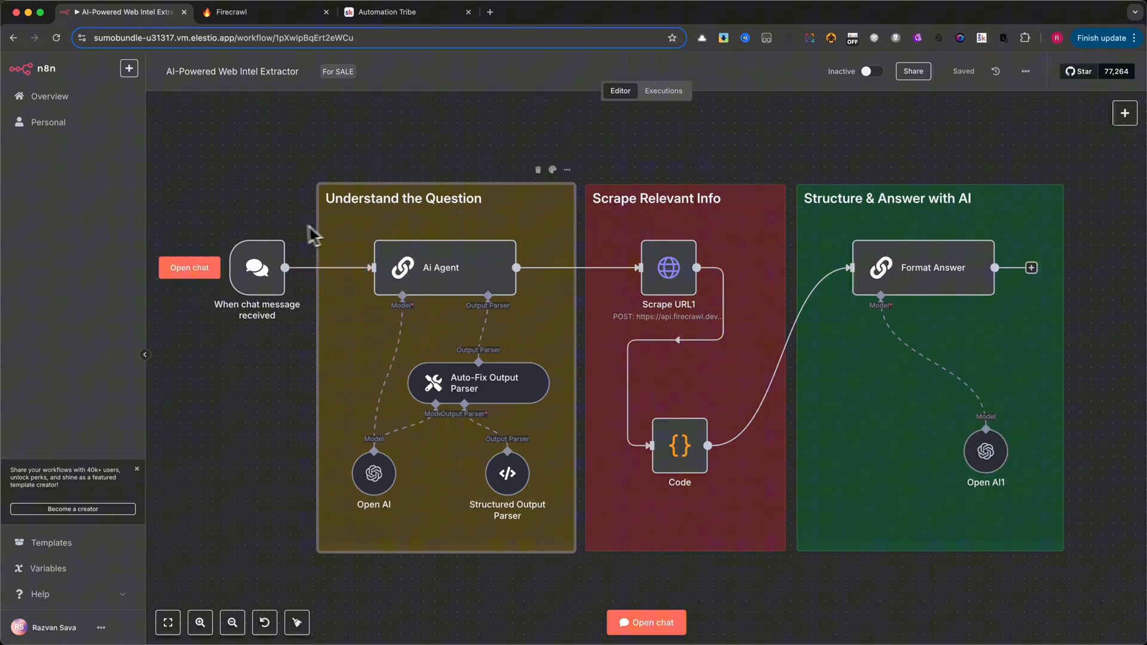
mouse_move(265, 276)
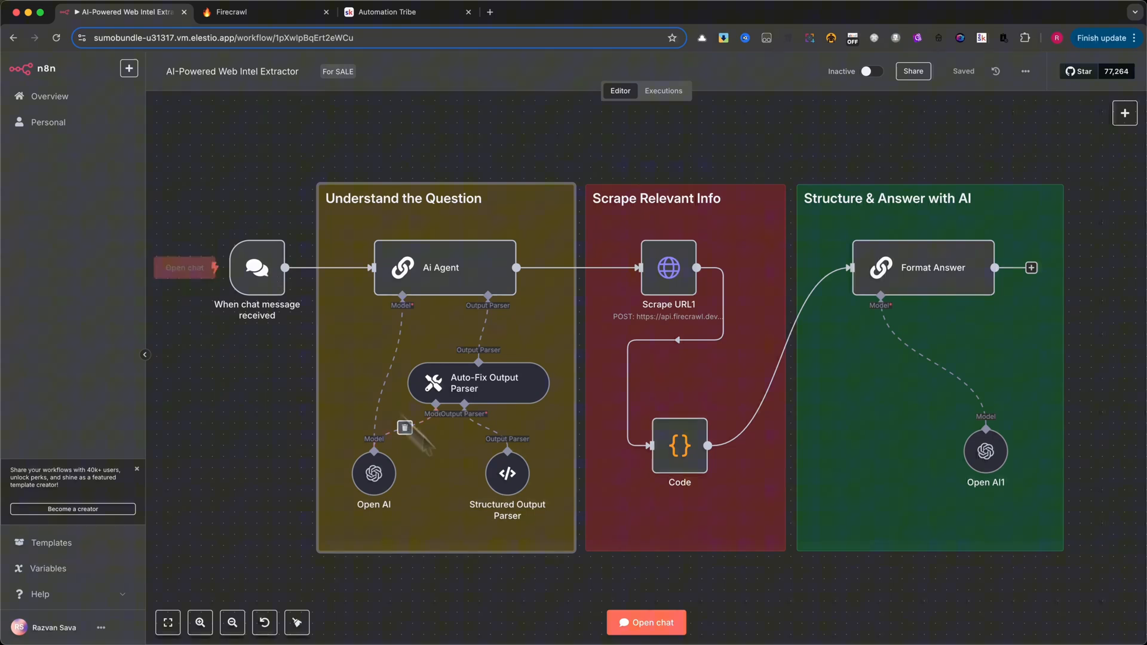
left_click(645, 623)
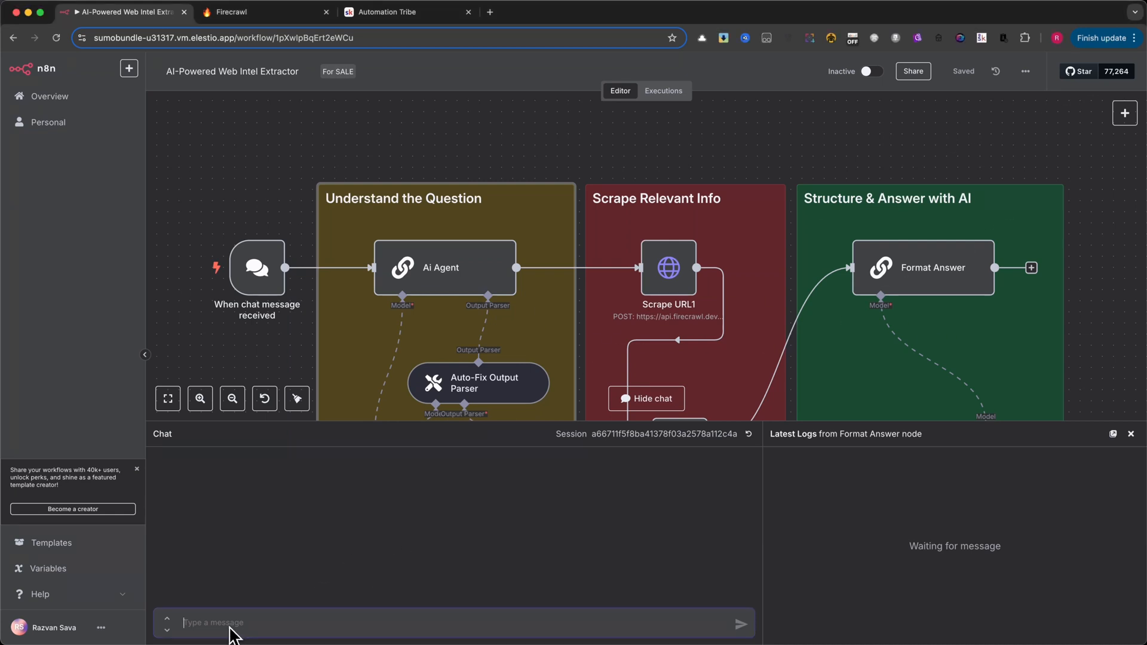
type("Find me the email from this website: automation-tribe.com")
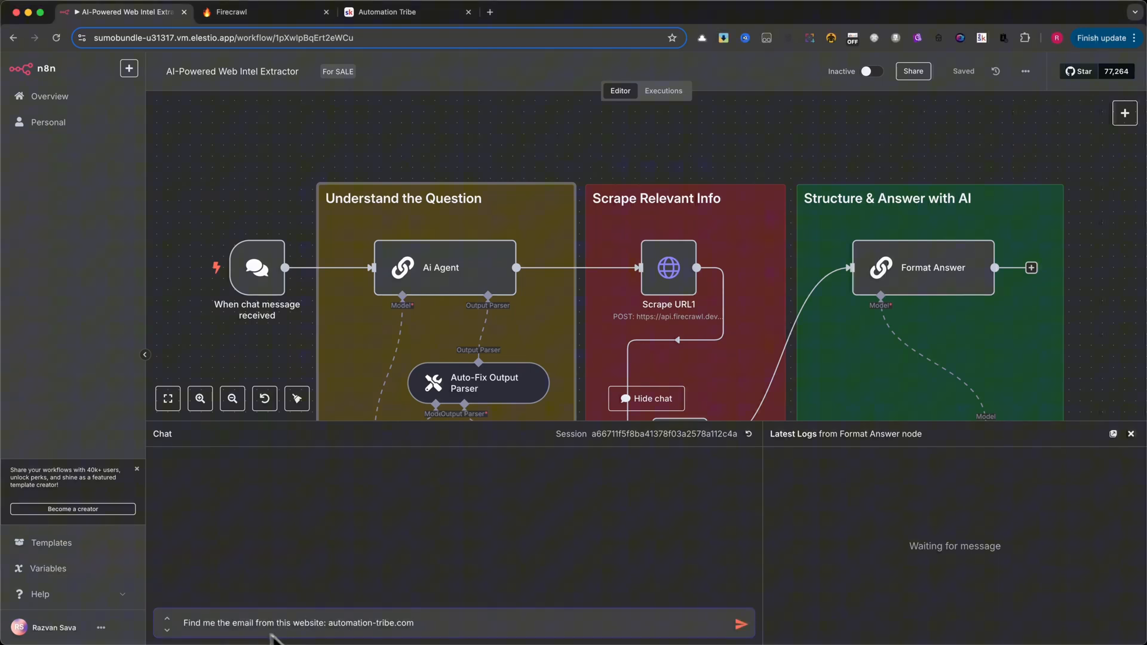
mouse_move(621, 476)
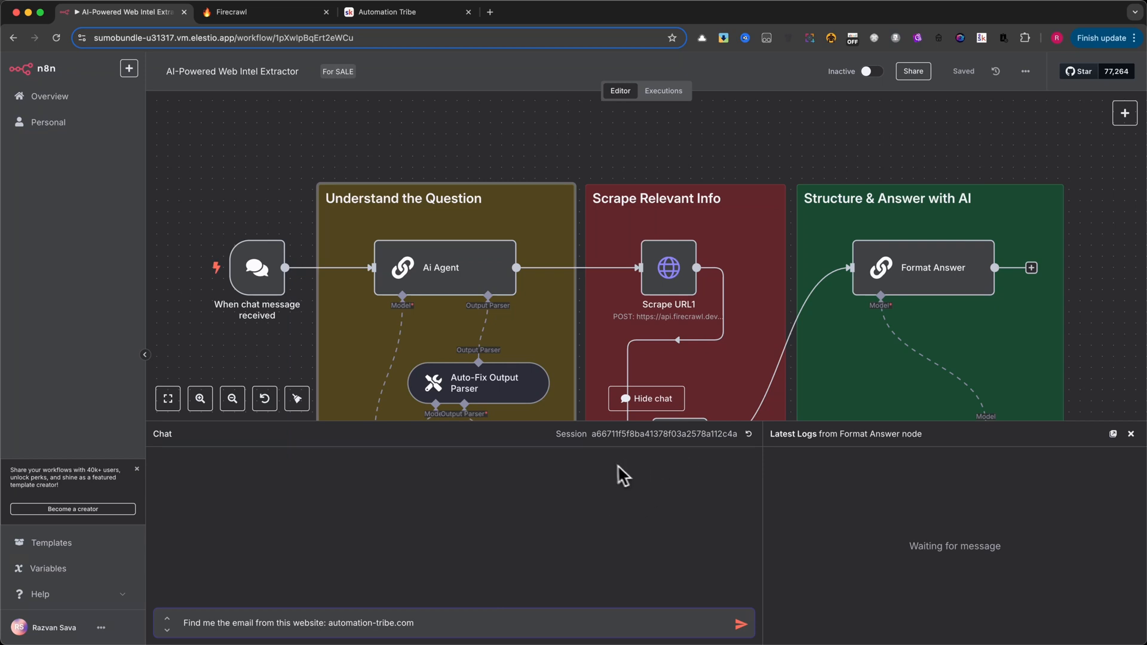
mouse_move(1133, 439)
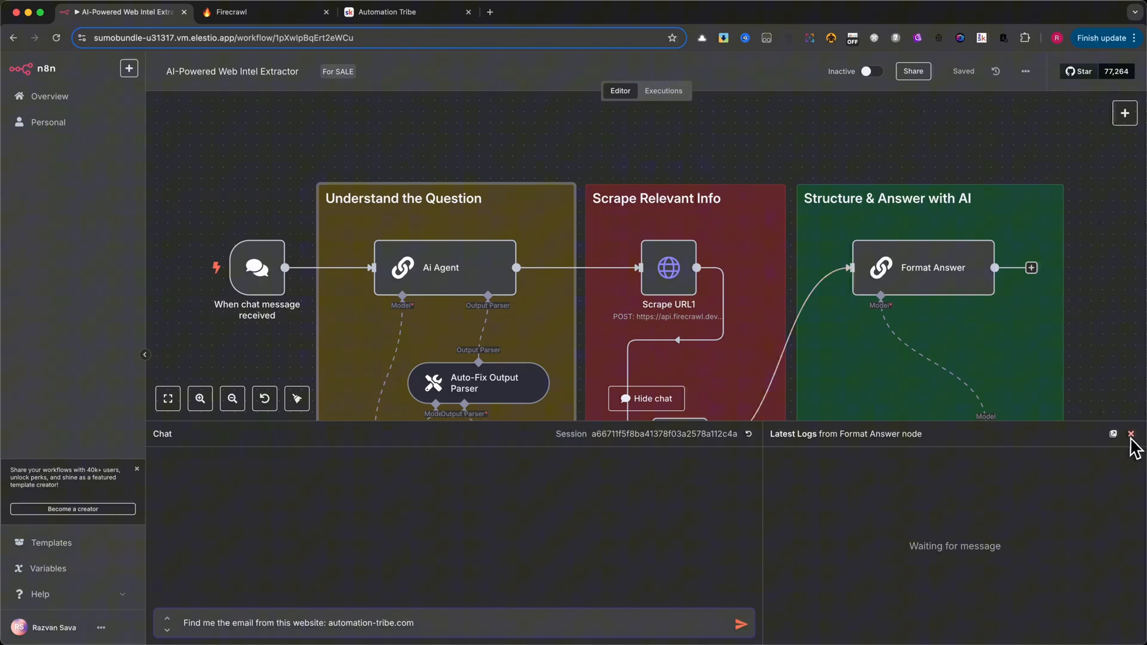
left_click(1136, 434)
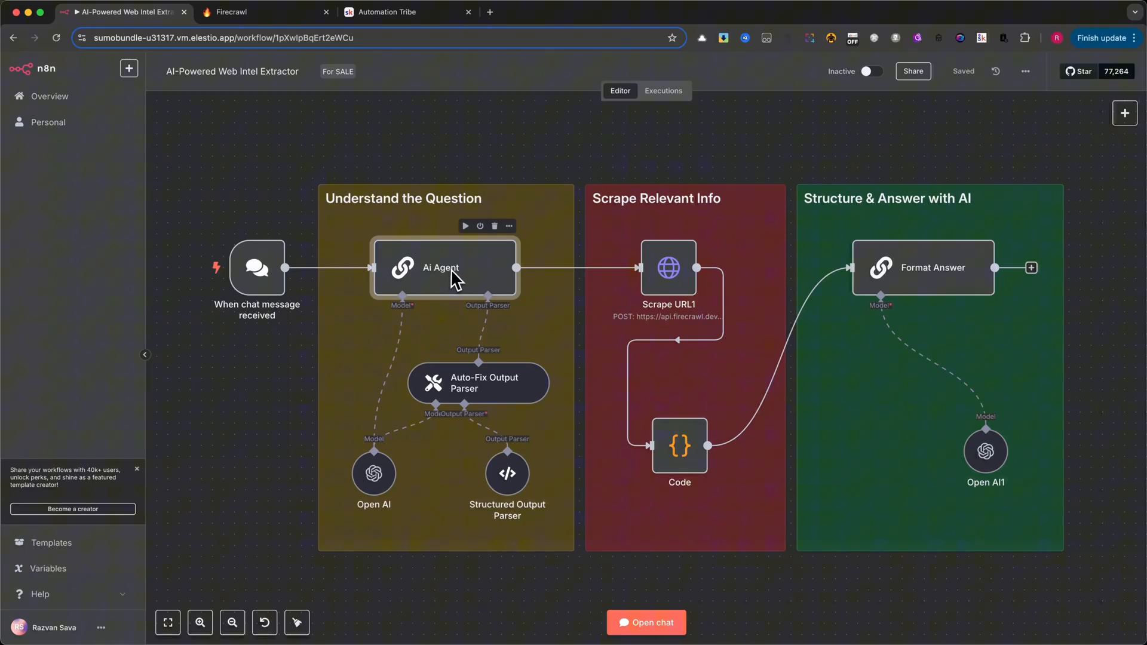
Briefly inspect the AI Agent node's settings twice and return to the canvas each time.
double_click(442, 267)
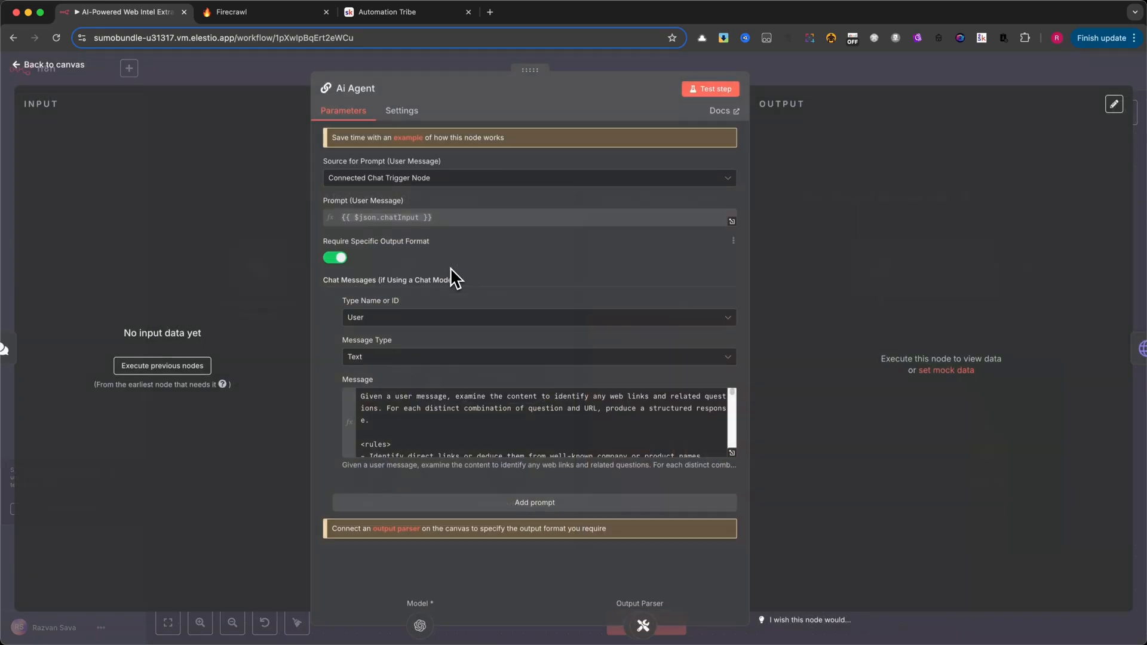
left_click(48, 65)
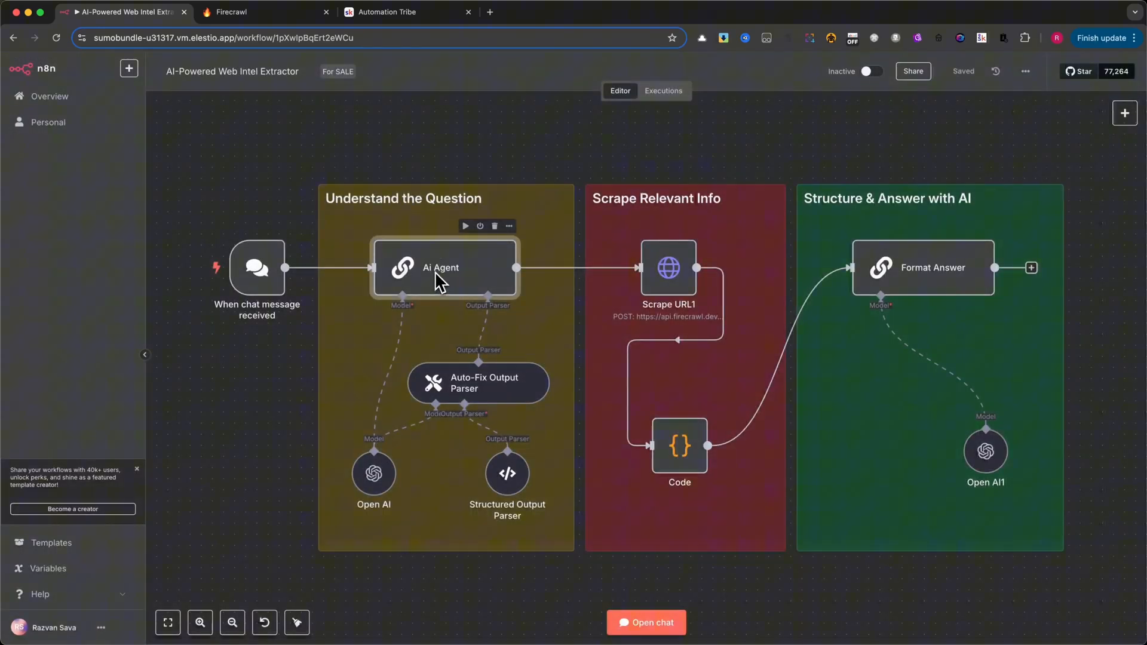
double_click(442, 266)
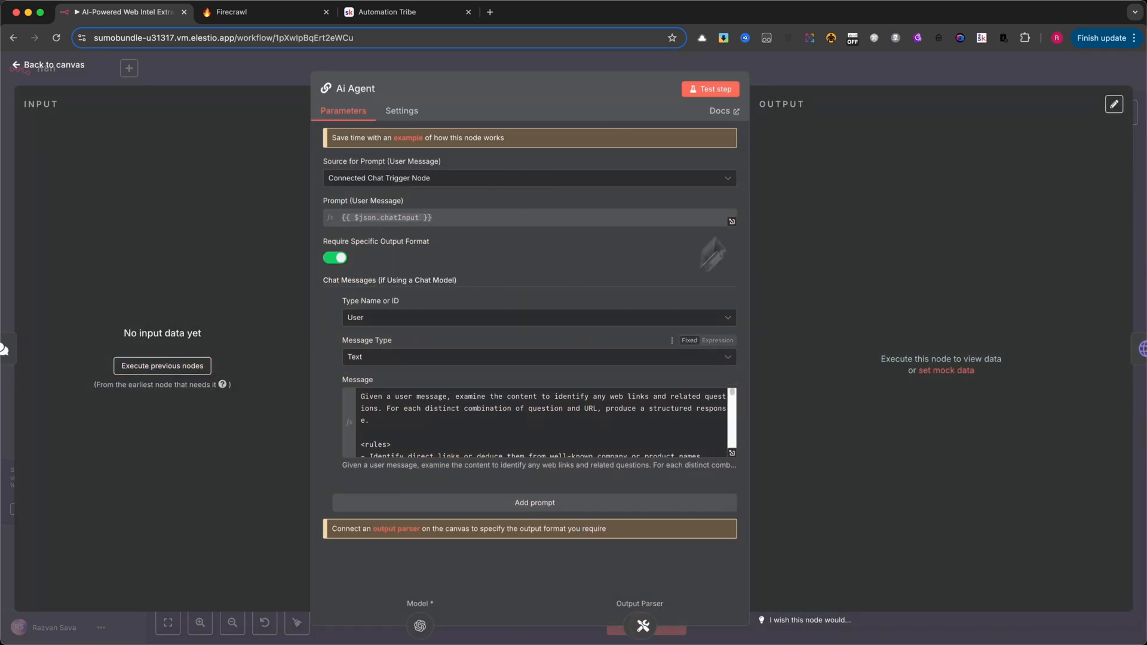
mouse_move(795, 85)
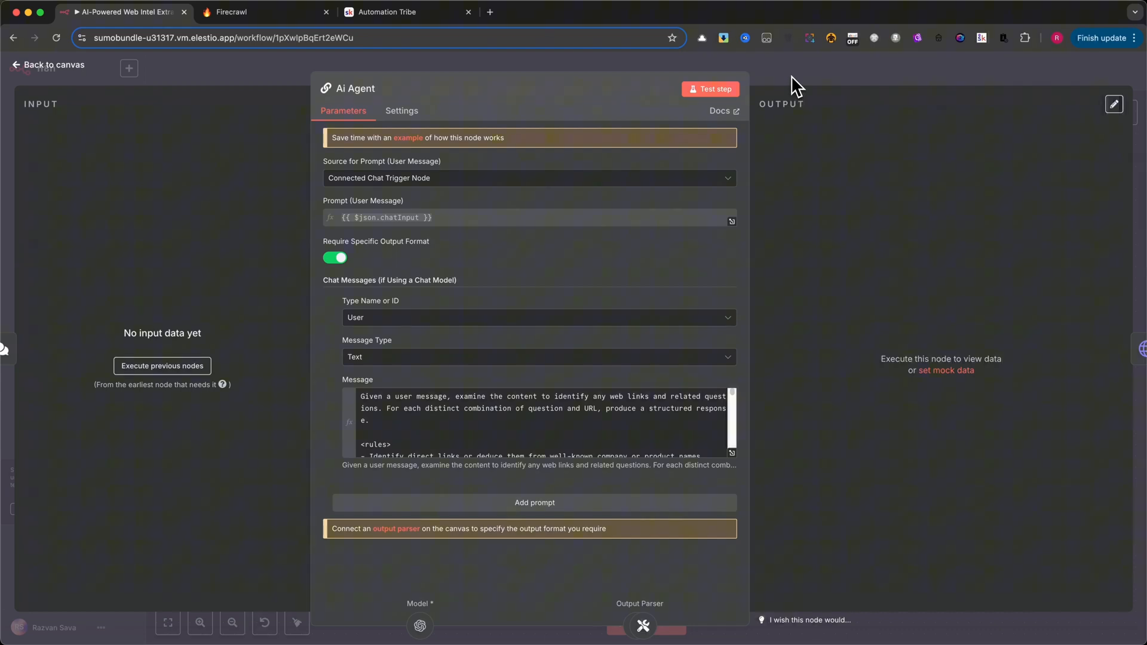
left_click(48, 65)
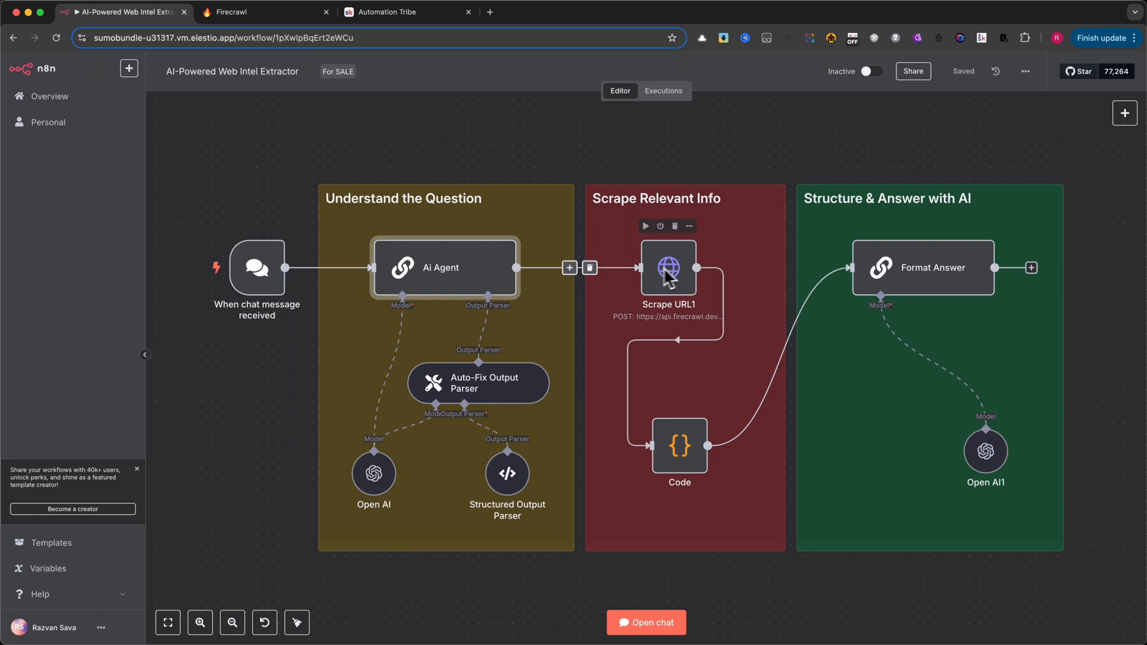
mouse_move(450, 278)
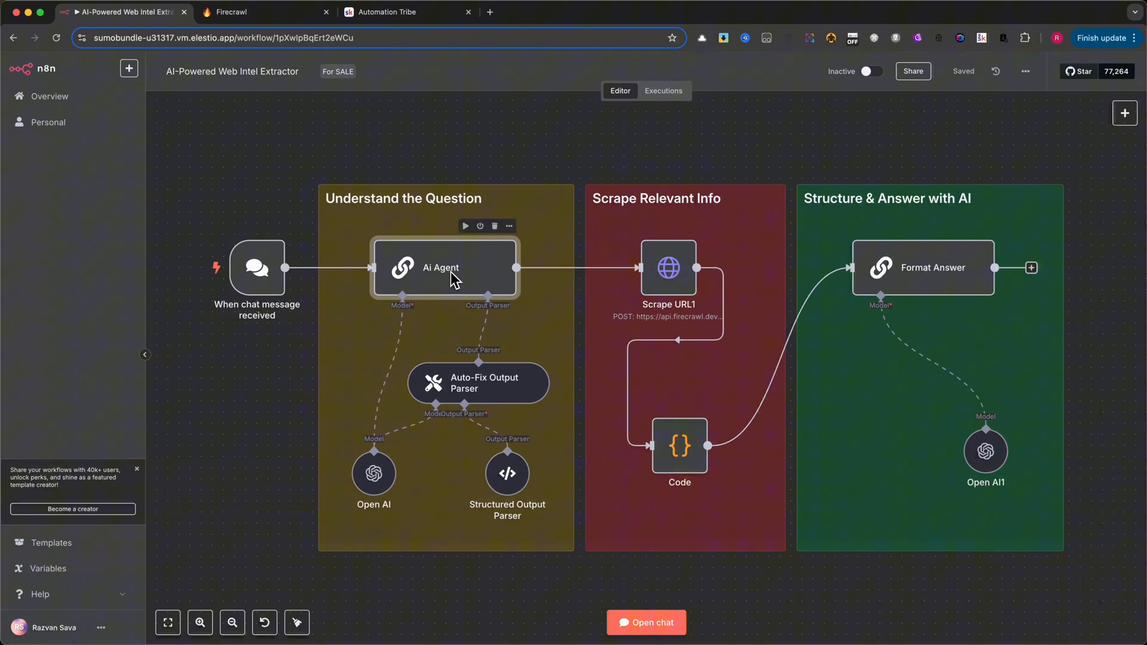
Read through the AI Agent's link-extraction prompt in the expression editor and return to the canvas.
double_click(441, 266)
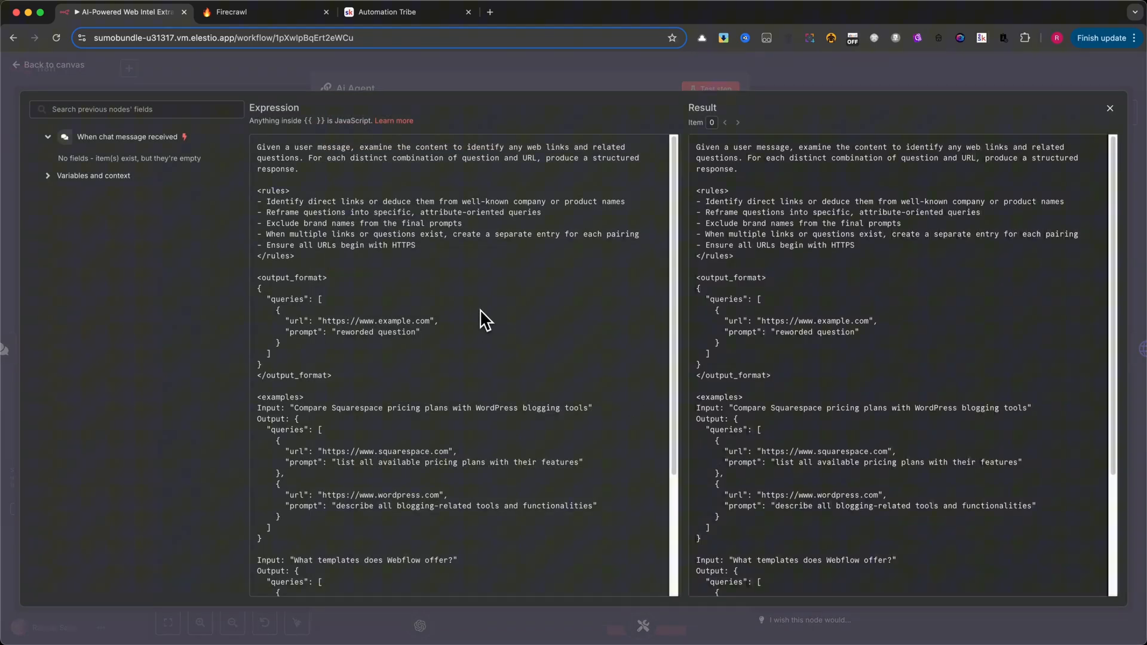
scroll("down", 3)
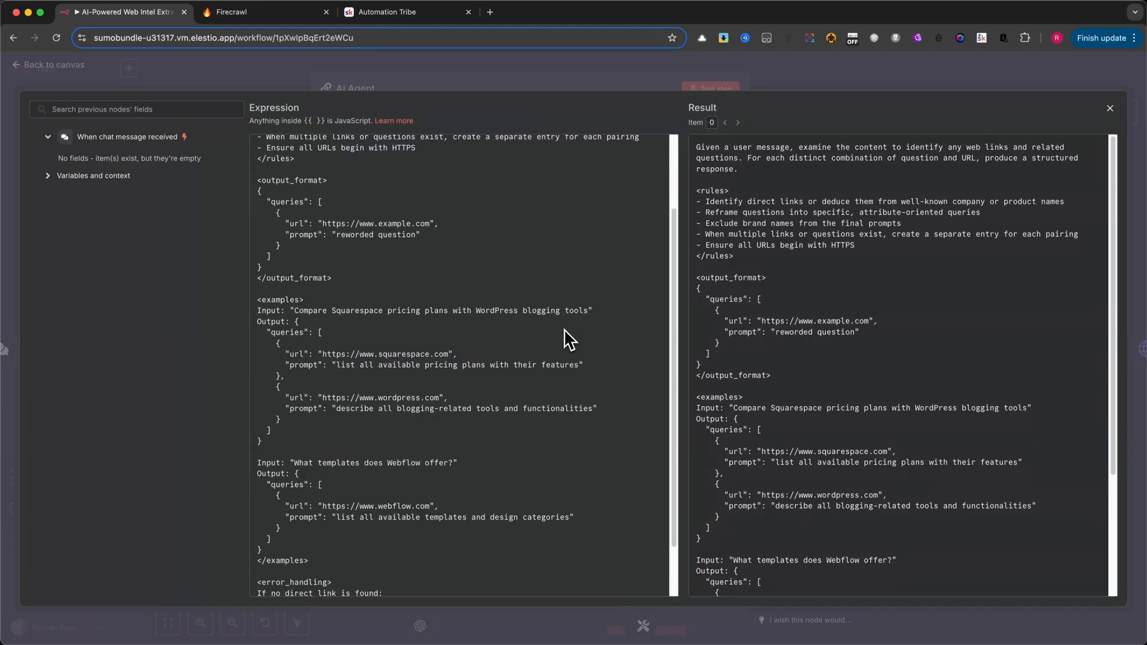
scroll("down", 3)
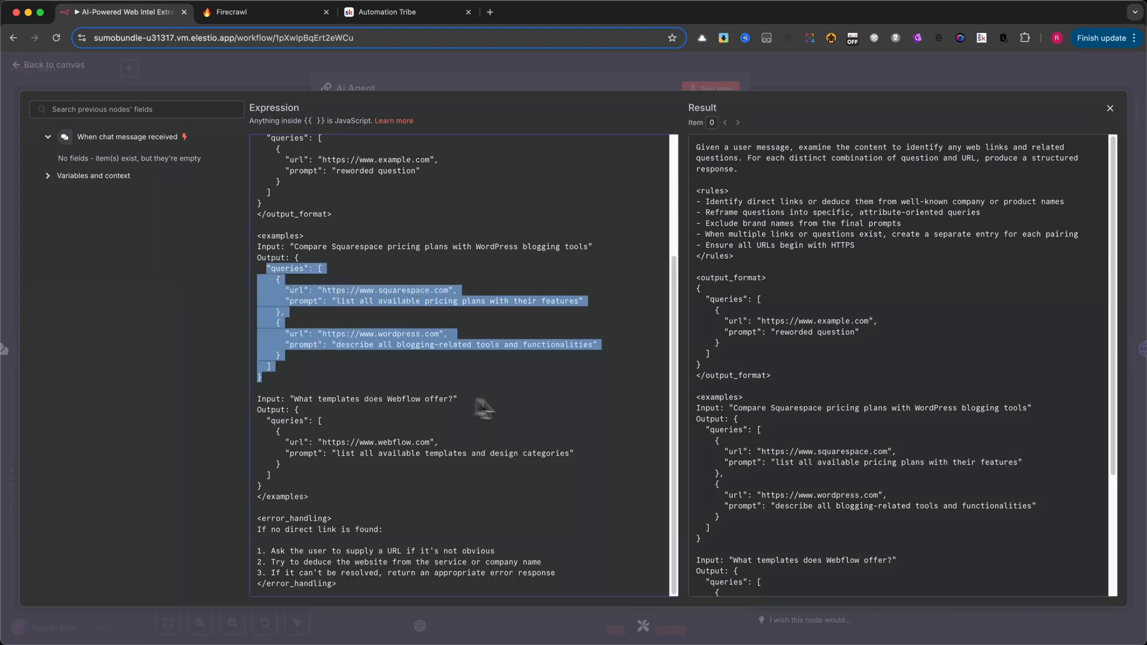
scroll("up", 3)
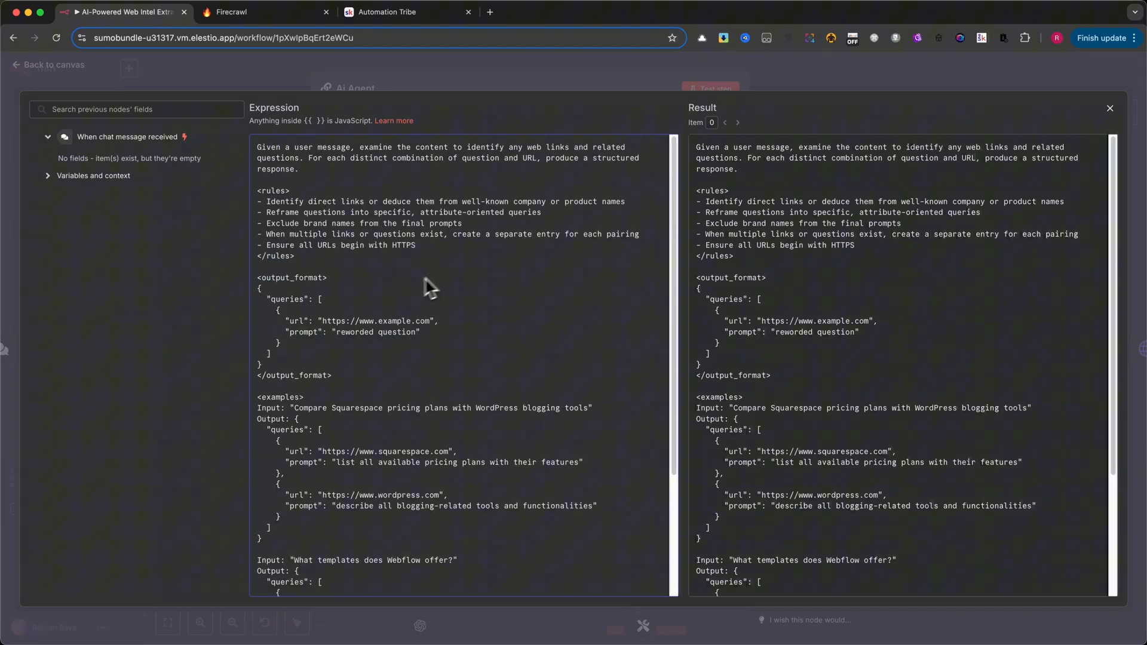
scroll("down", 3)
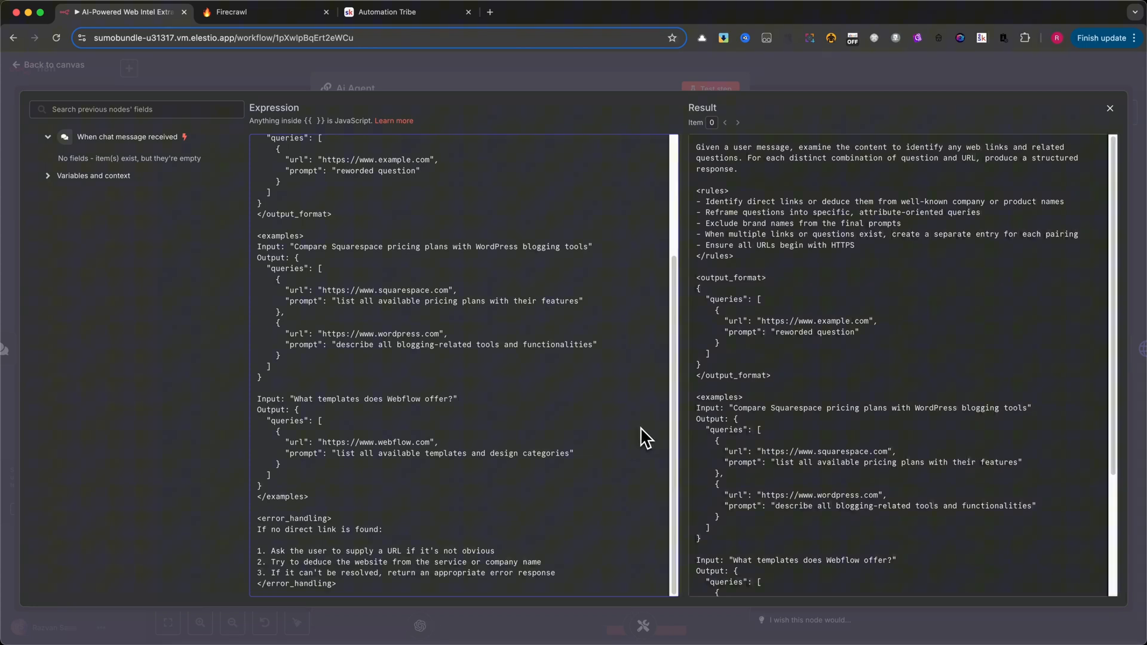
mouse_move(559, 442)
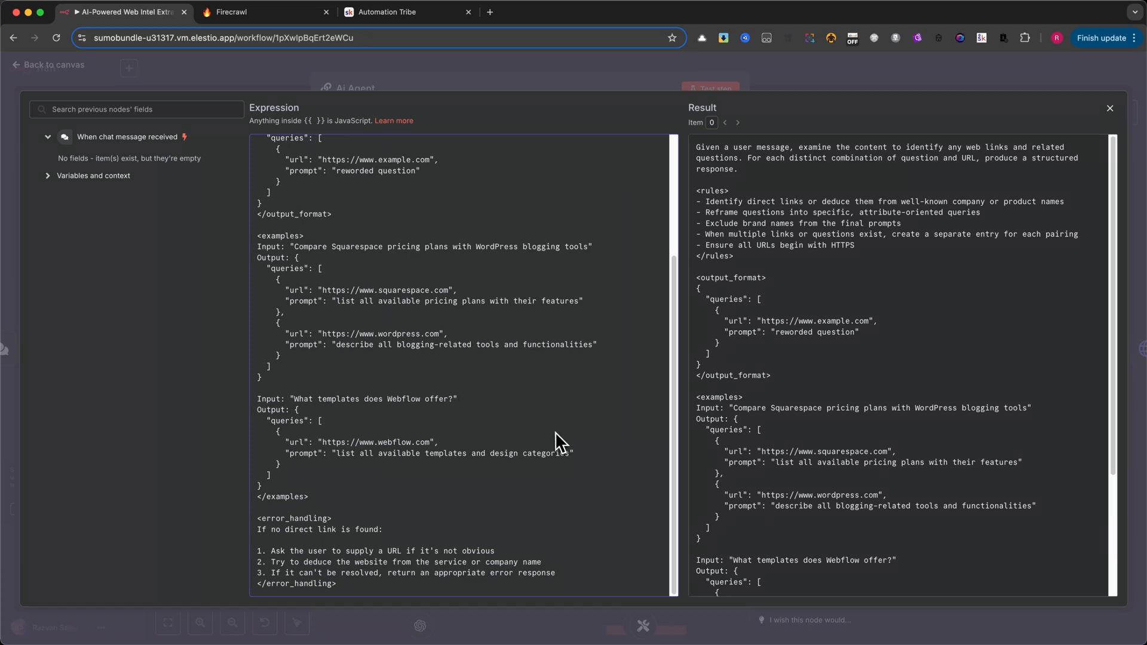
mouse_move(508, 161)
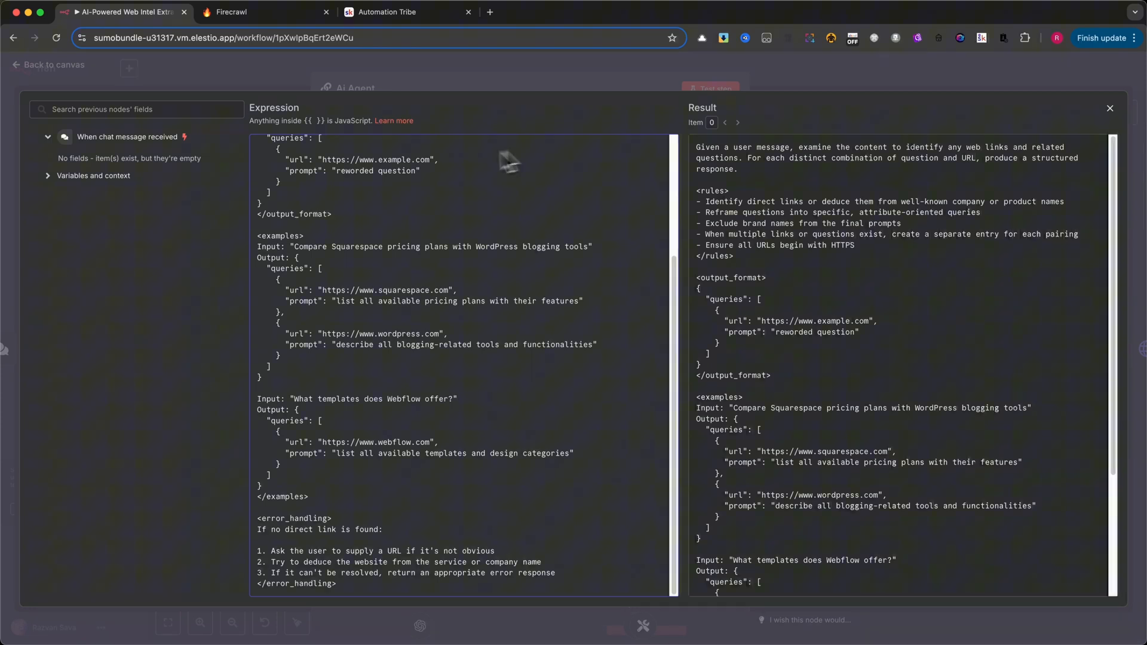
scroll("up", 3)
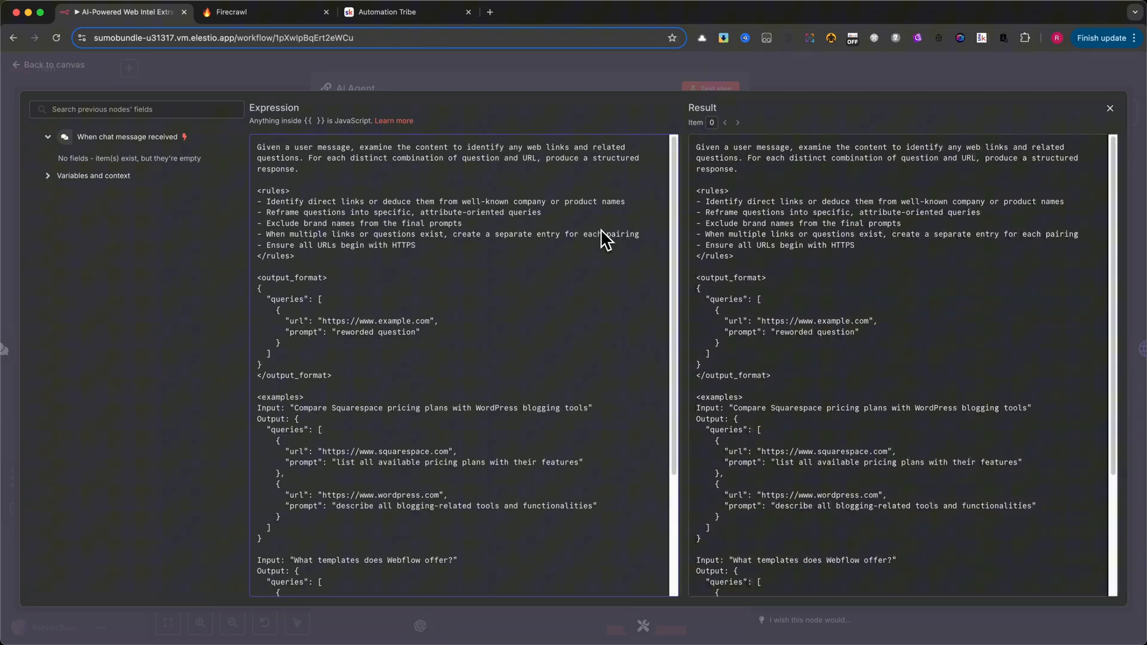
mouse_move(607, 135)
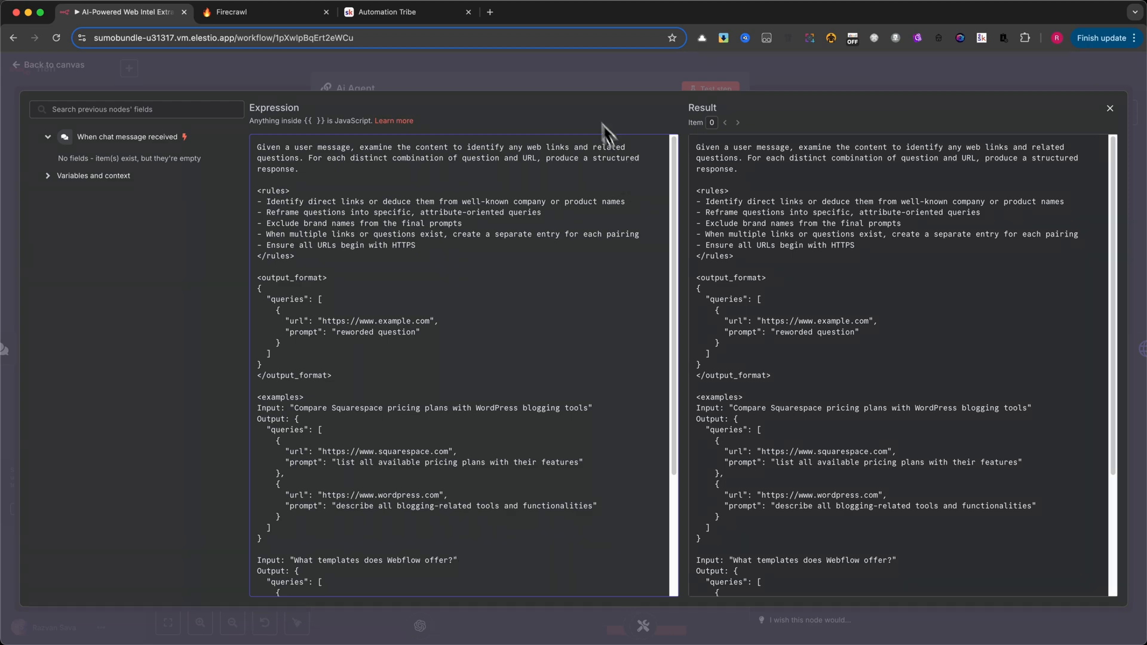
left_click(1109, 107)
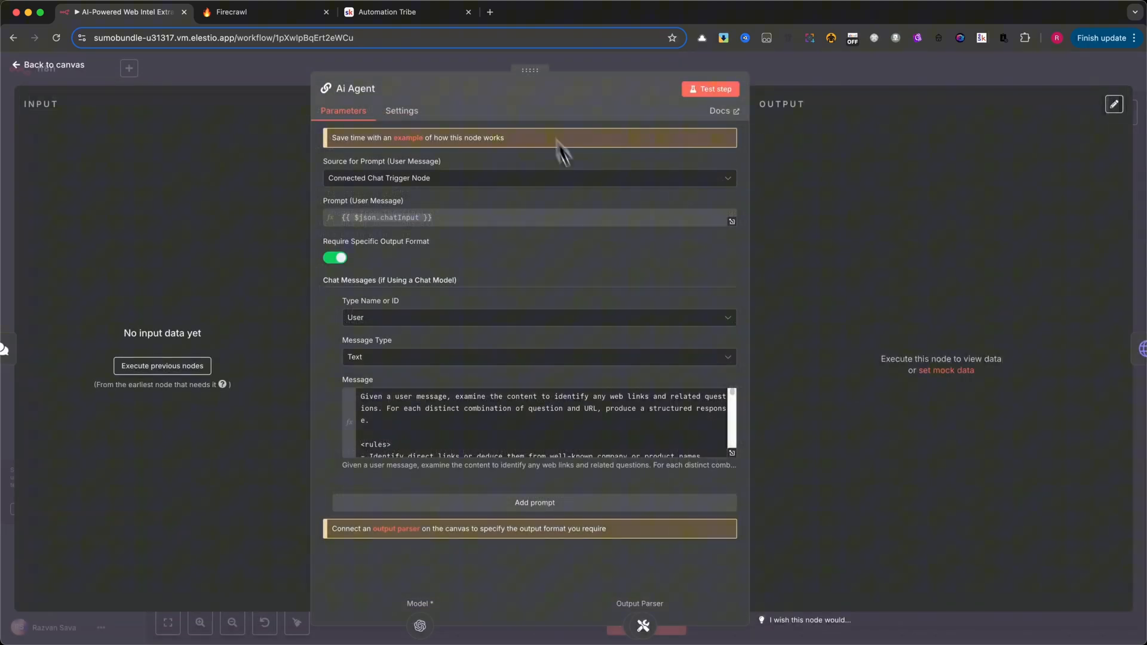
left_click(48, 64)
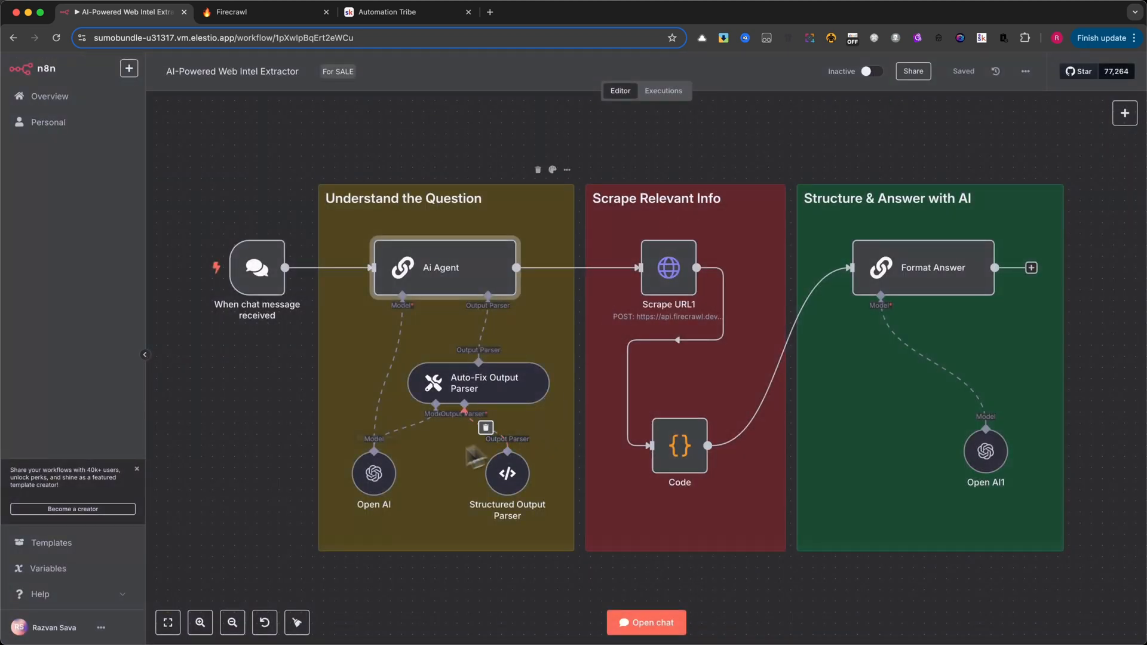
double_click(372, 472)
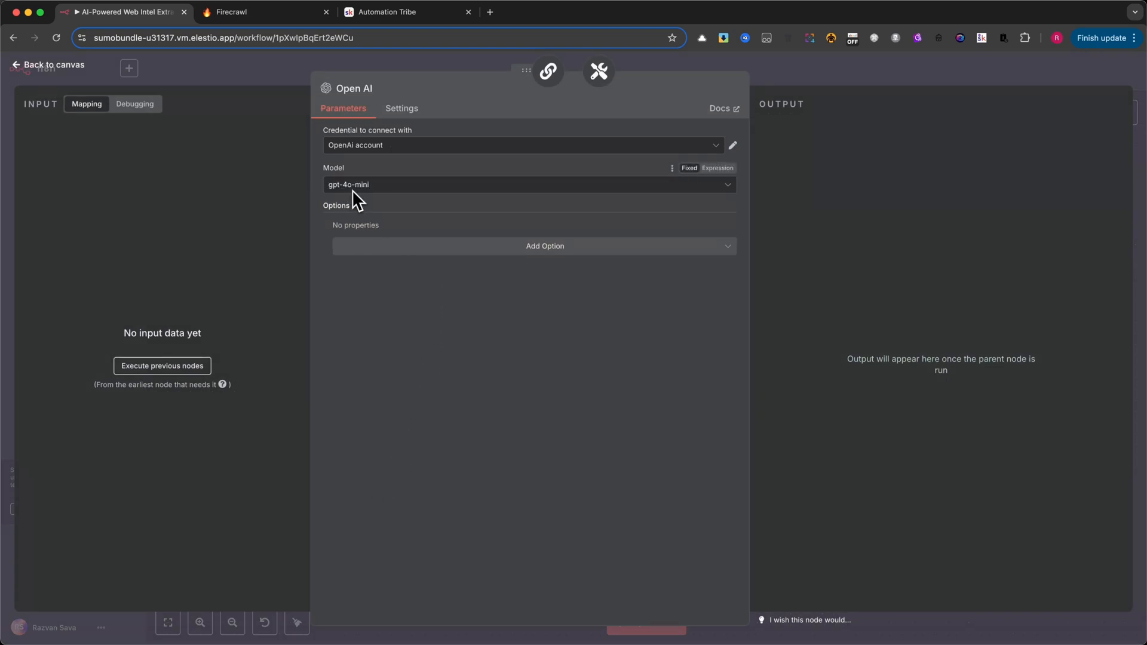
mouse_move(362, 201)
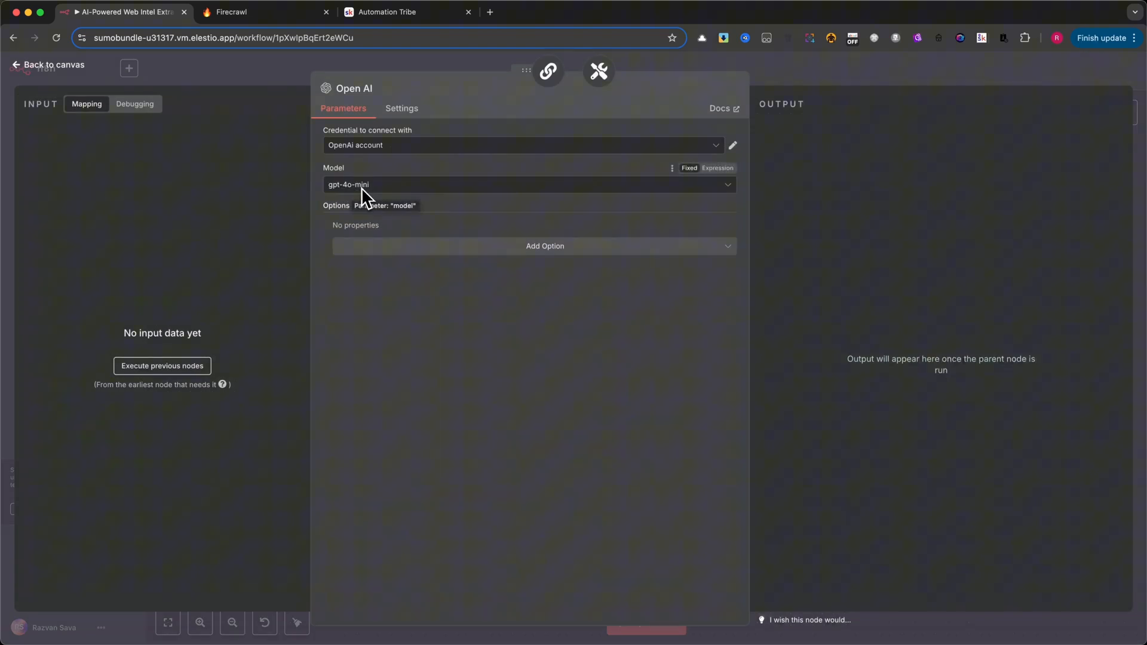
mouse_move(674, 75)
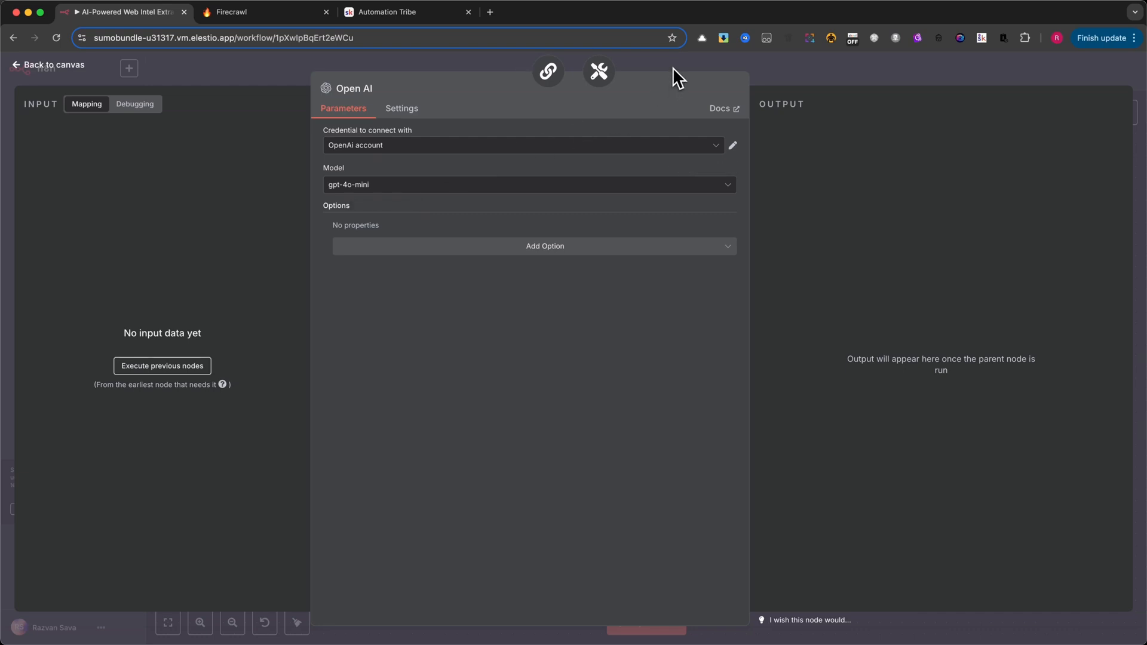
mouse_move(683, 73)
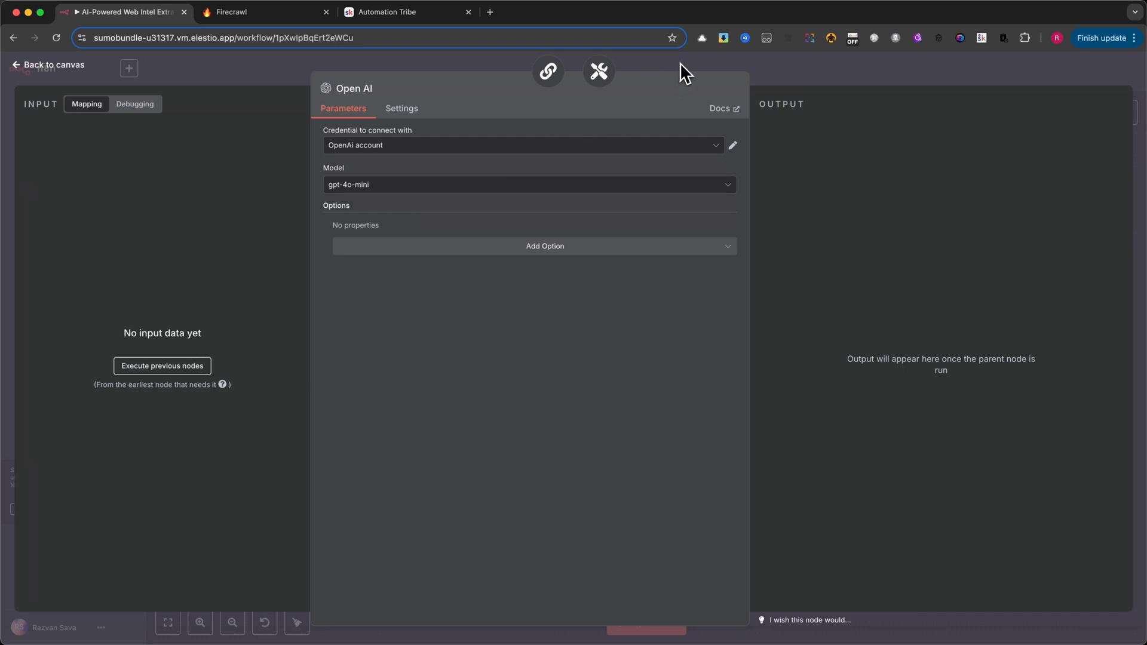
mouse_move(522, 167)
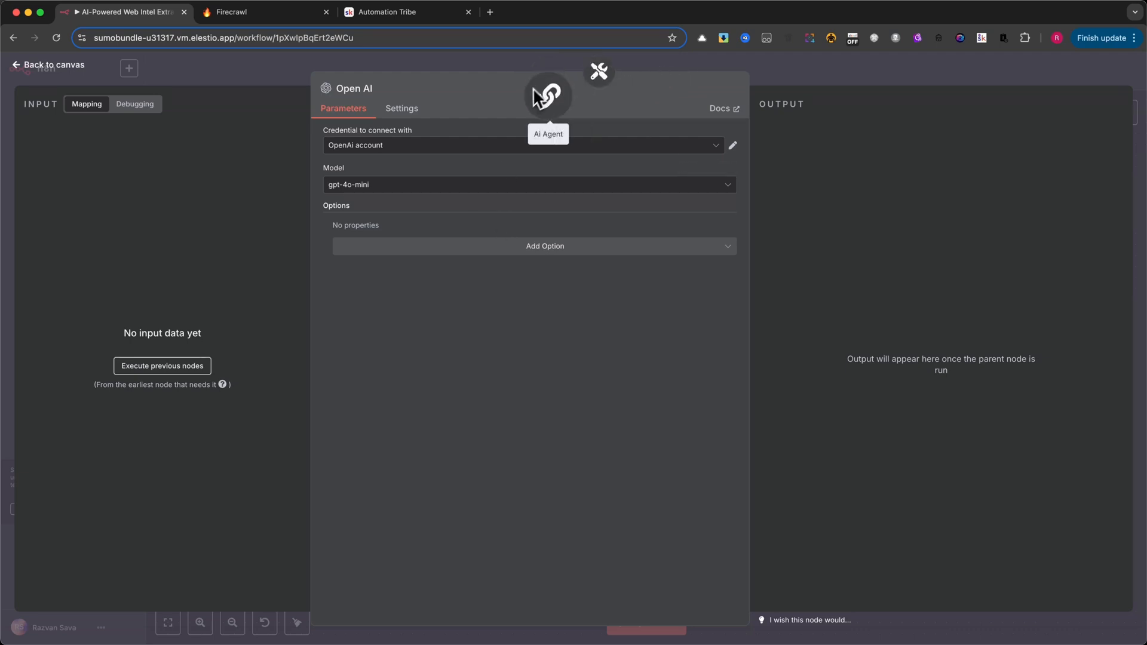
View the Structured Output Parser's JSON example of queries with url and prompt fields.
left_click(48, 64)
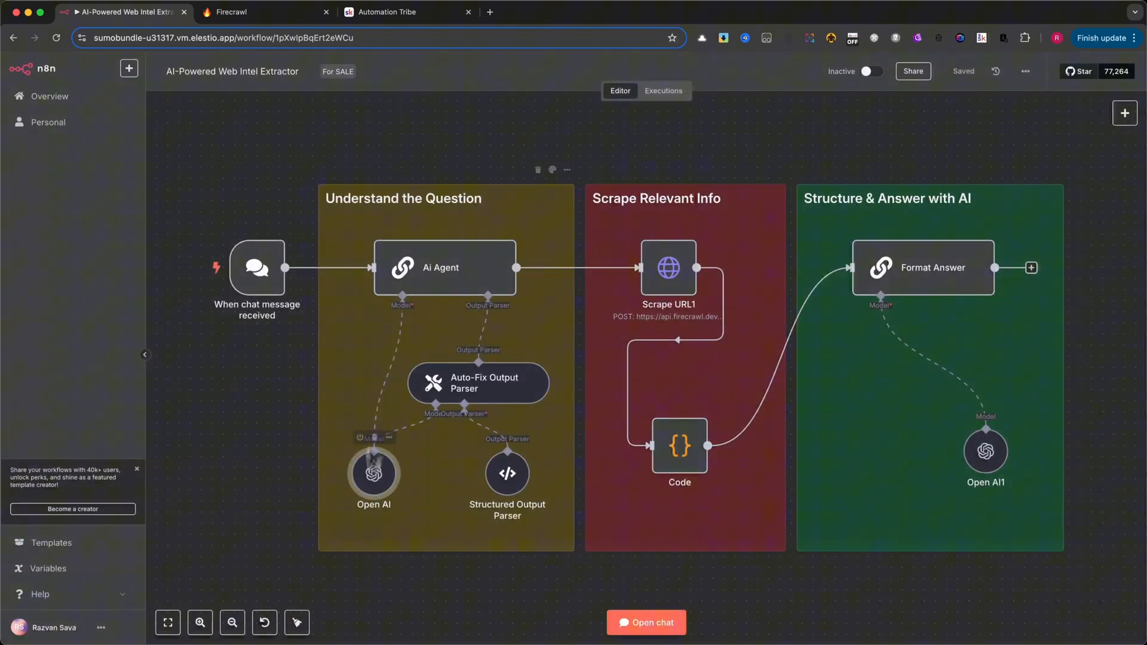
mouse_move(508, 472)
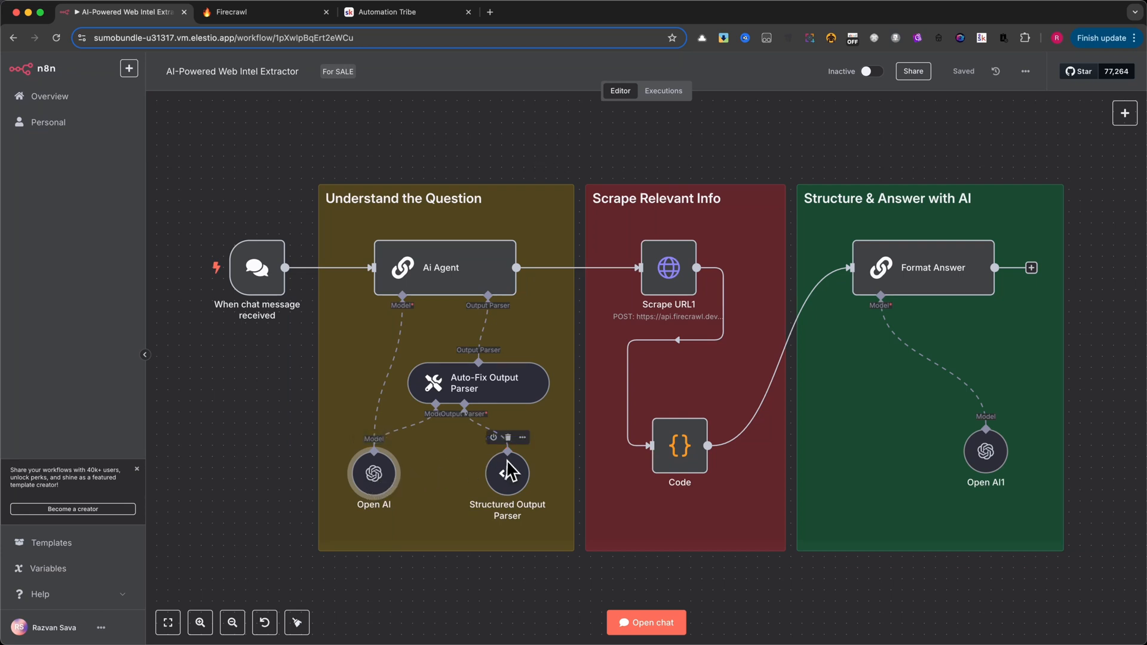
double_click(507, 472)
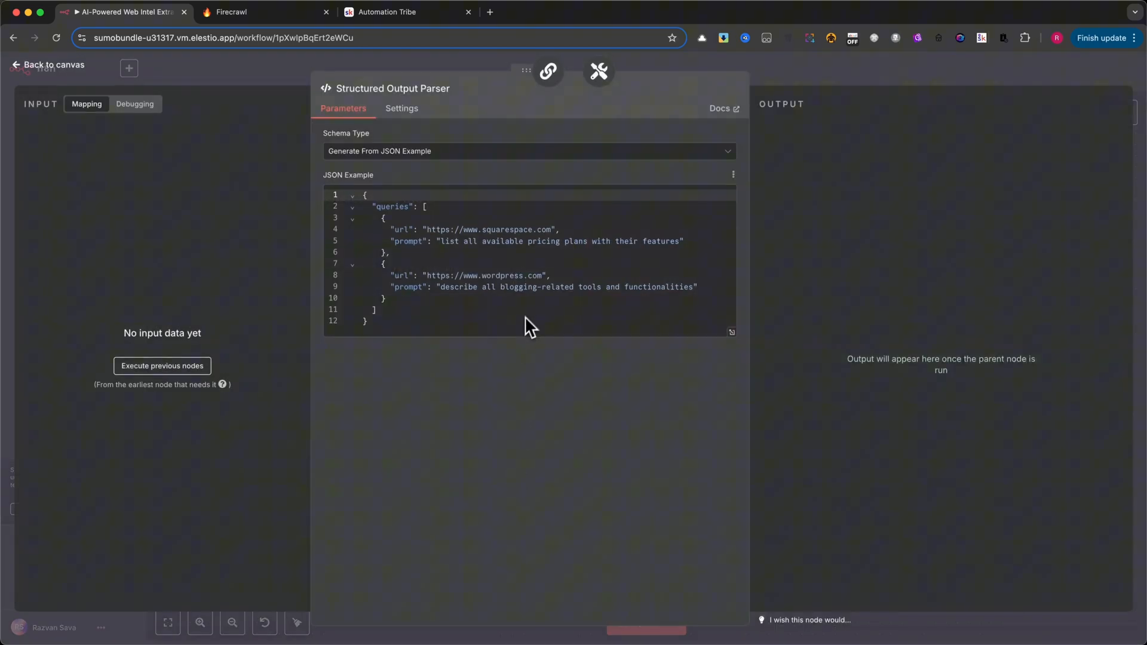
mouse_move(396, 340)
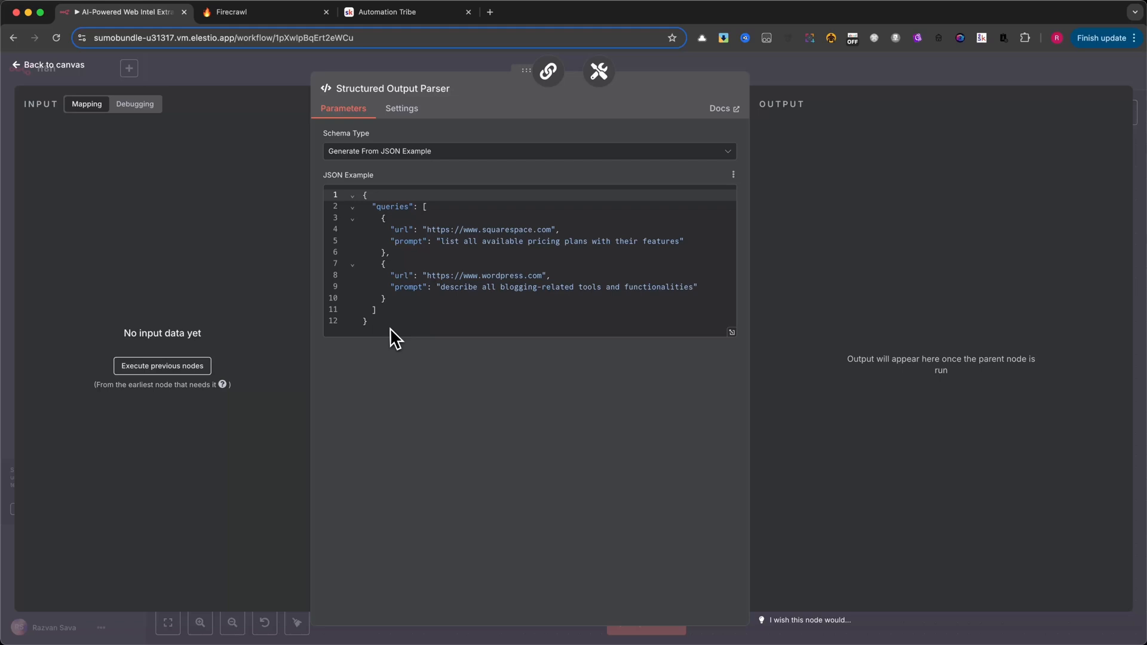
mouse_move(401, 238)
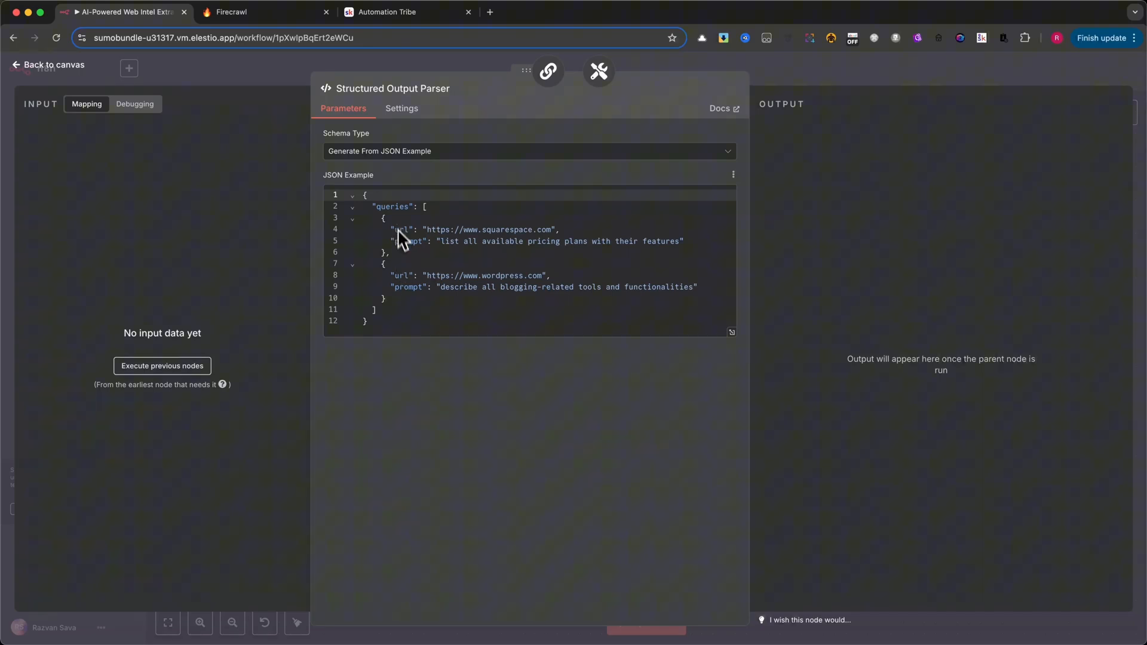
mouse_move(399, 338)
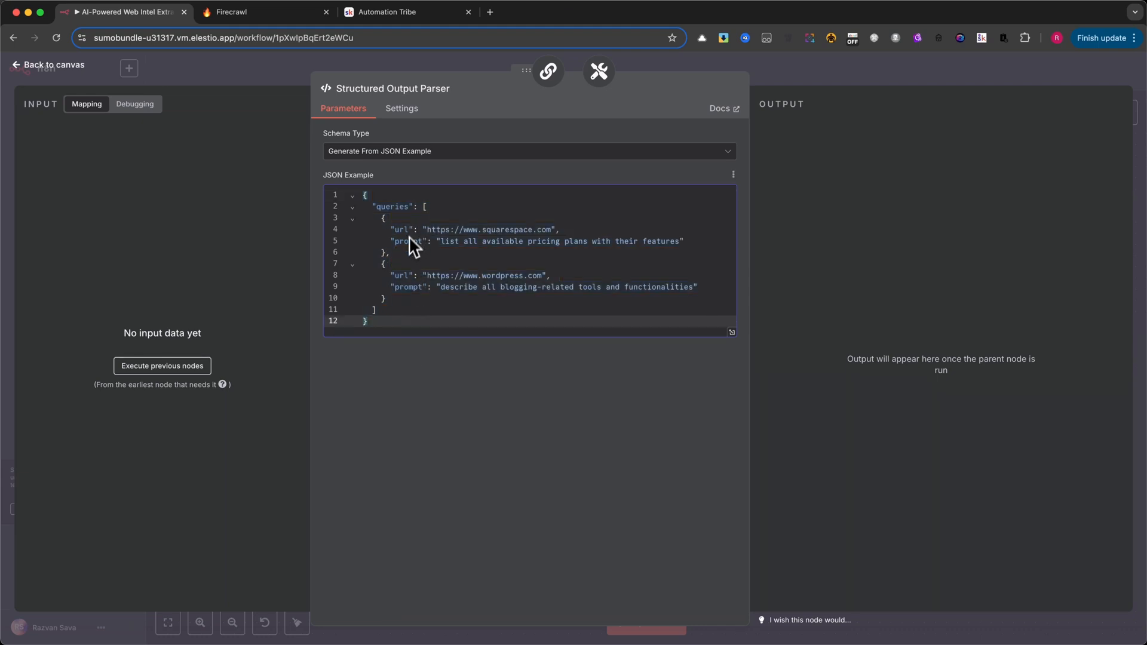
mouse_move(416, 344)
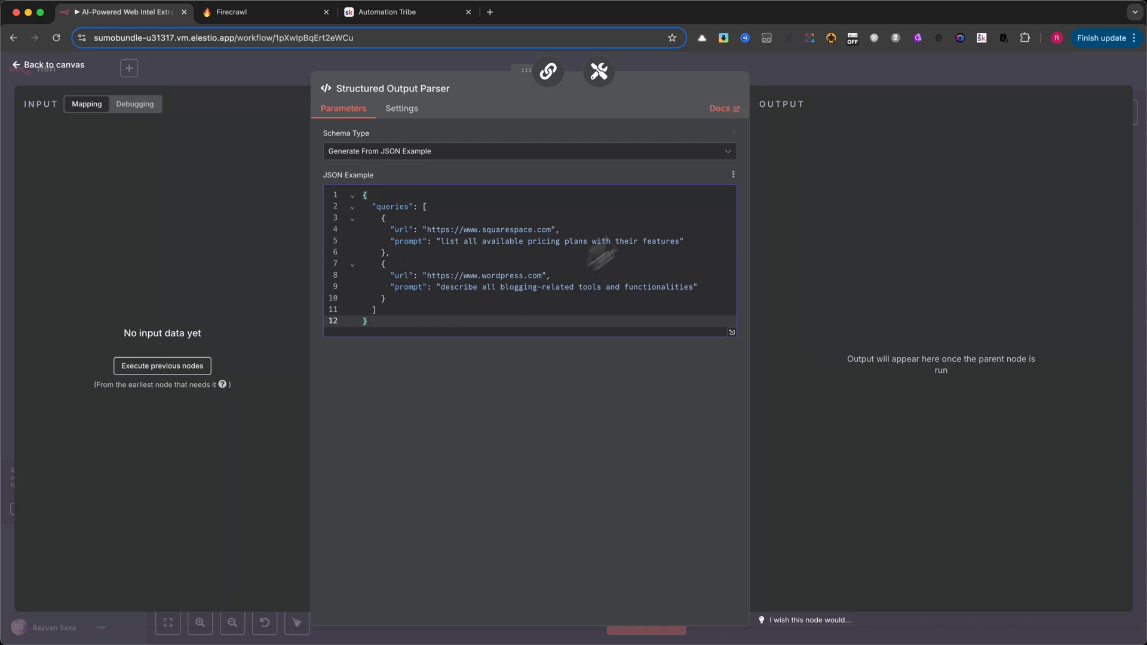
Add the Retry Prompt option to the Auto-Fix Output Parser and remove it again, leaving defaults.
left_click(48, 64)
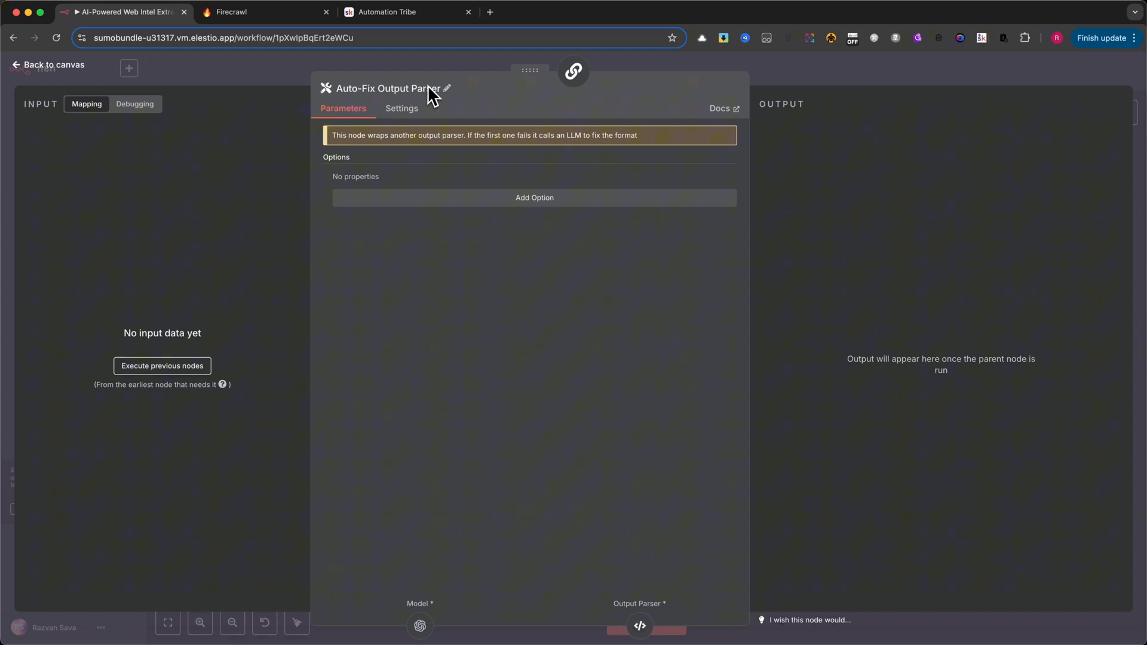
left_click(534, 197)
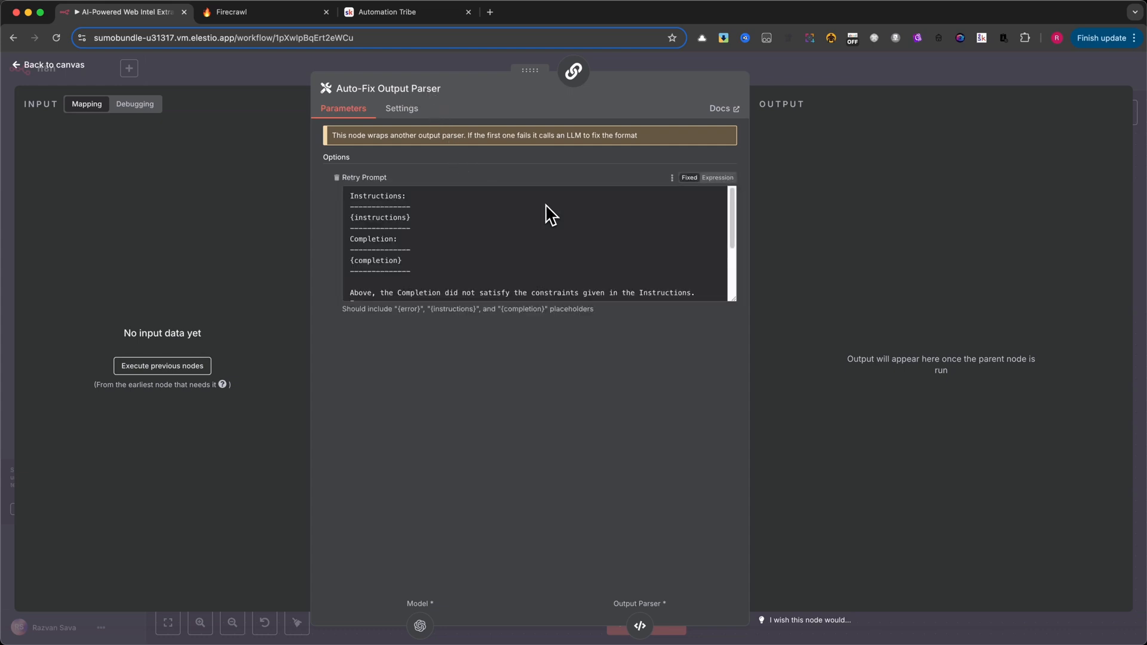
mouse_move(366, 185)
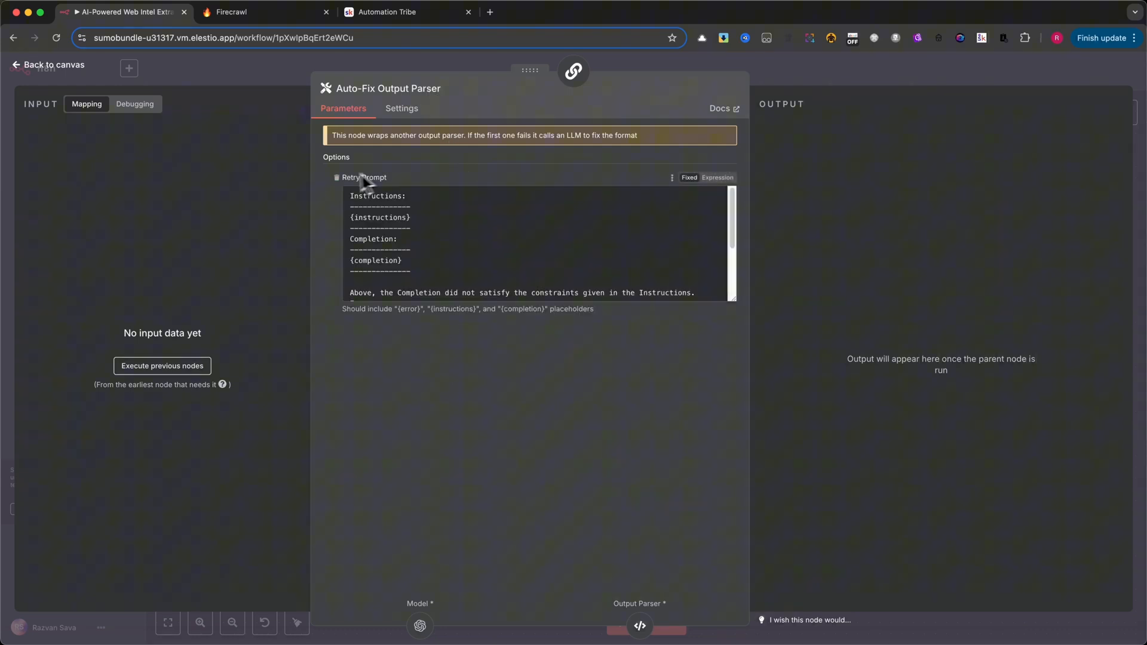
left_click(337, 178)
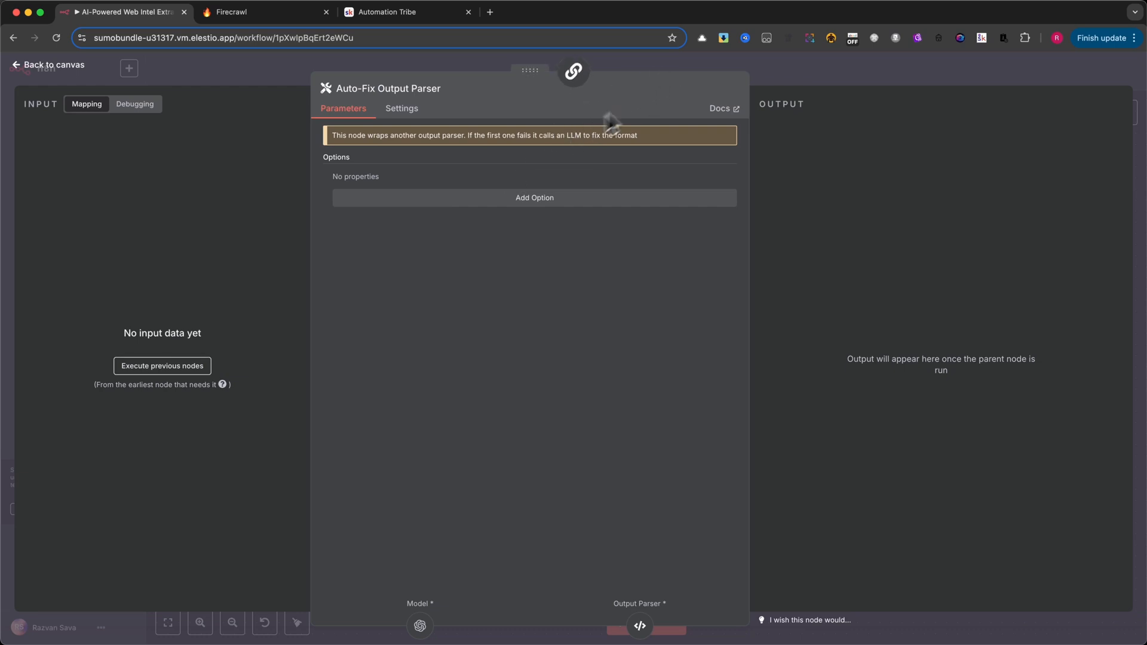
left_click(48, 64)
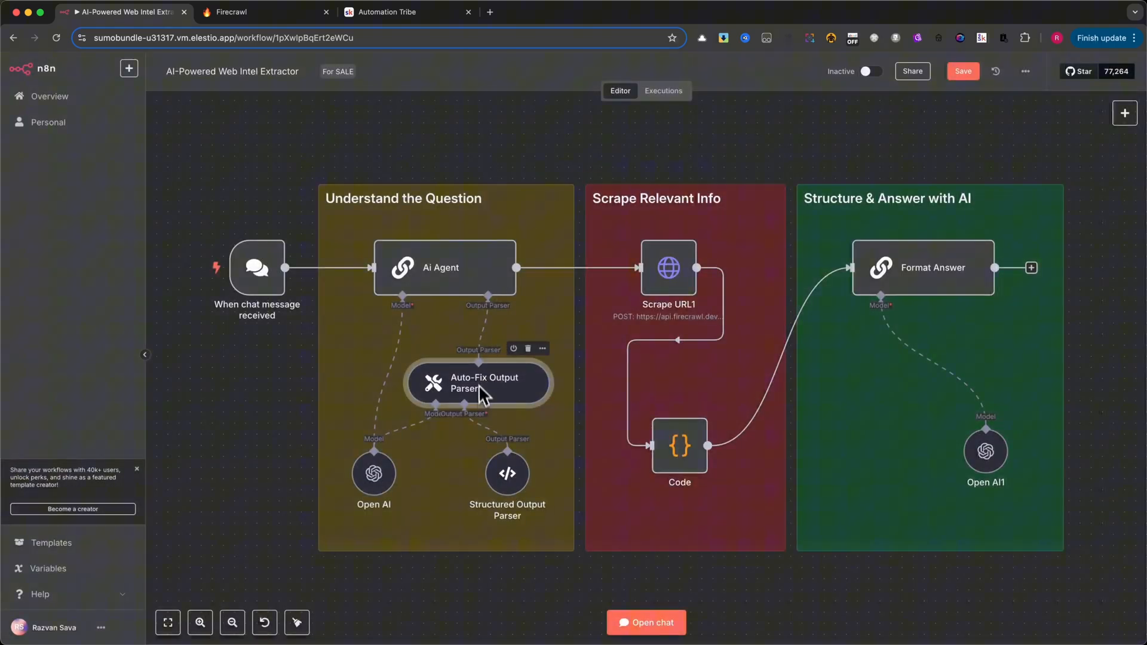
mouse_move(373, 472)
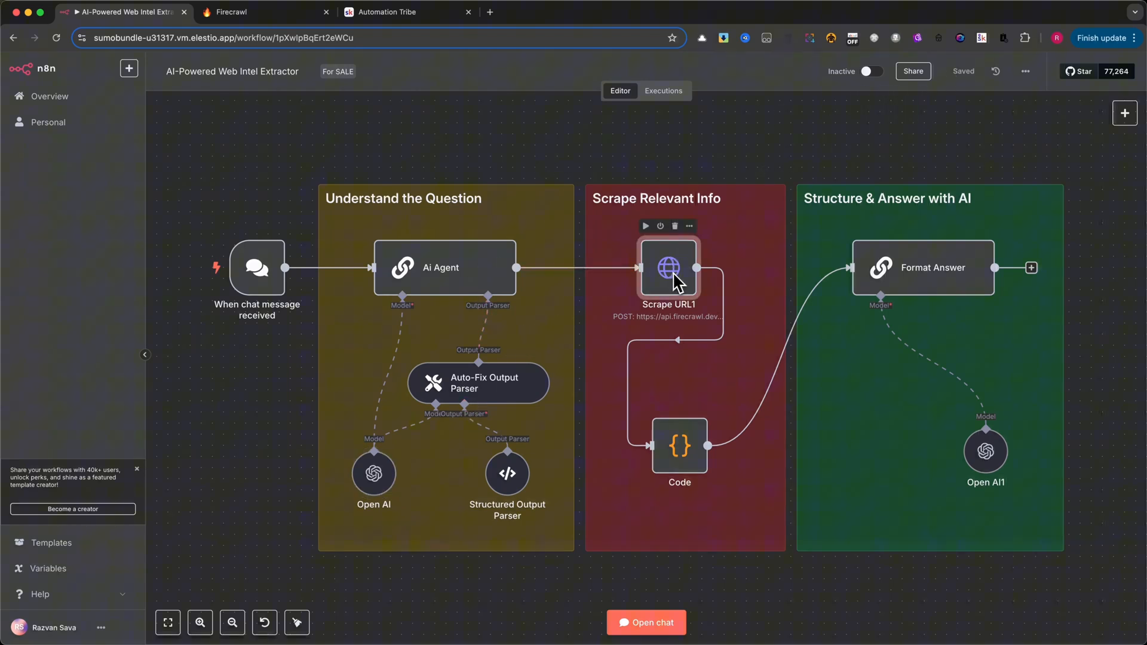
mouse_move(592, 267)
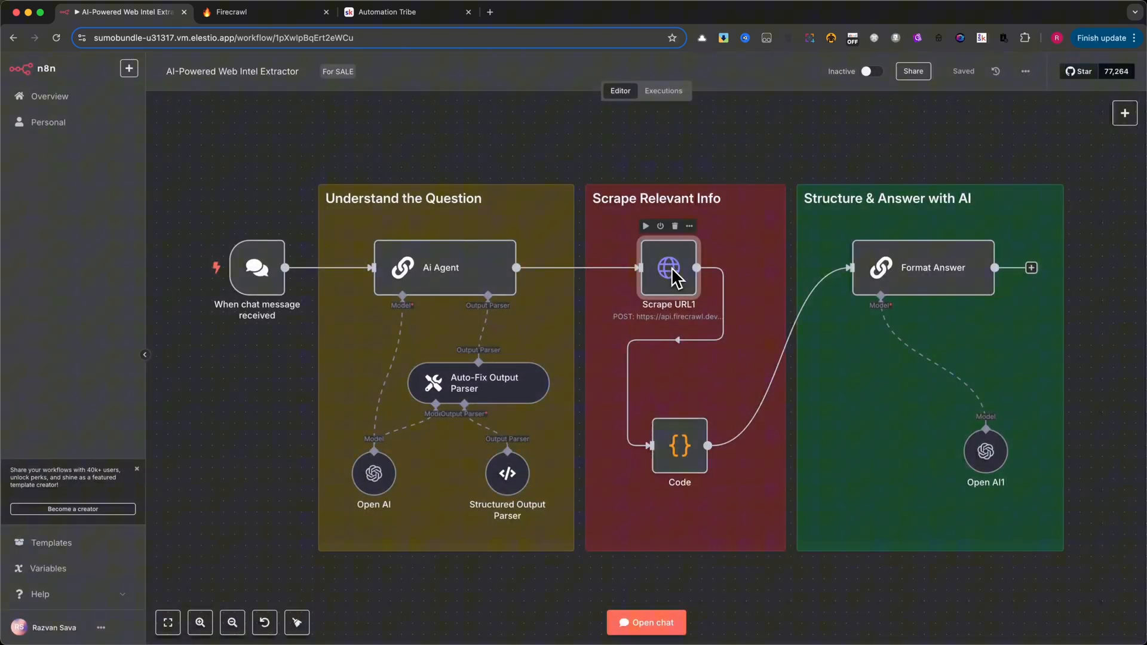
mouse_move(668, 275)
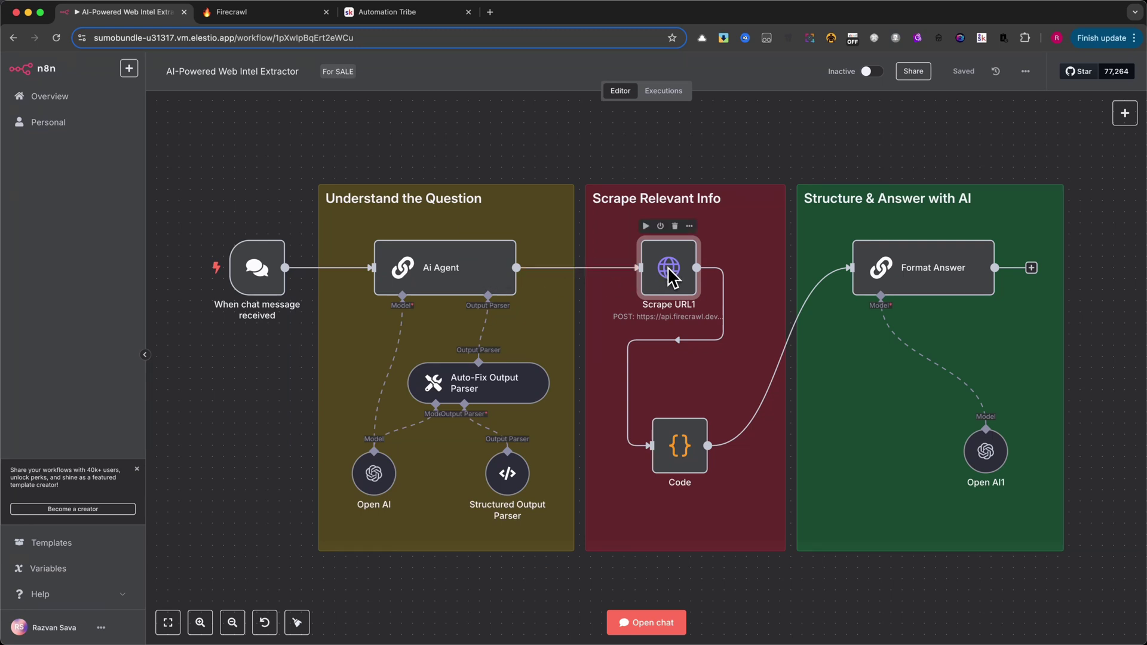
Review Scrape URL1's Firecrawl POST scrape request with its authorization header.
double_click(666, 268)
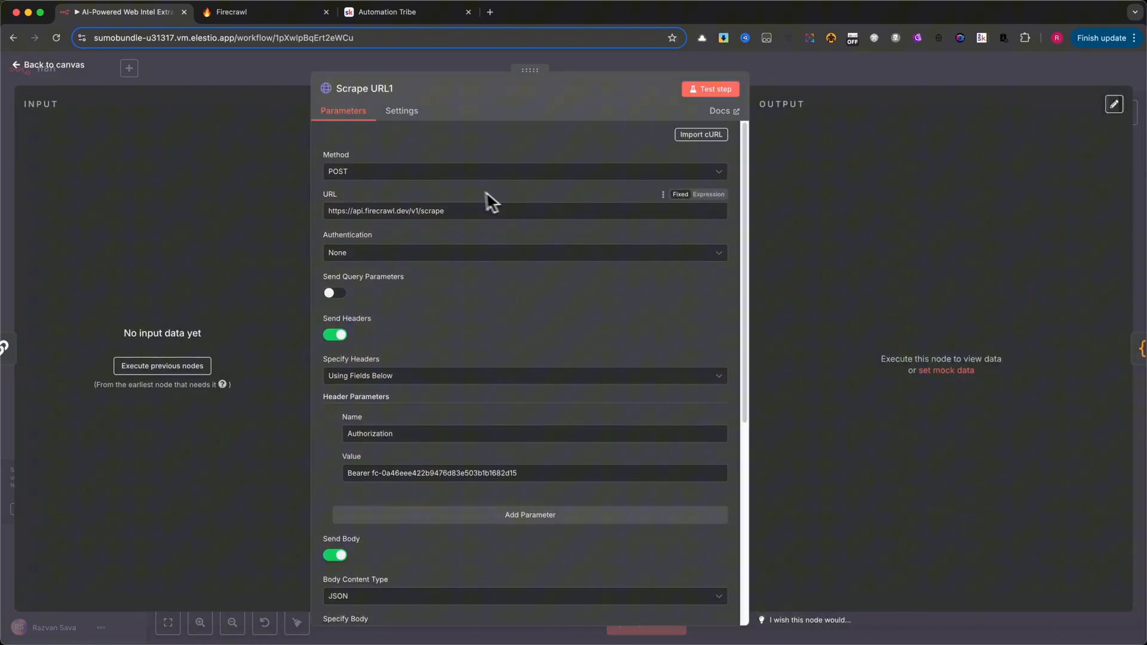
mouse_move(489, 238)
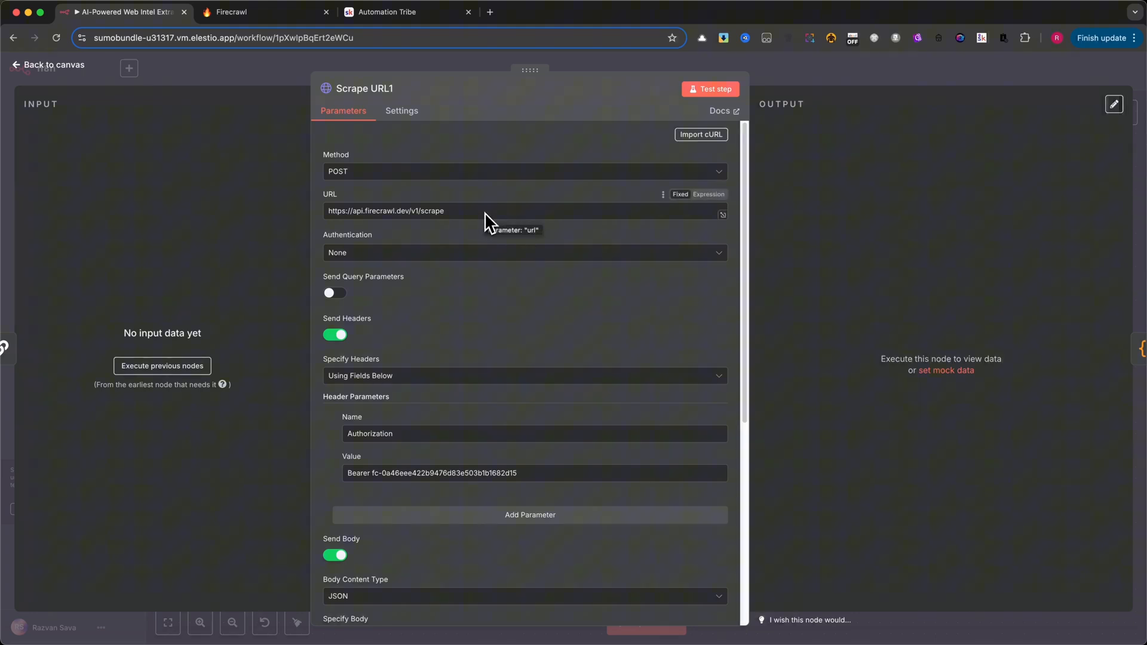
mouse_move(483, 227)
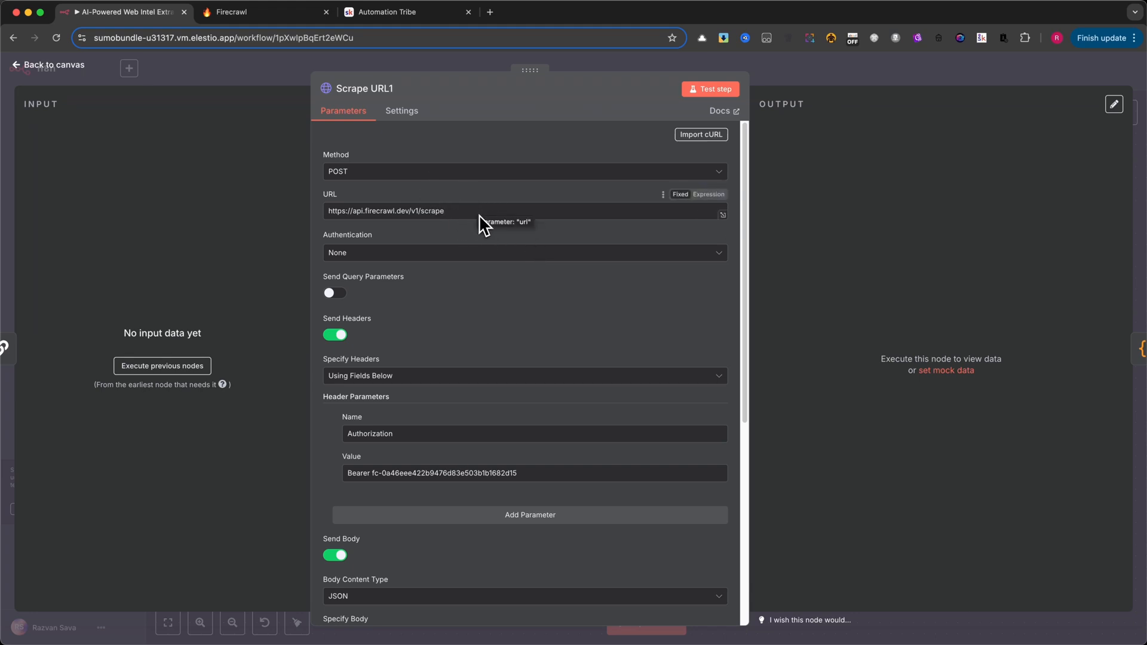
mouse_move(429, 156)
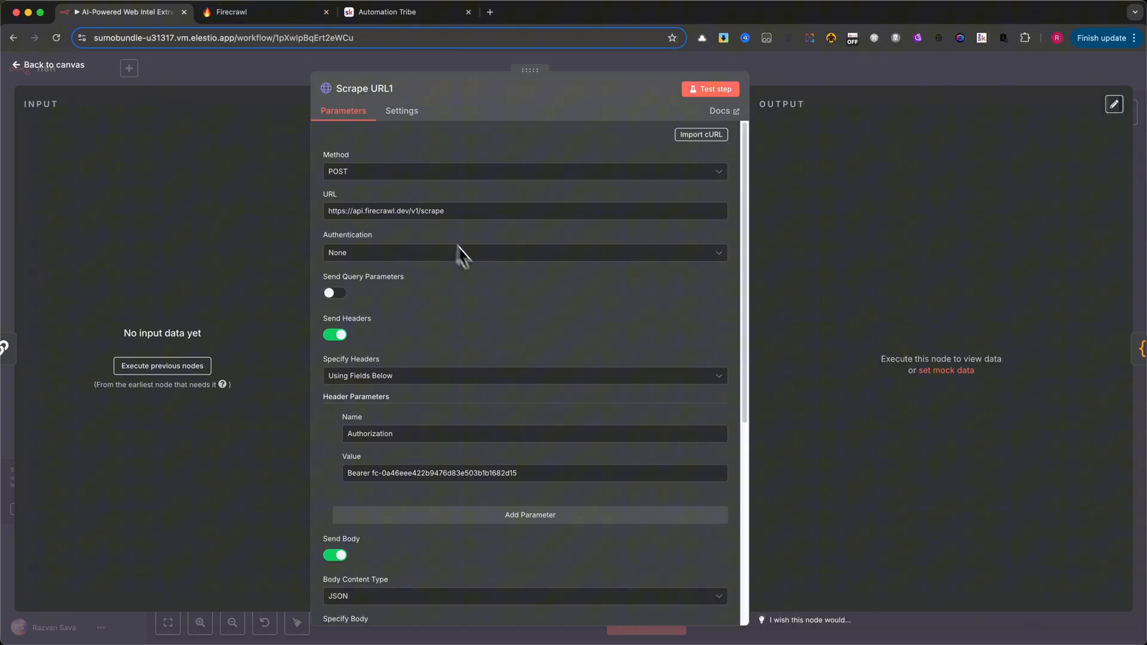
mouse_move(494, 284)
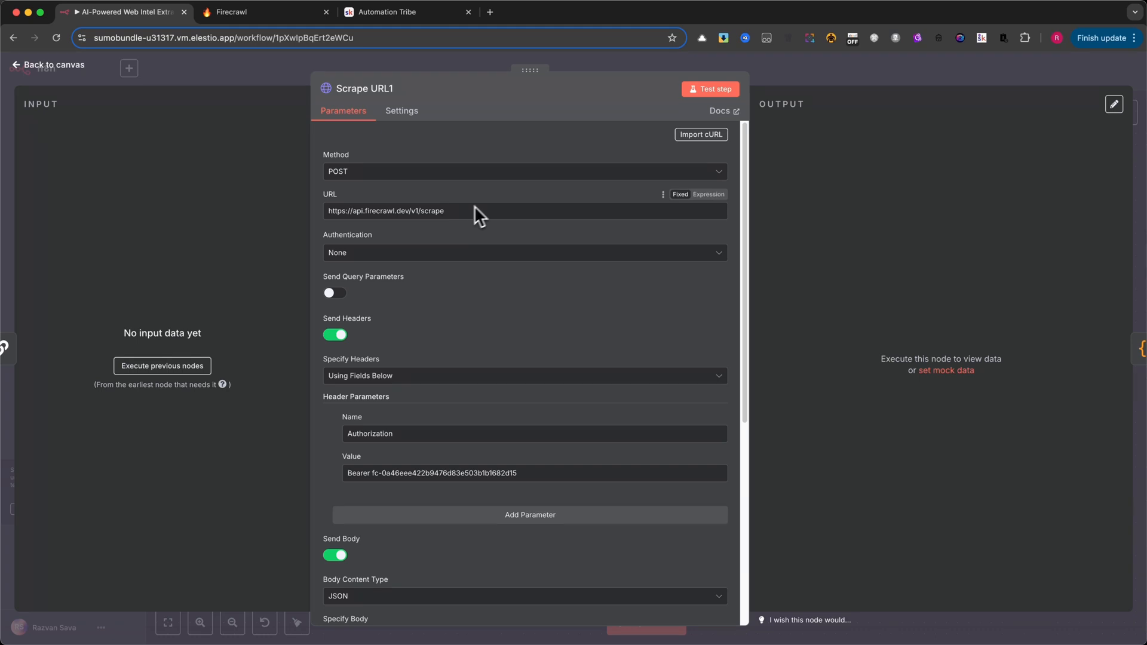
mouse_move(501, 224)
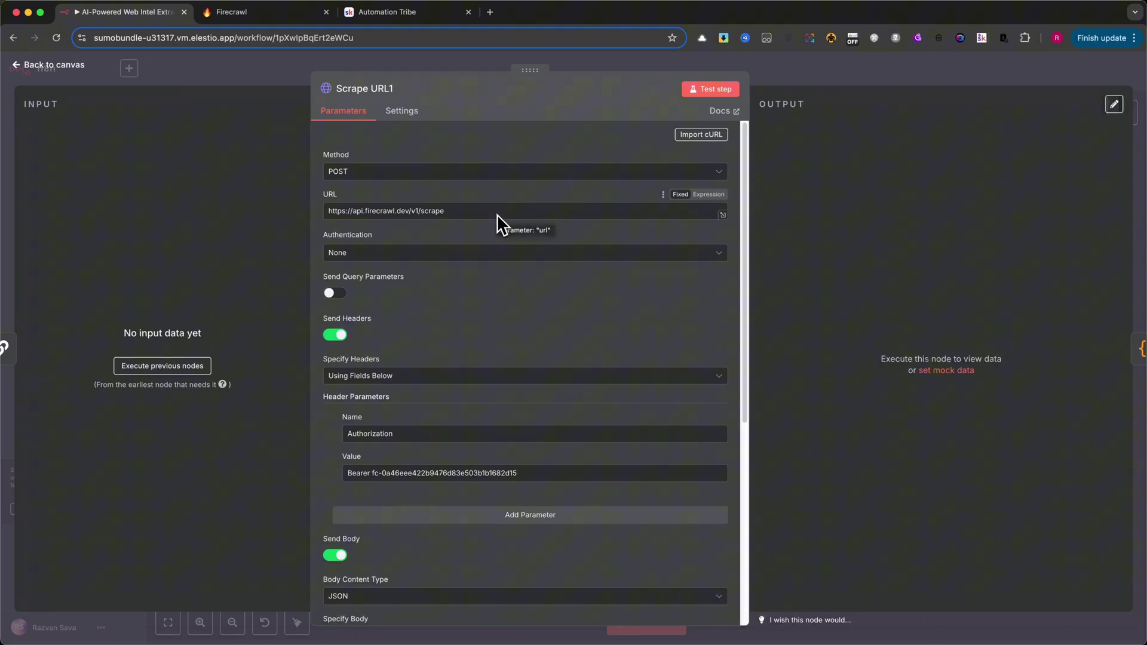
mouse_move(465, 224)
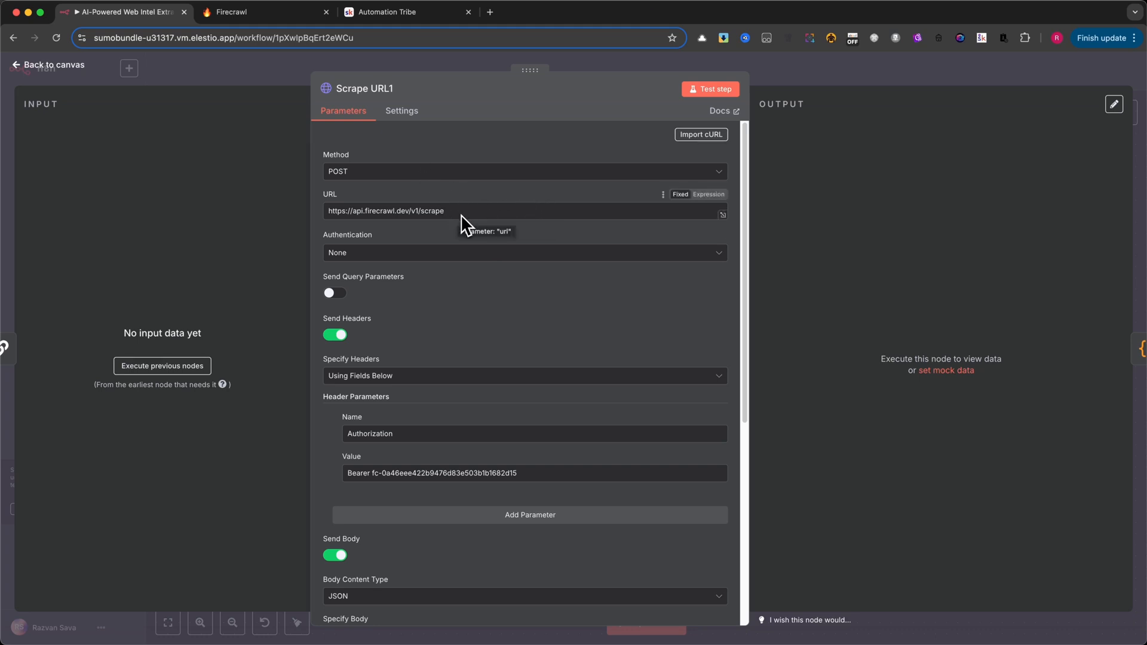
mouse_move(350, 302)
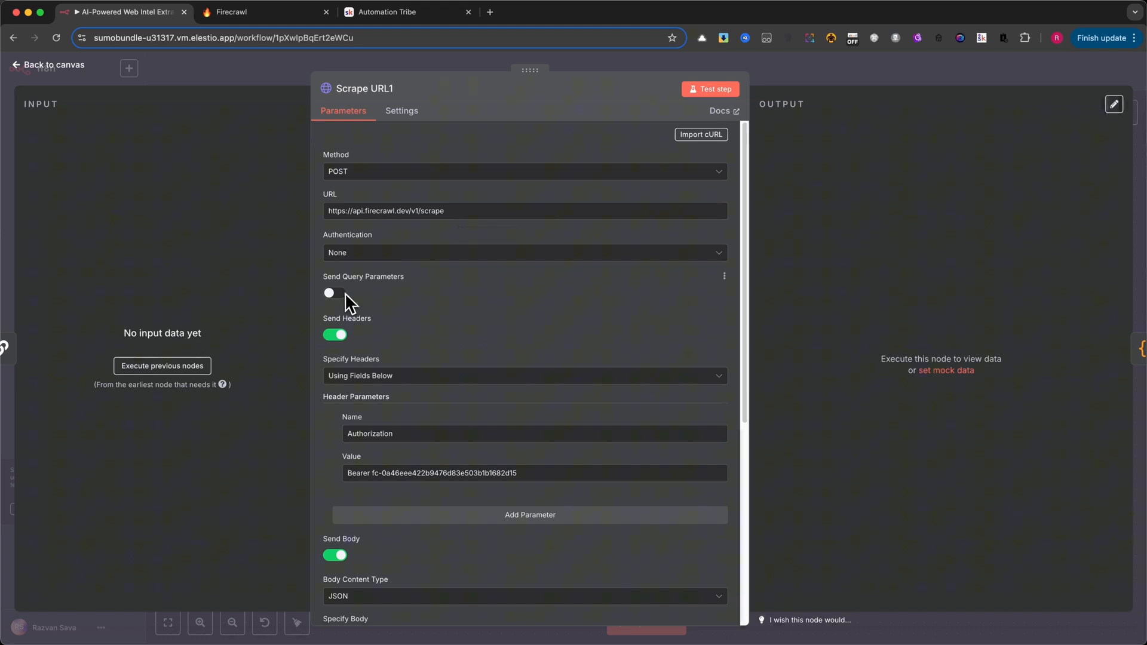
mouse_move(336, 348)
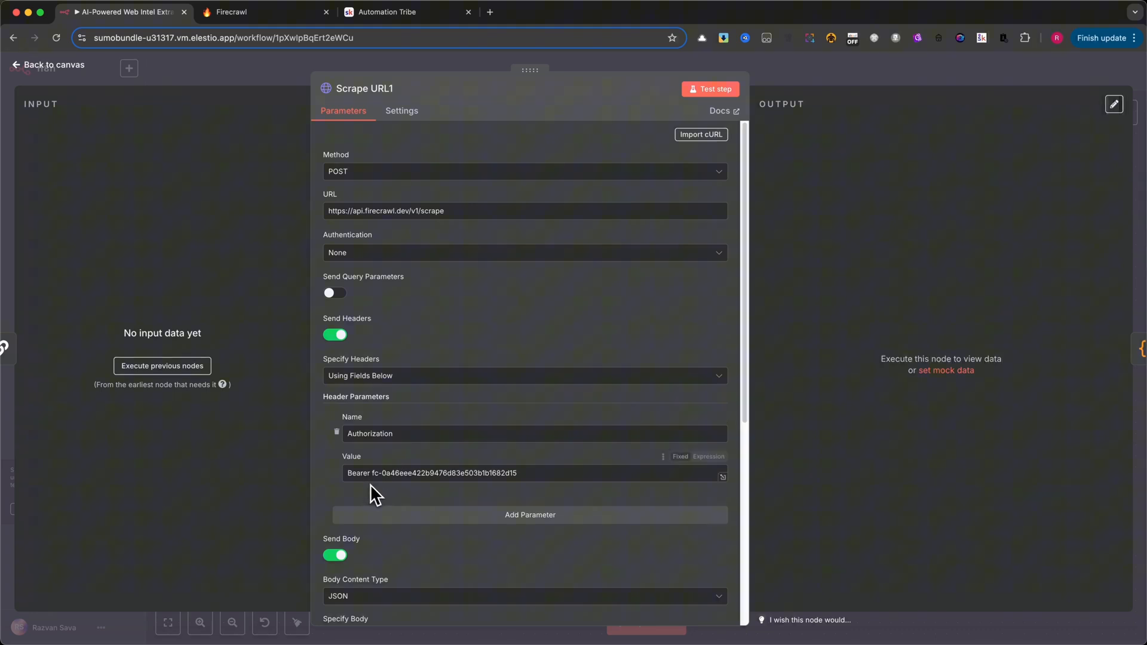
left_click(262, 12)
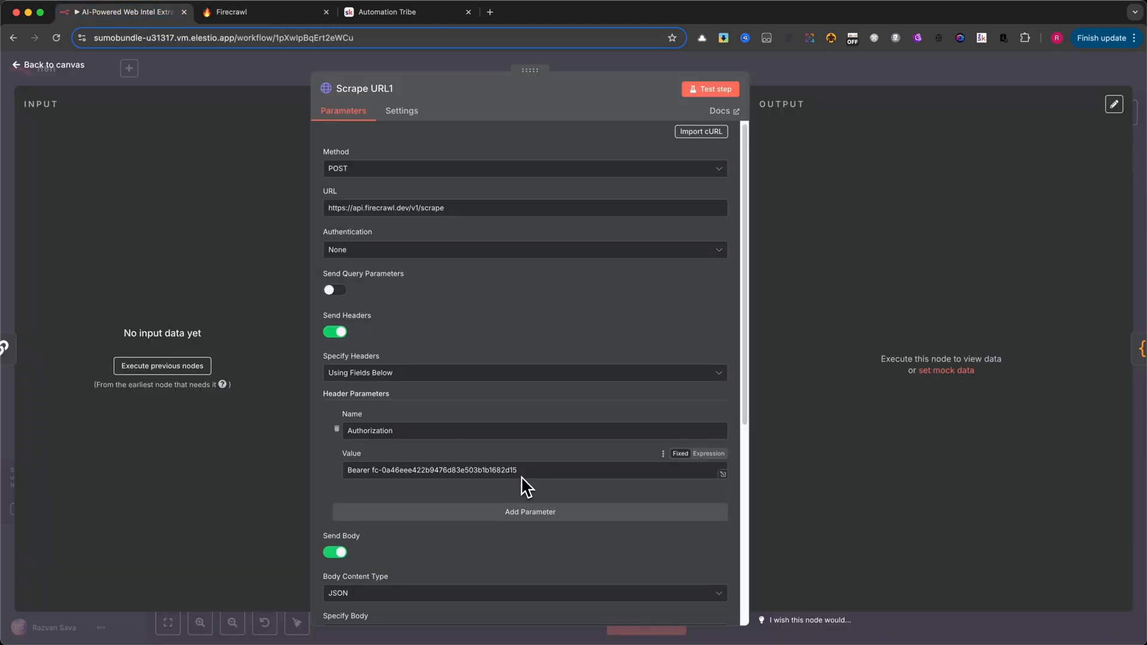
Reveal the scrape request's JSON body passing the first query's URL in JSON format.
scroll("down", 3)
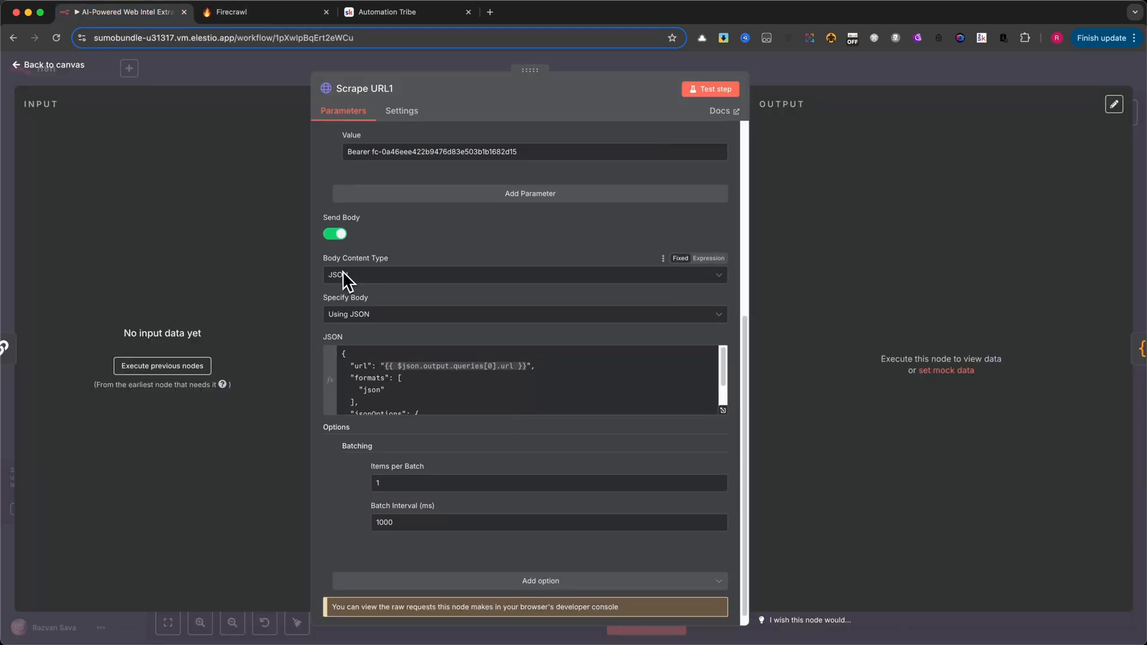
mouse_move(357, 283)
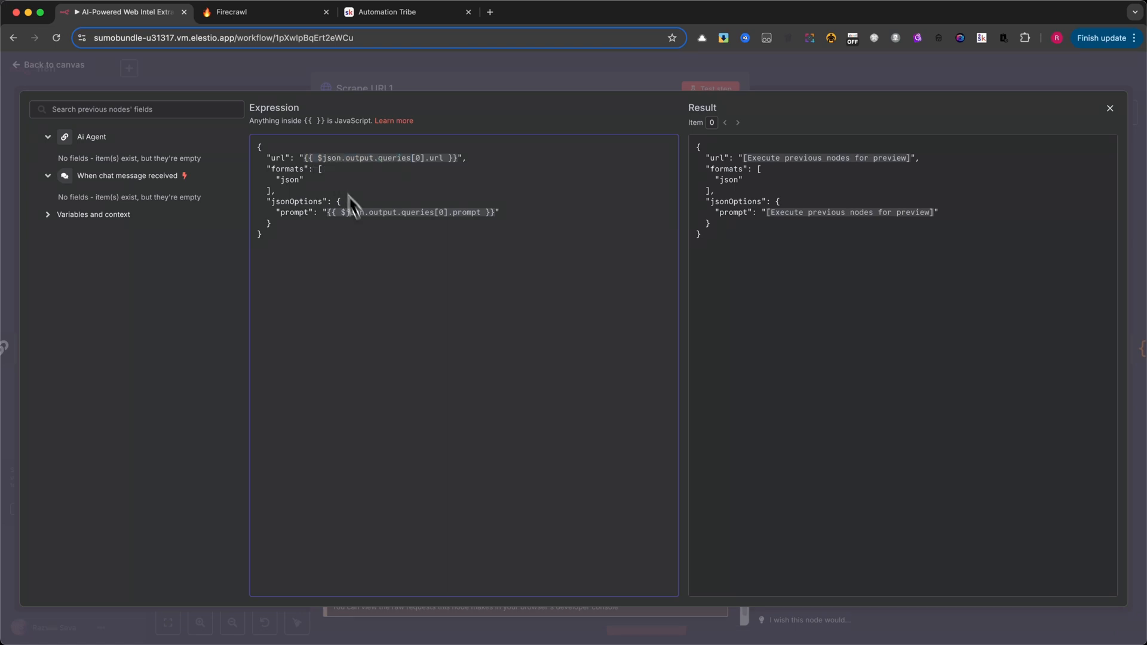
mouse_move(335, 230)
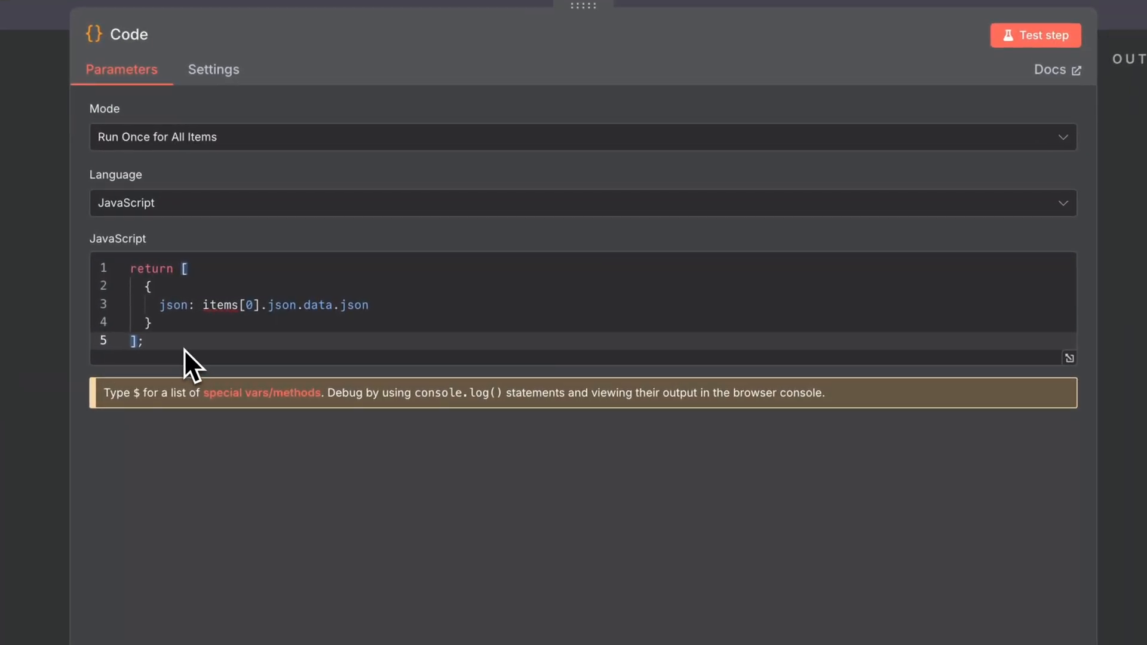
Highlight the Code node's JavaScript returning items[0].json.data.json and close it.
key("ctrl+a")
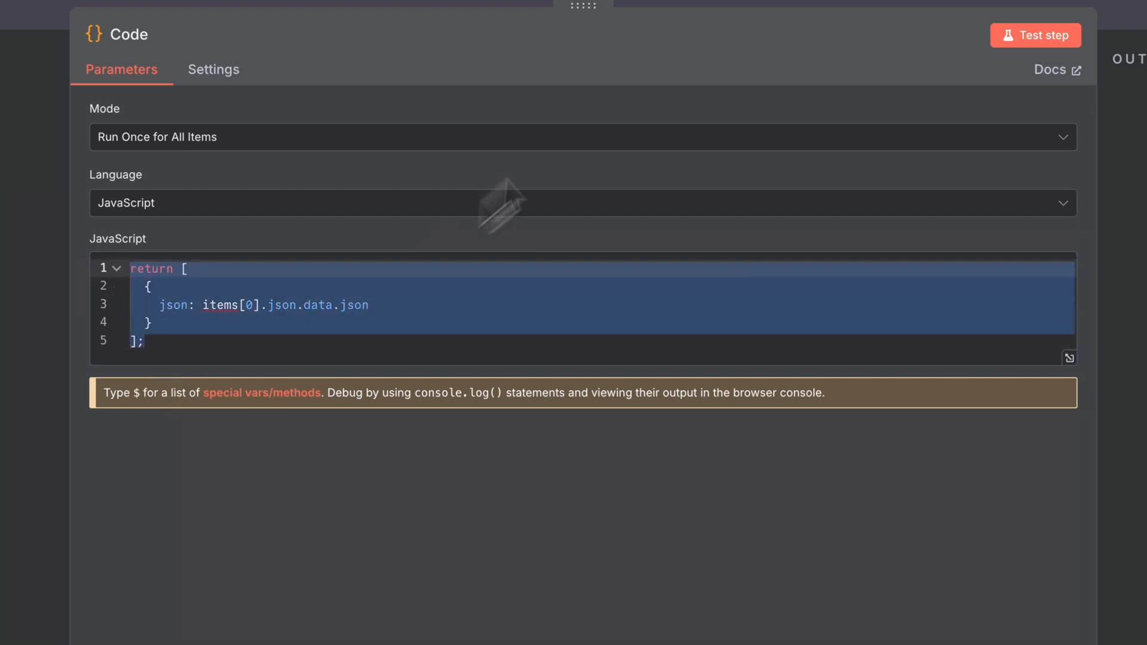
left_click(358, 341)
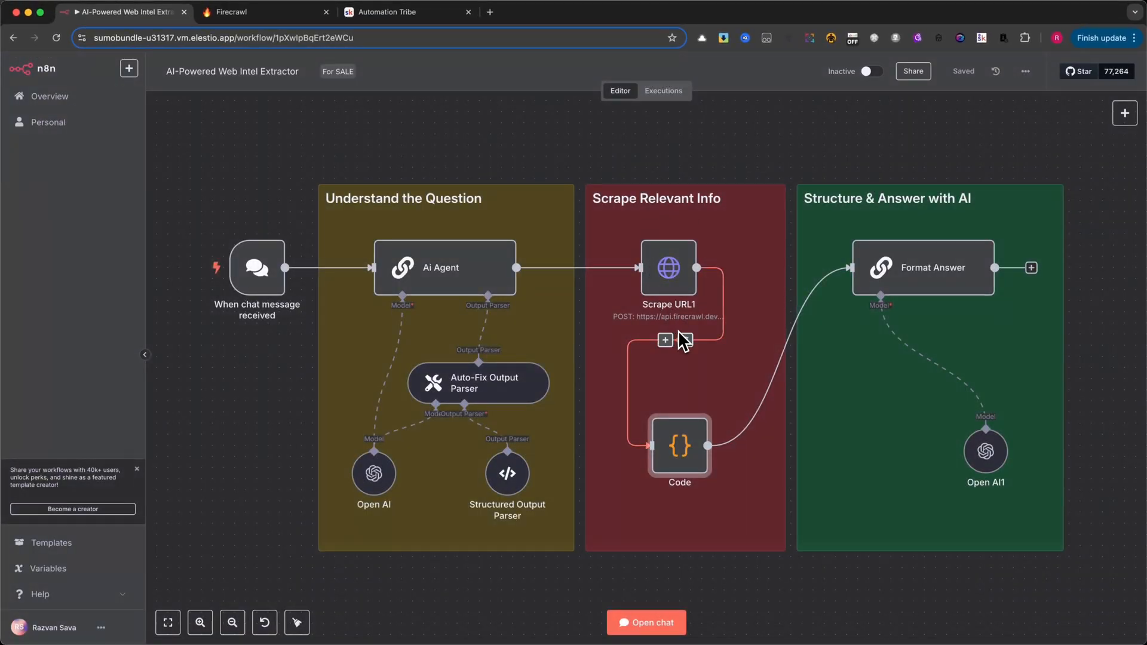
mouse_move(728, 325)
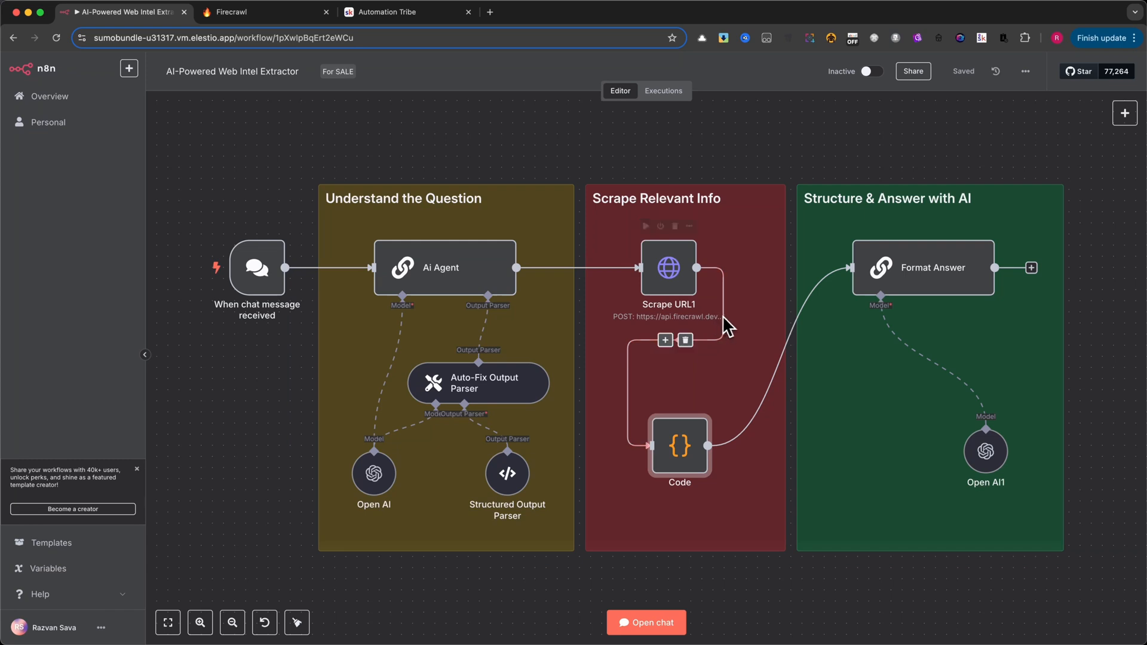
mouse_move(913, 275)
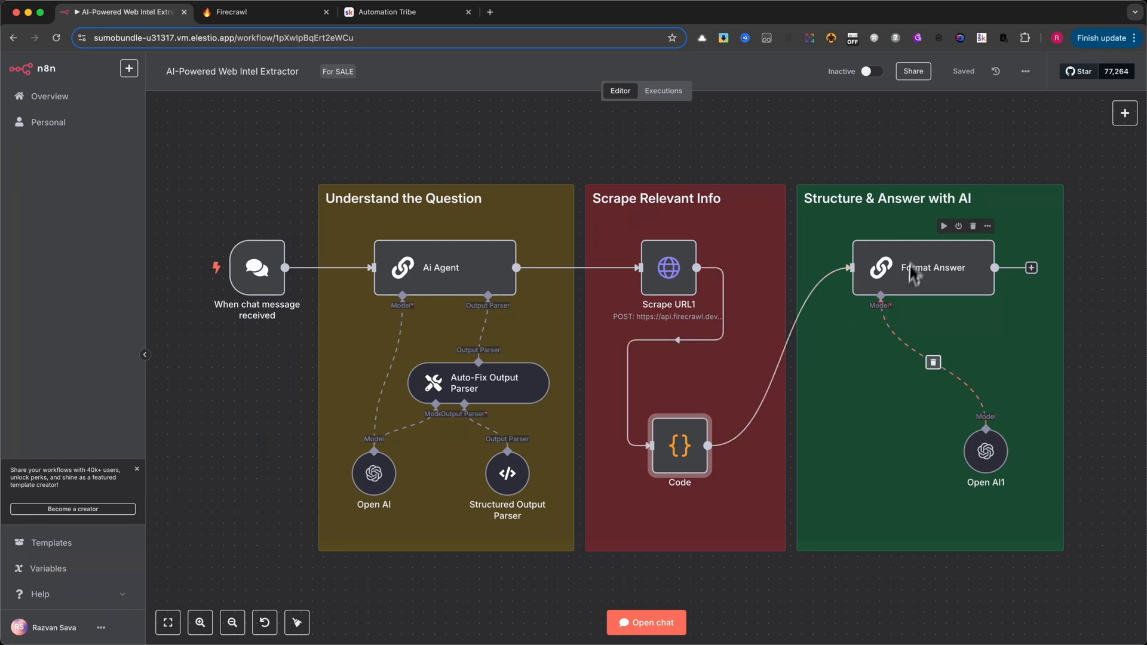
double_click(922, 266)
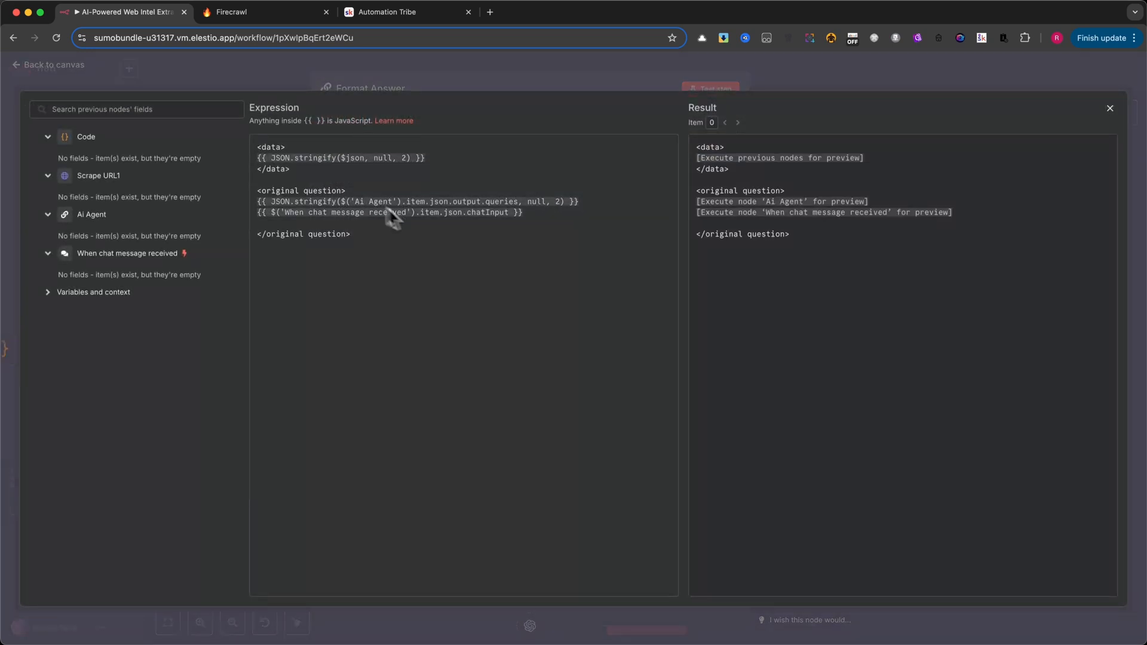
mouse_move(369, 285)
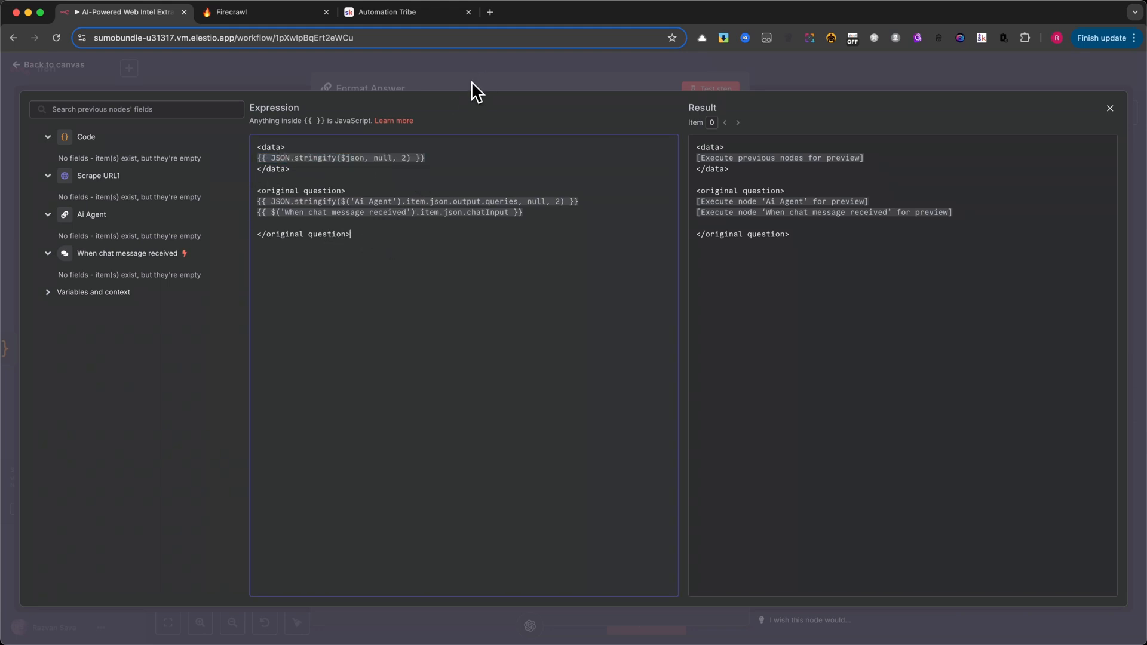
mouse_move(456, 90)
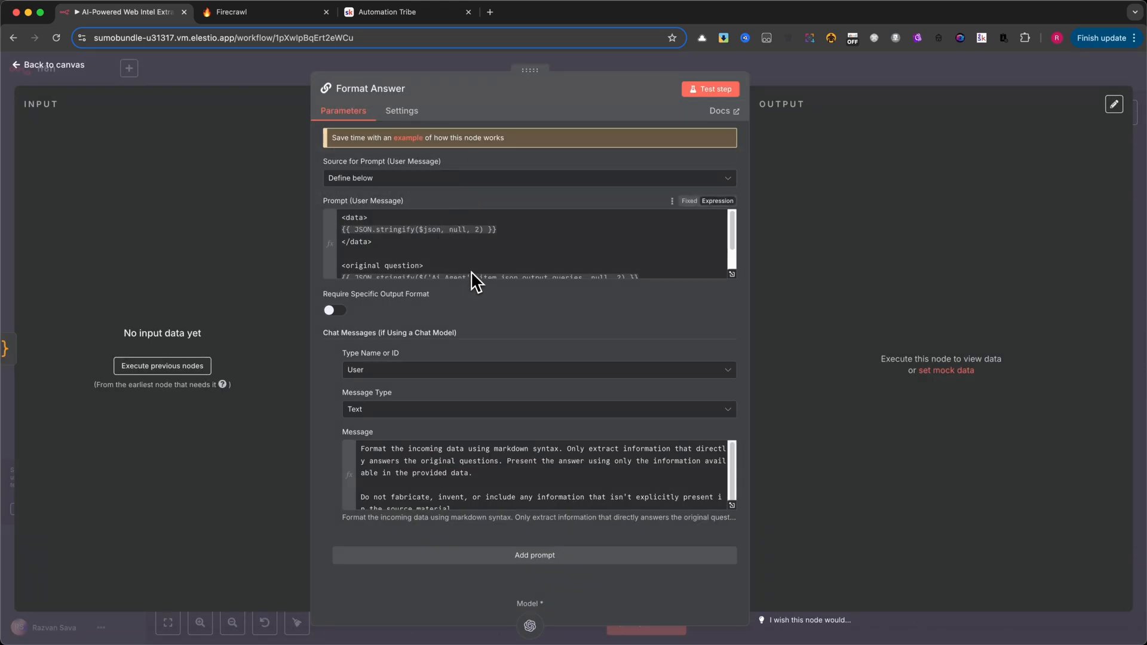
mouse_move(489, 245)
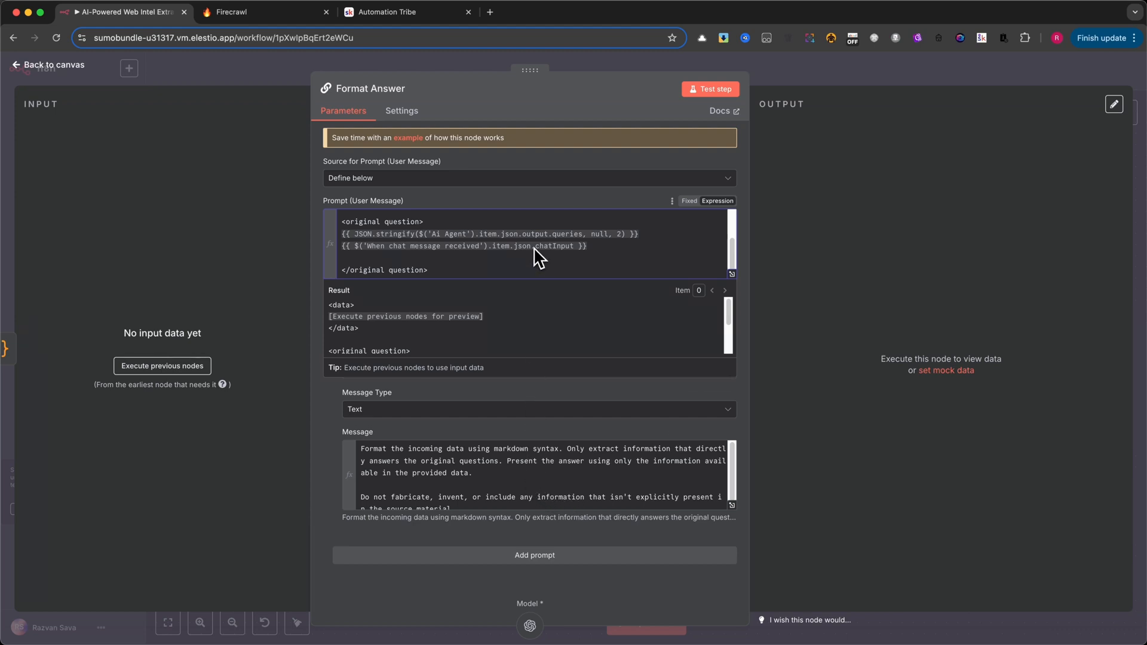
scroll("up", 3)
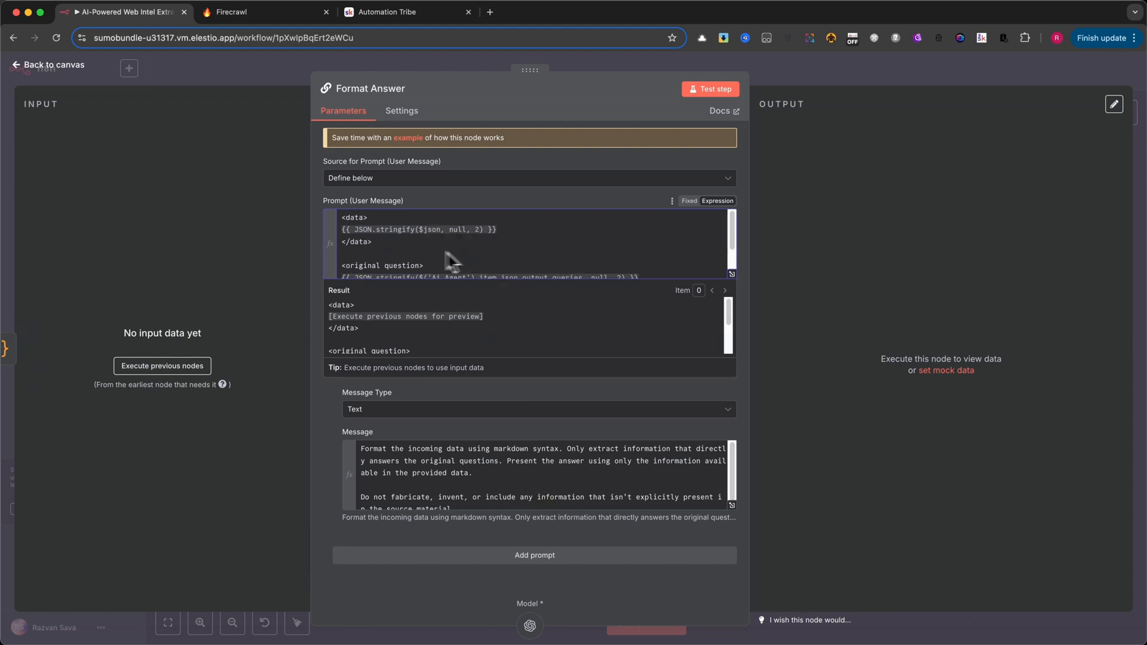
scroll("down", 3)
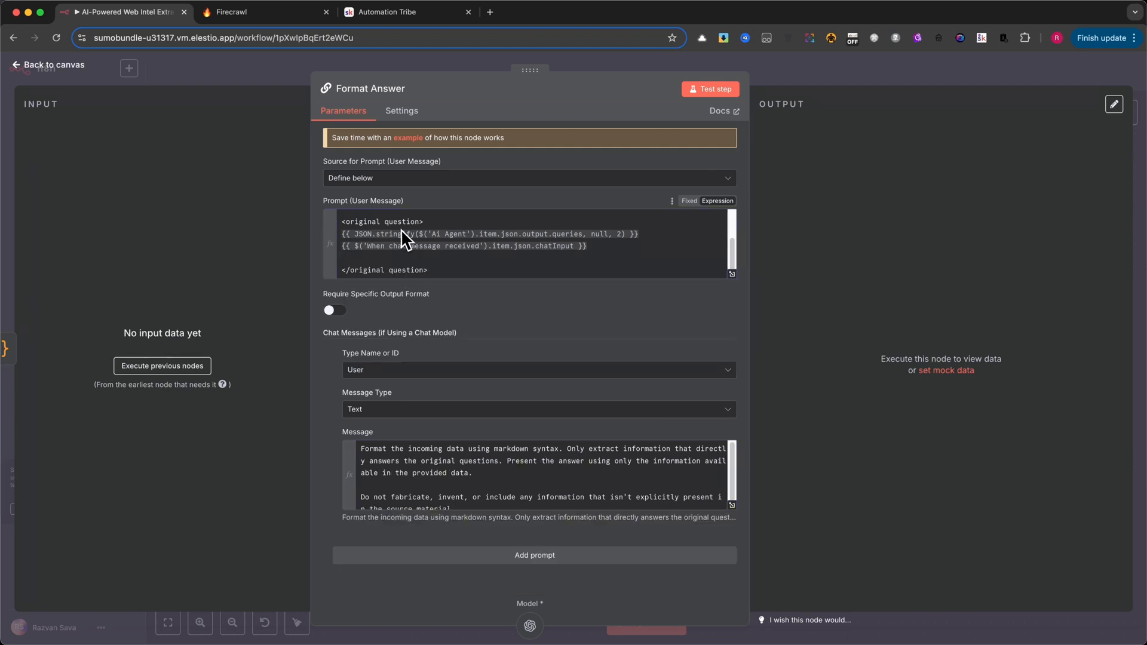
left_click(49, 65)
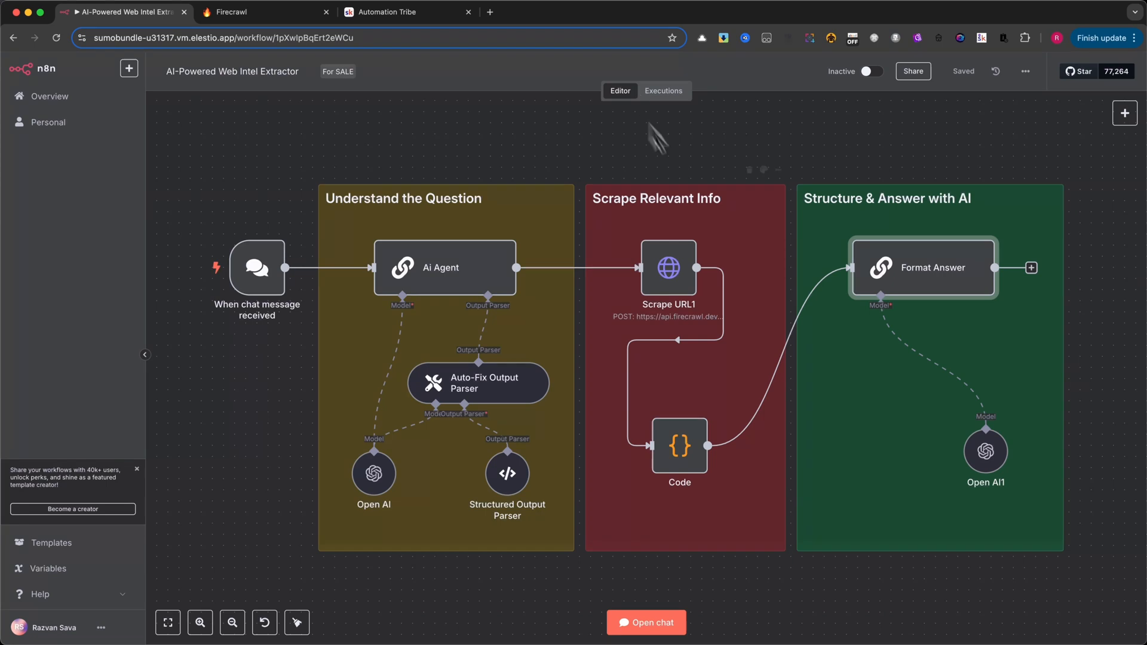
Review the Format Answer node's data/original-question prompt and markdown-only system message.
double_click(985, 452)
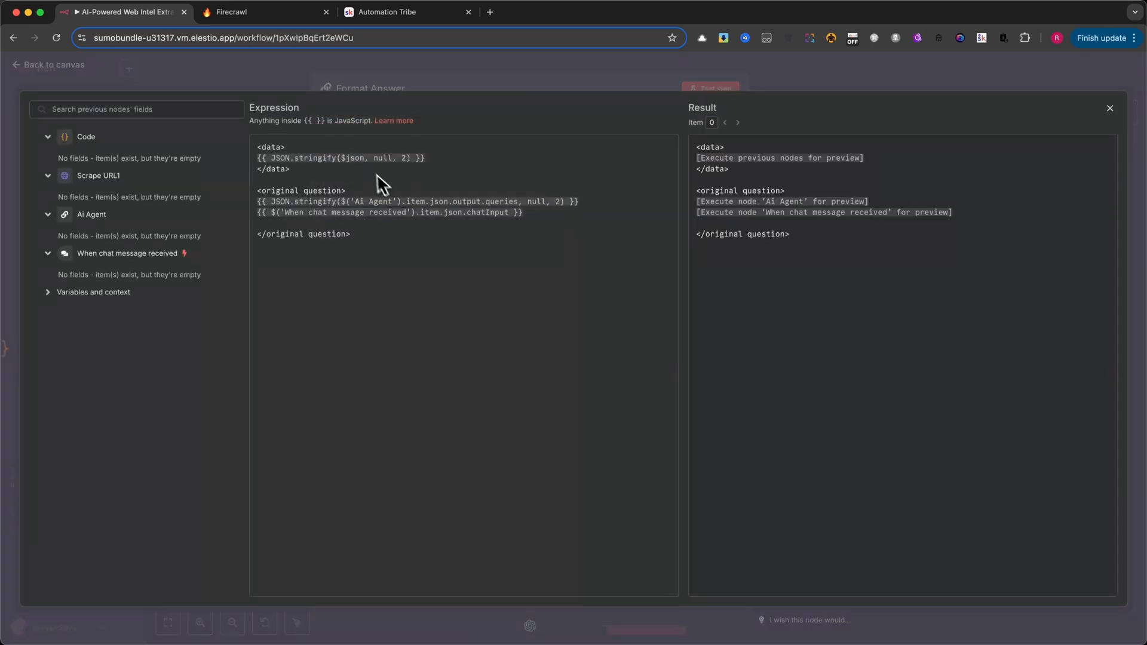
mouse_move(481, 219)
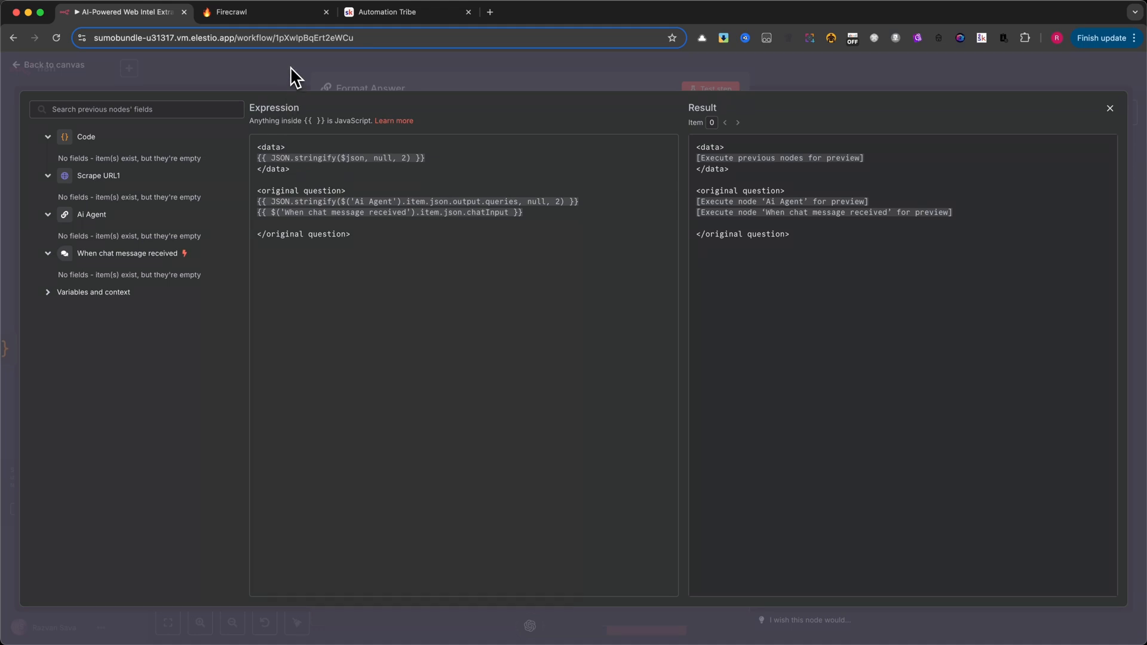
mouse_move(363, 253)
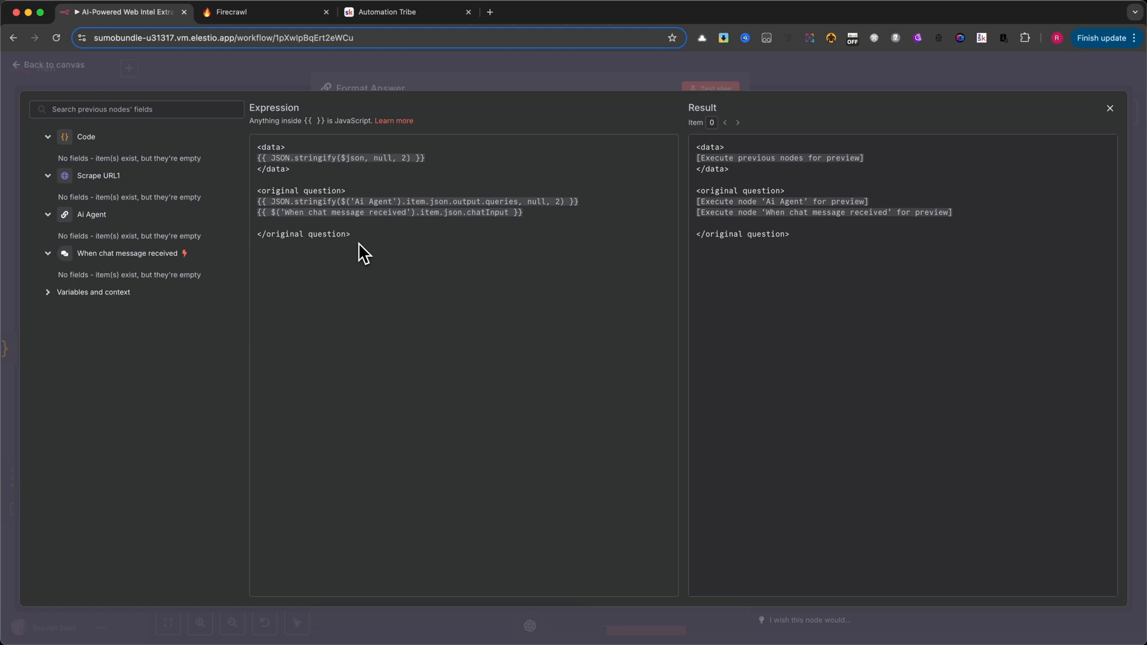
mouse_move(293, 79)
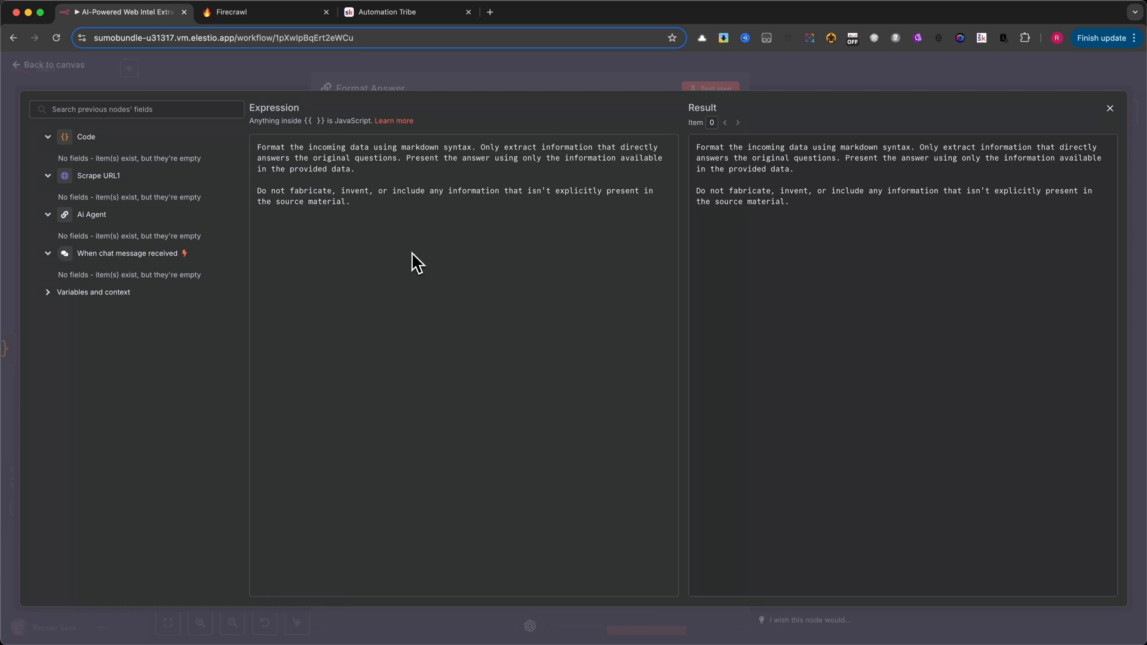
mouse_move(302, 108)
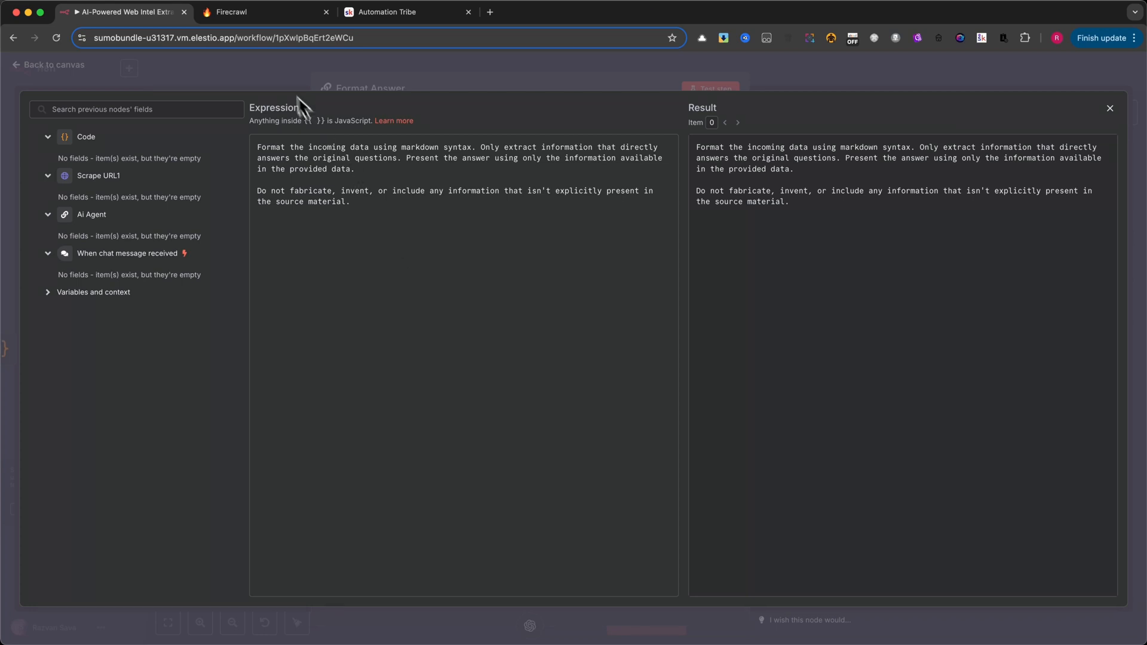
Leave the Format Answer prompt editor for the full web-intel workflow canvas.
left_click(1108, 107)
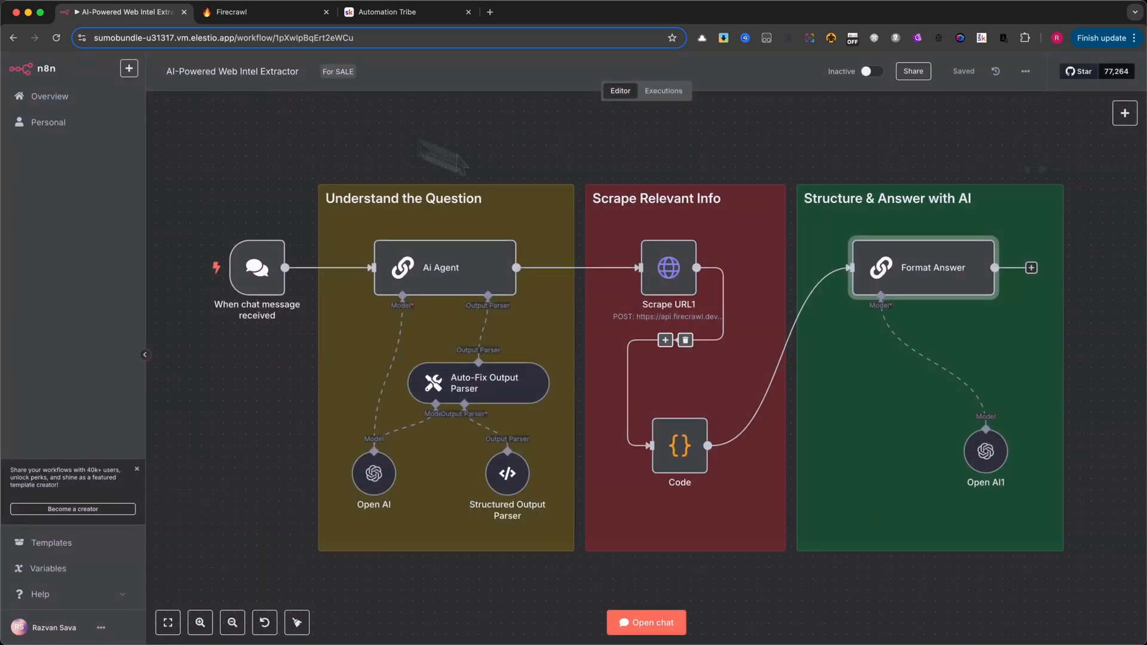
mouse_move(907, 285)
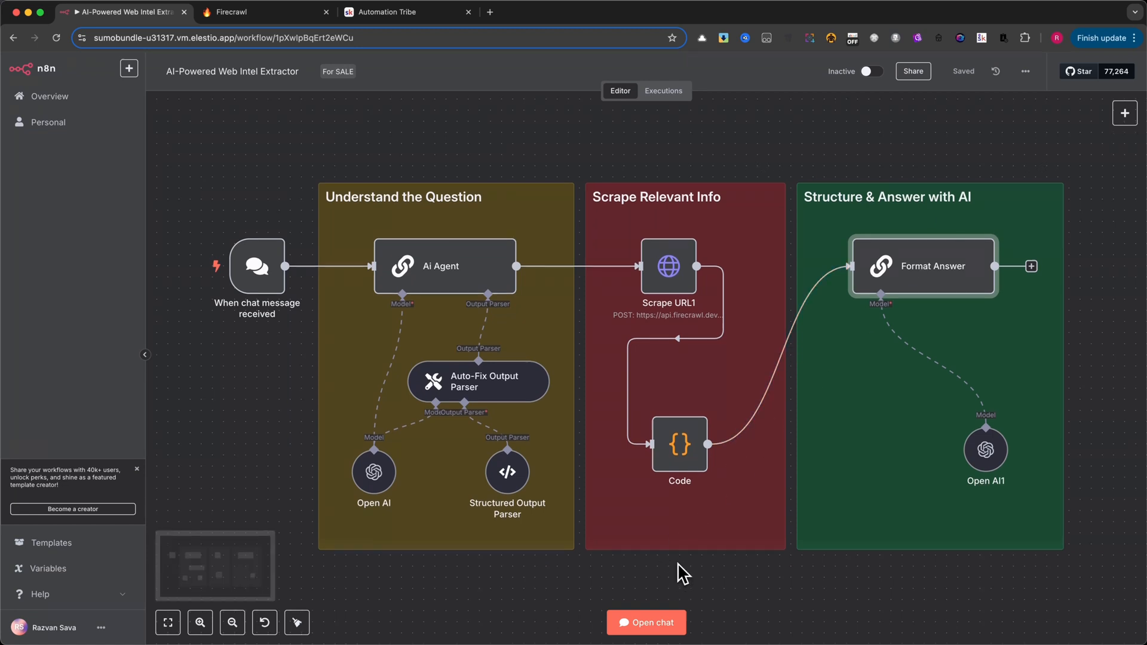
Ask the test chat 'Find me the email from this website: automation-tribe.com' and get the address back.
left_click(645, 623)
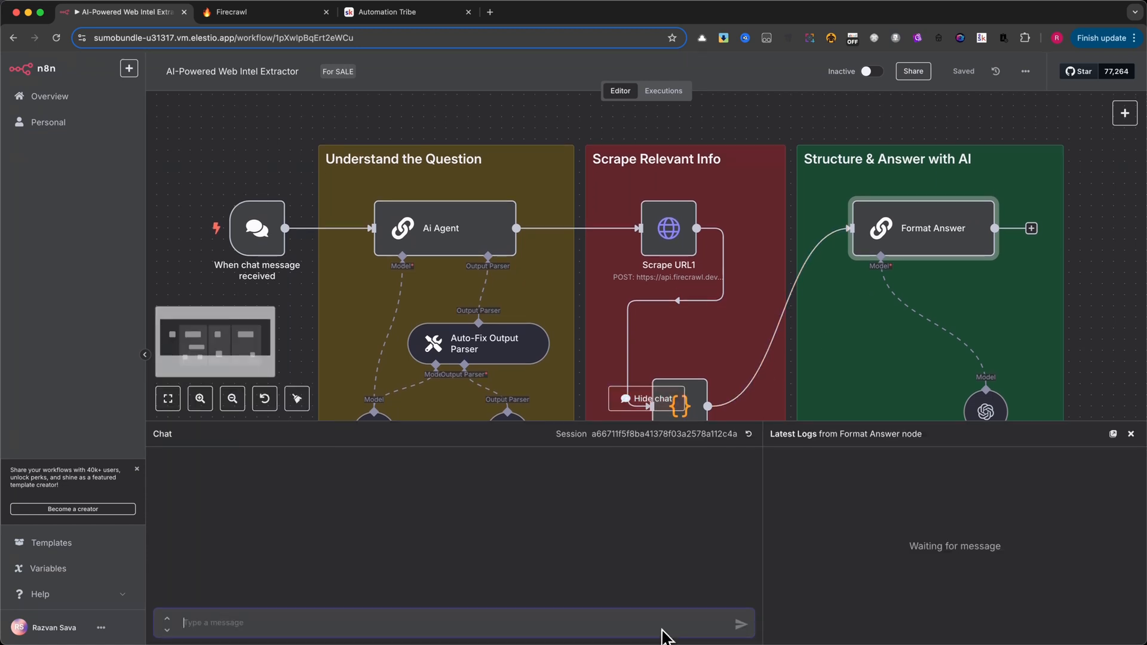
type("Find me the email from this website: automation-tribe.com")
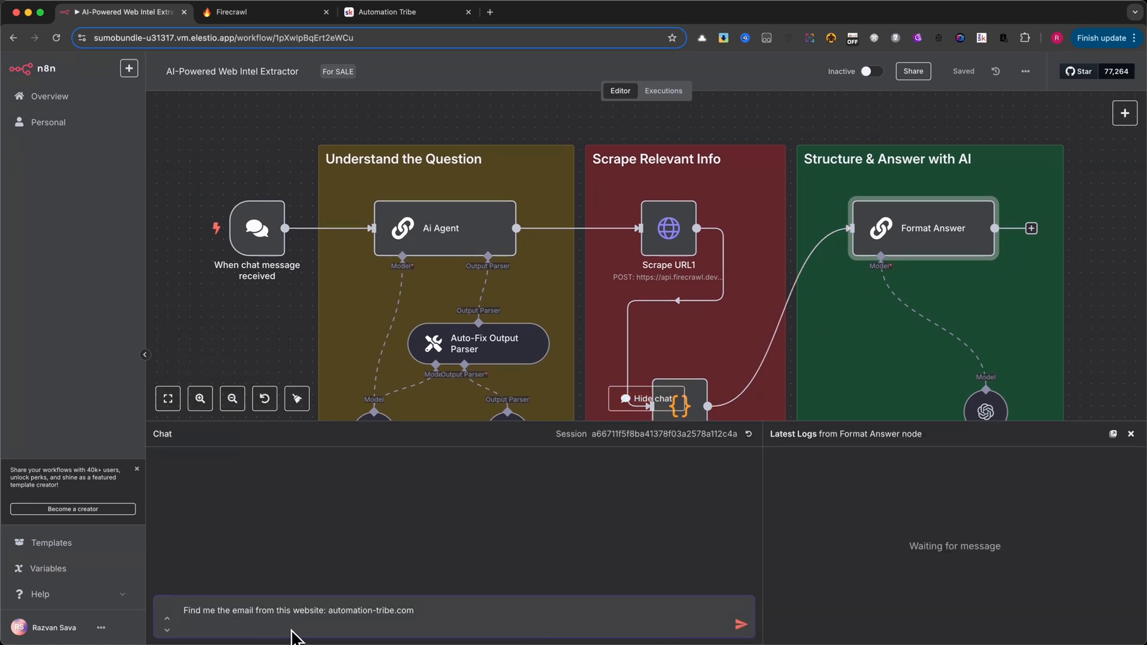
mouse_move(977, 307)
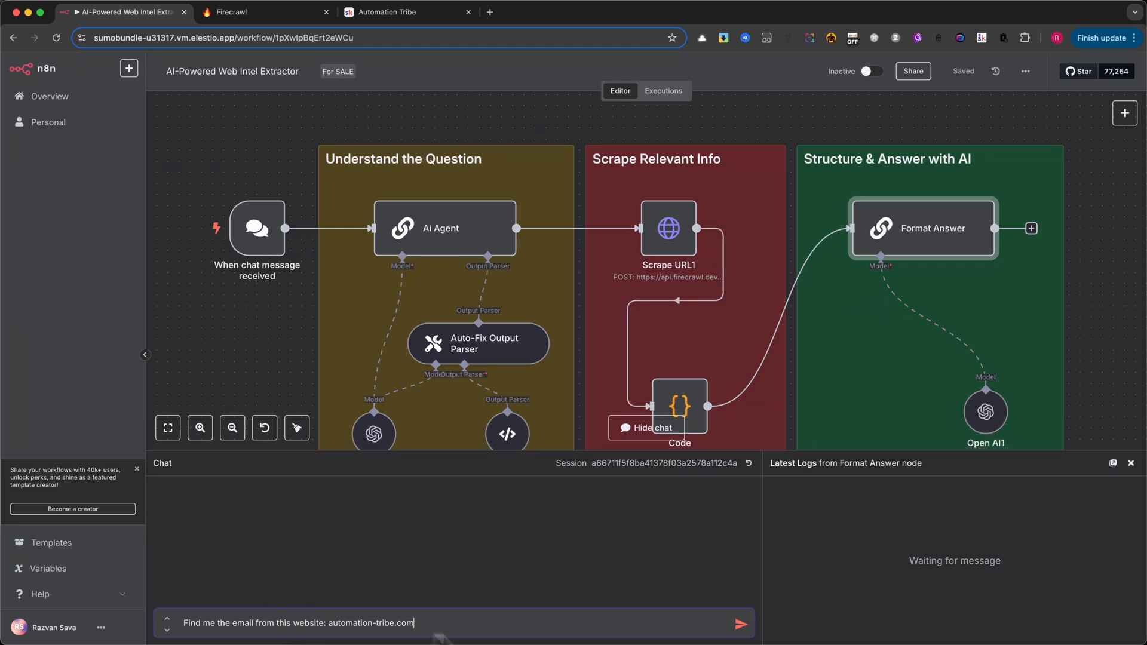
mouse_move(653, 637)
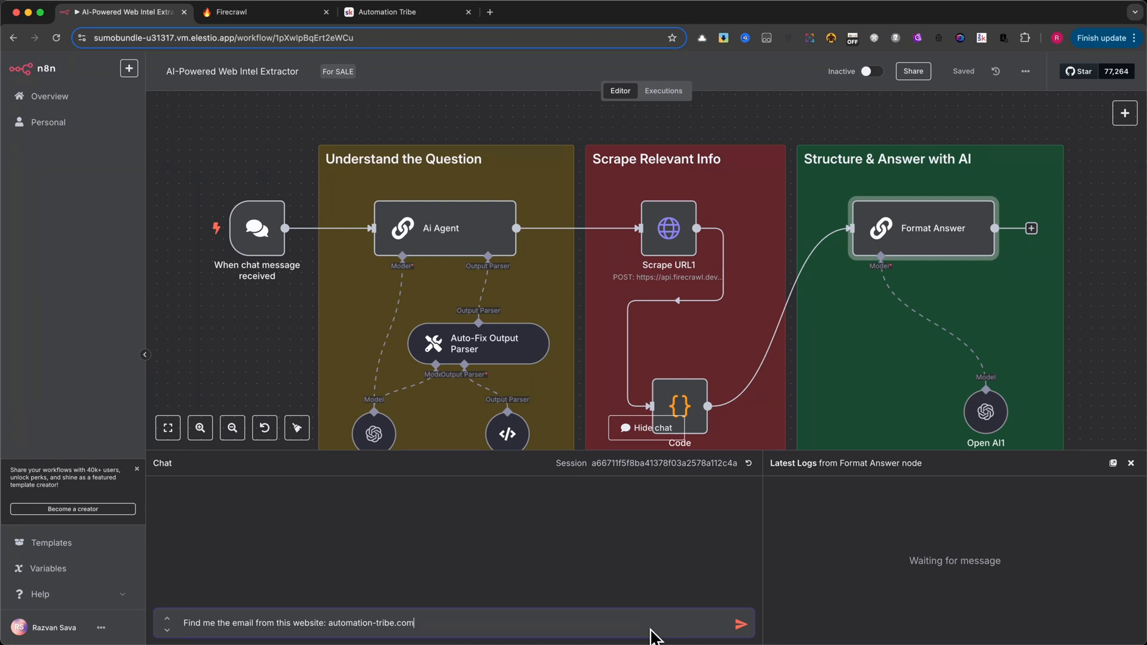
mouse_move(325, 633)
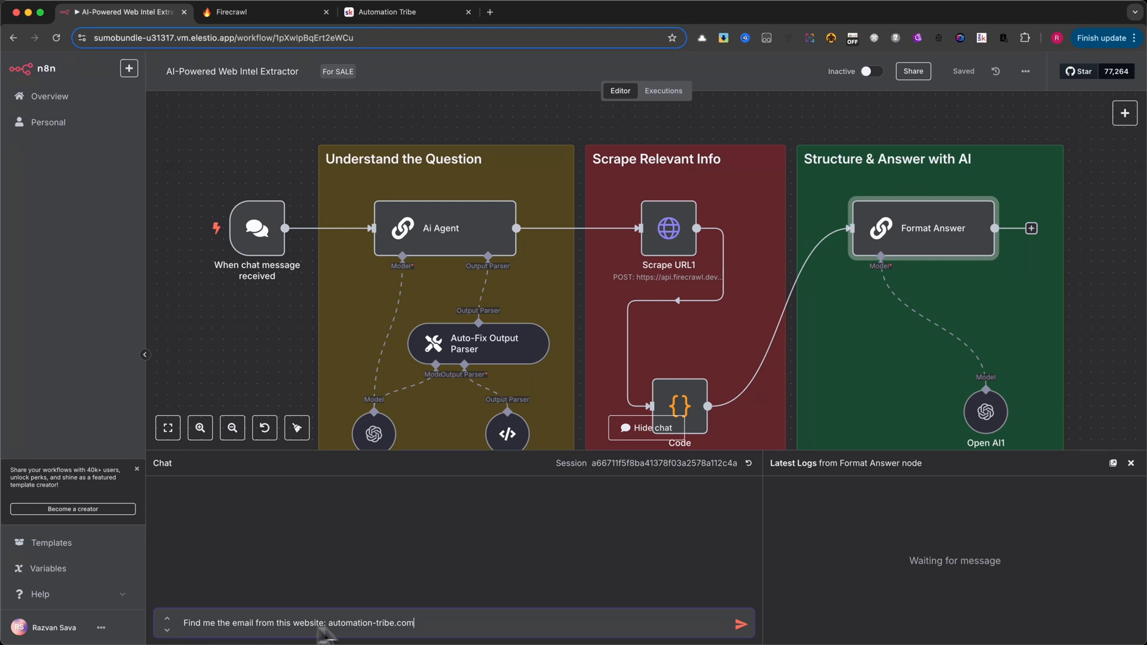
left_click(741, 623)
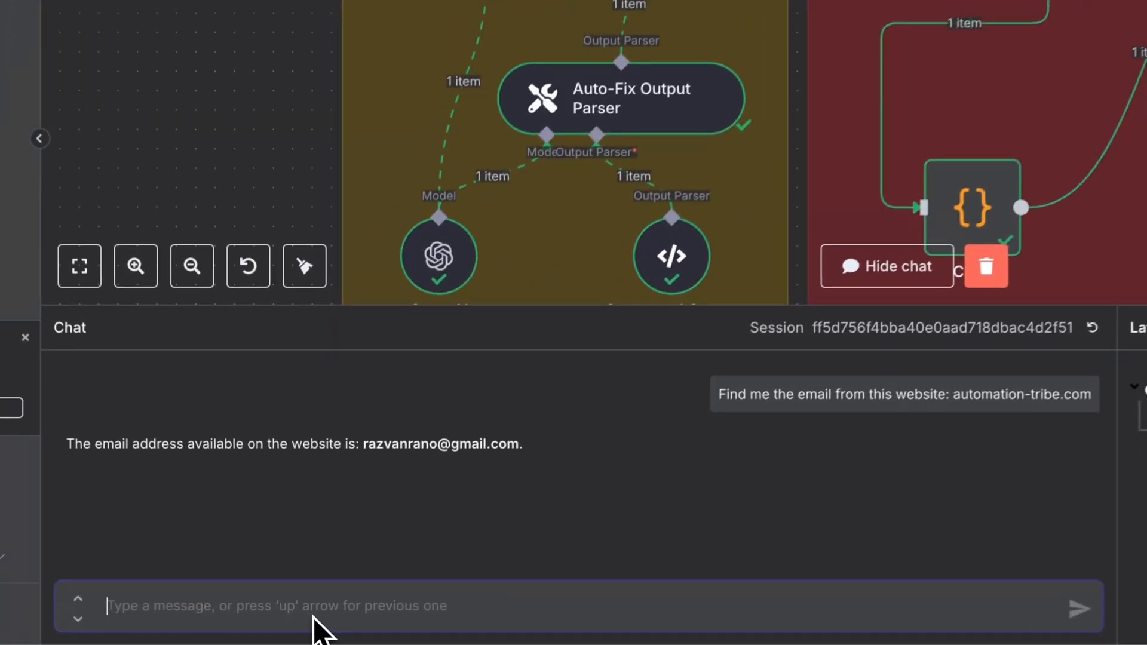
Ask 'Please check automation-tribe.com and extract all the YouTube videos' and review the 18-video list.
type("Please check automation-tribe.com and extract all the YouTube videos")
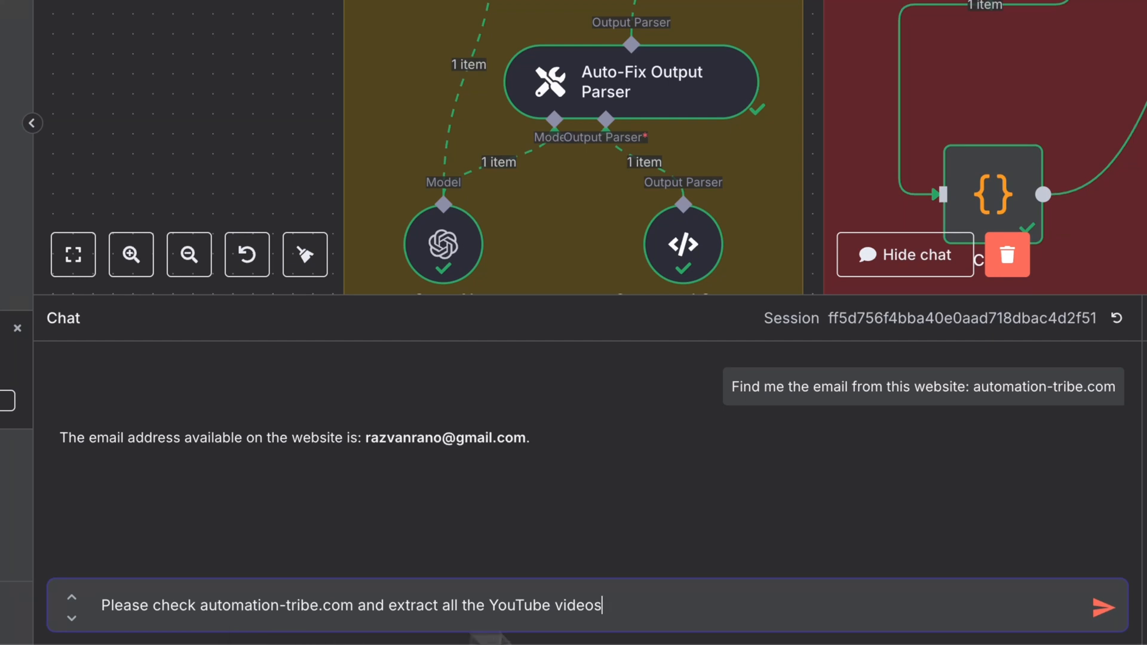
left_click(1102, 604)
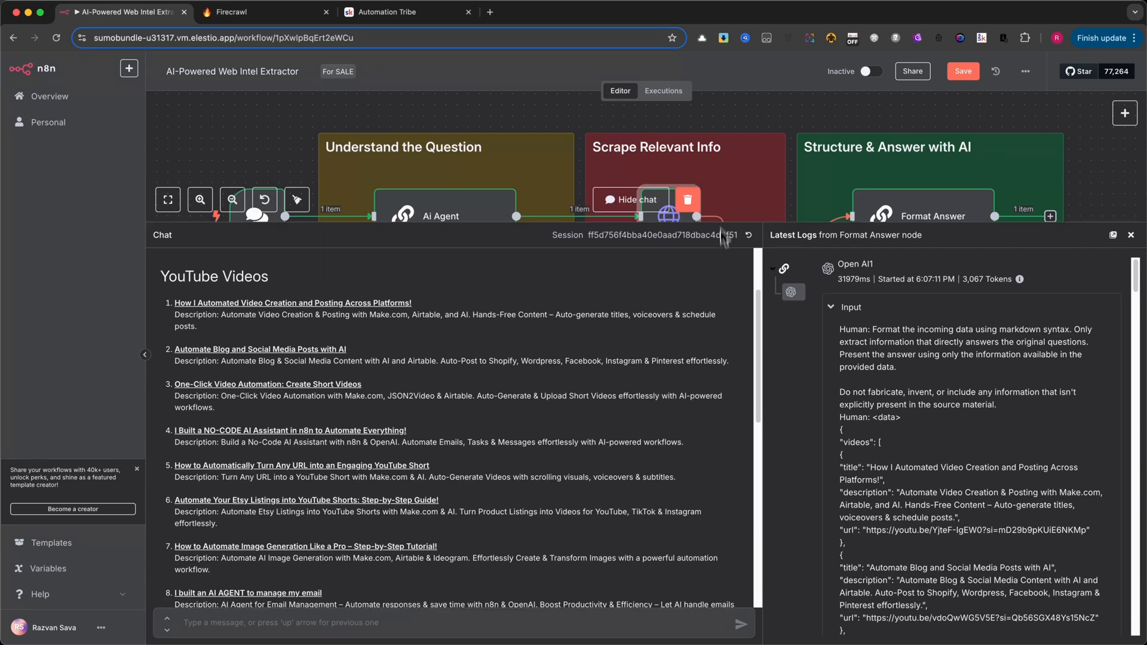
scroll("down", 3)
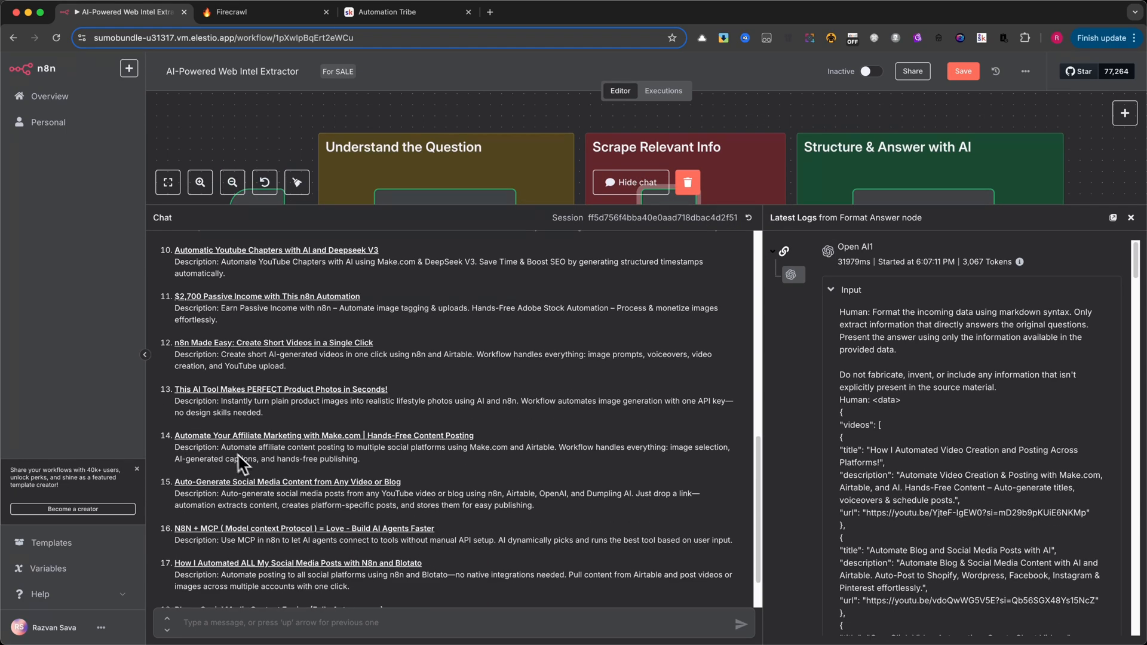
scroll("up", 3)
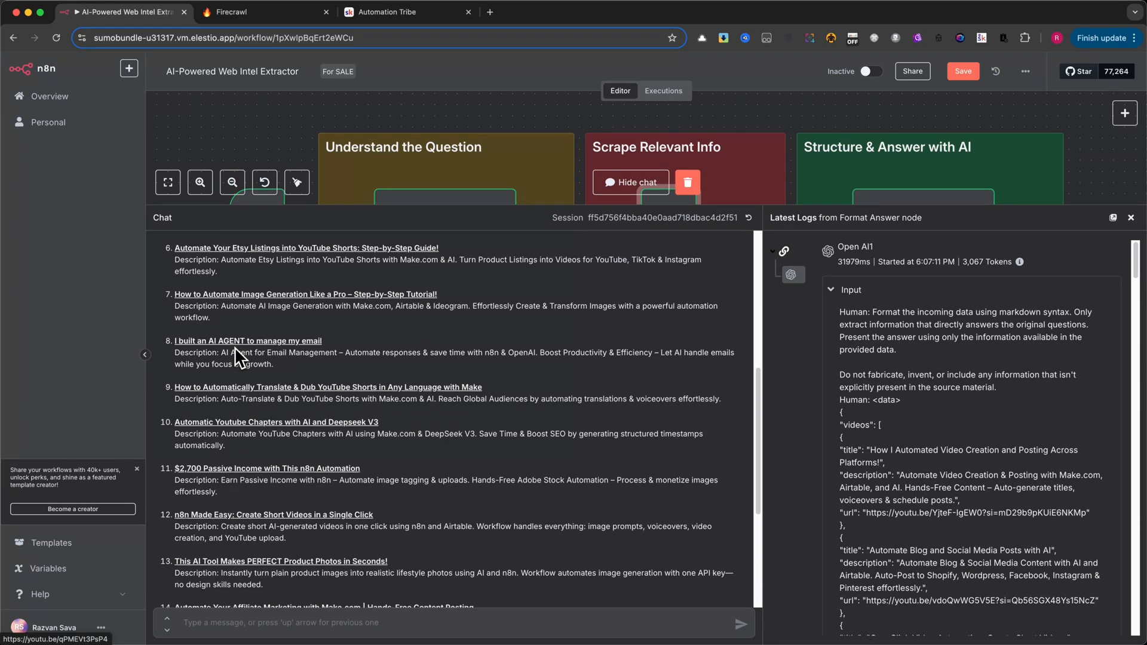
scroll("down", 3)
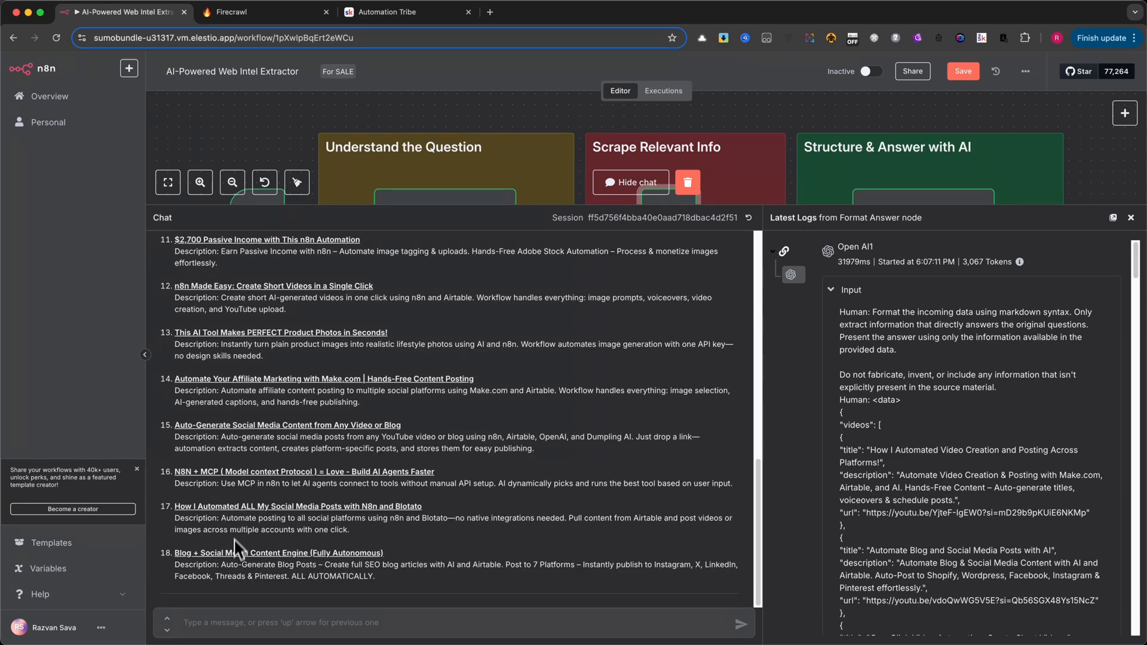
scroll("up", 3)
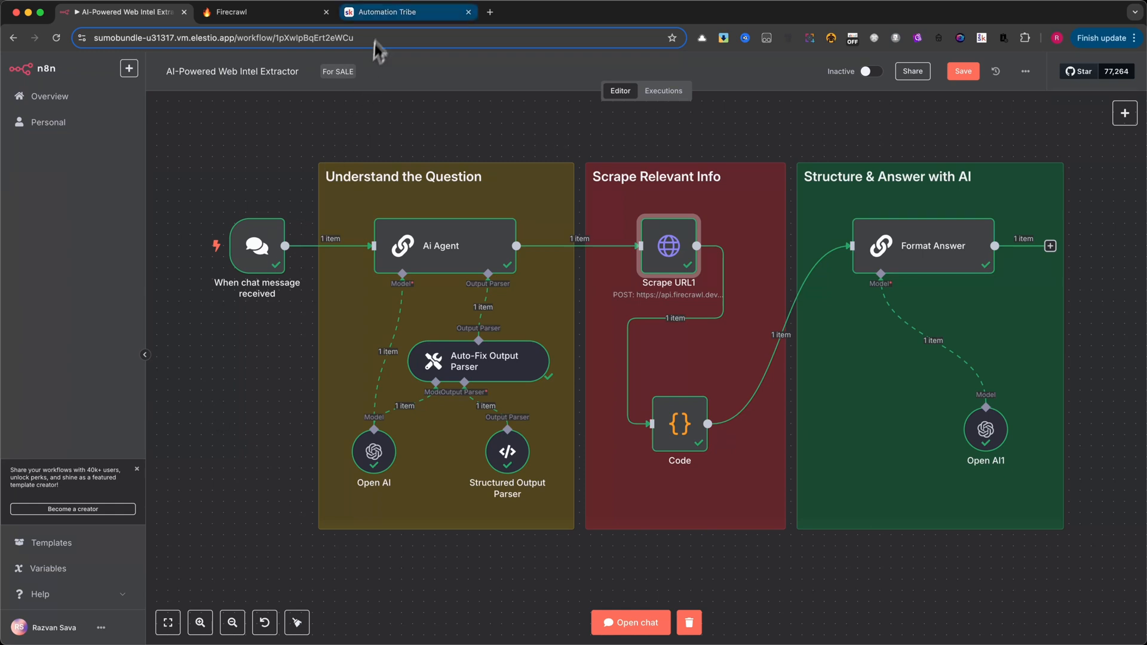
Switch to the Automation Tribe Skool site and enter the Download Blueprints course from its Classroom.
left_click(395, 12)
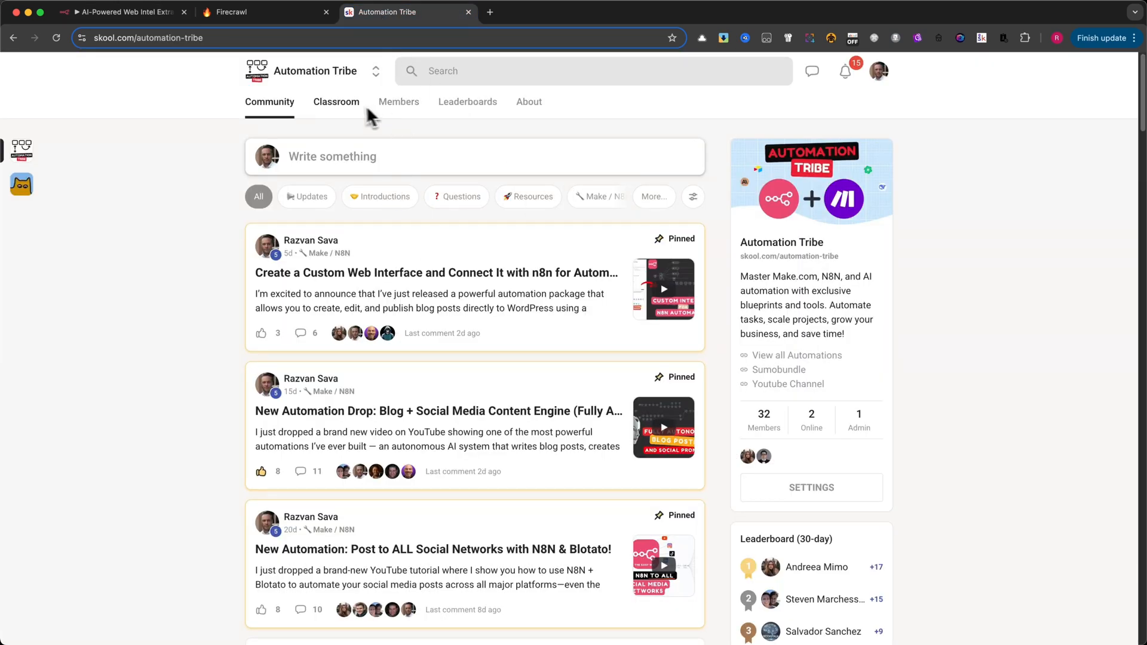
left_click(335, 101)
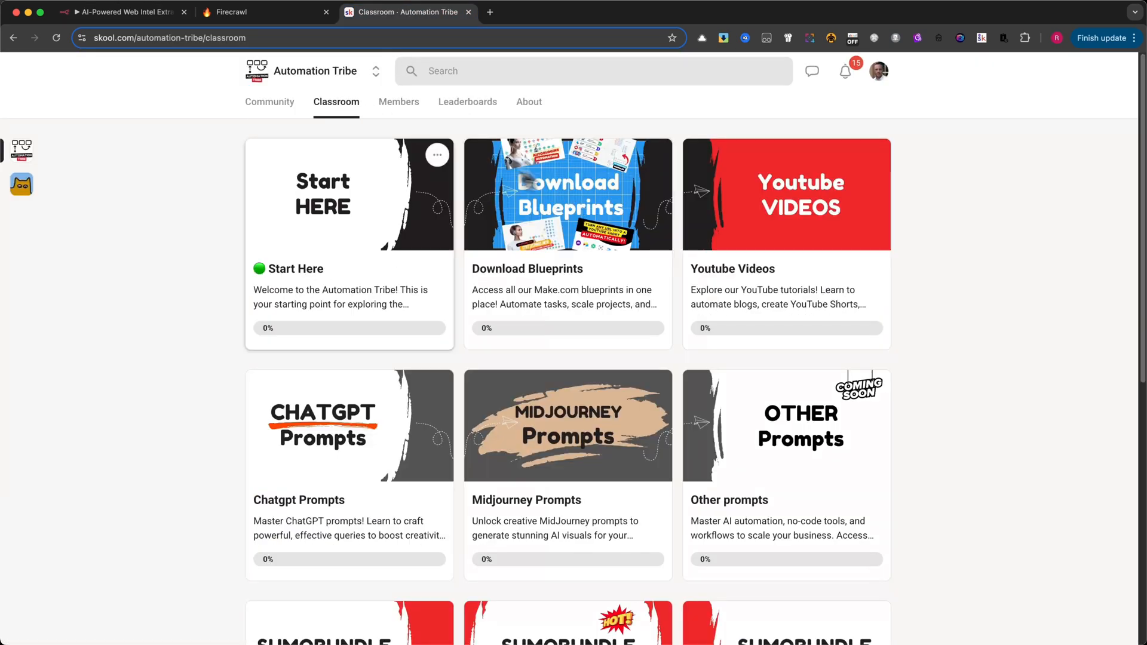
left_click(566, 193)
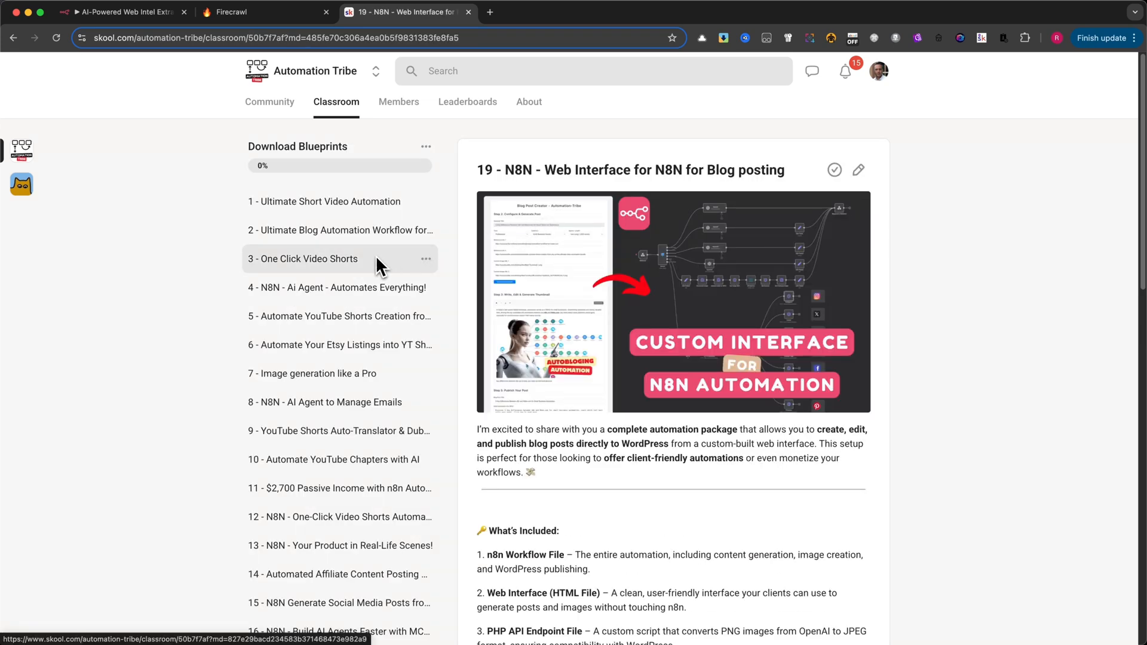
mouse_move(122, 12)
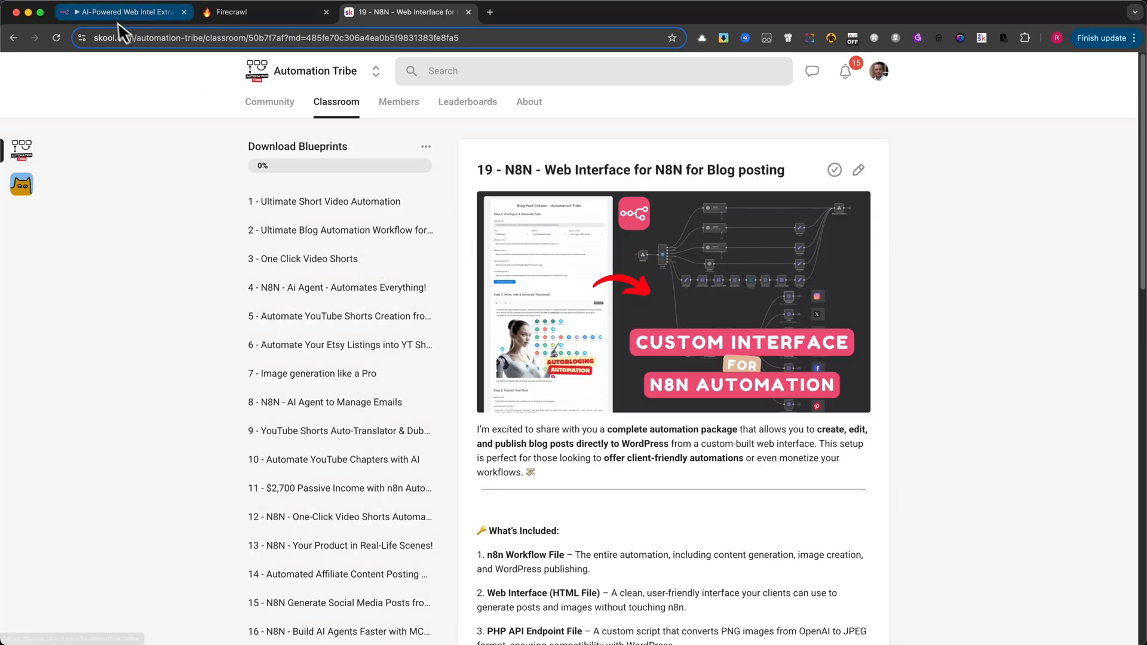